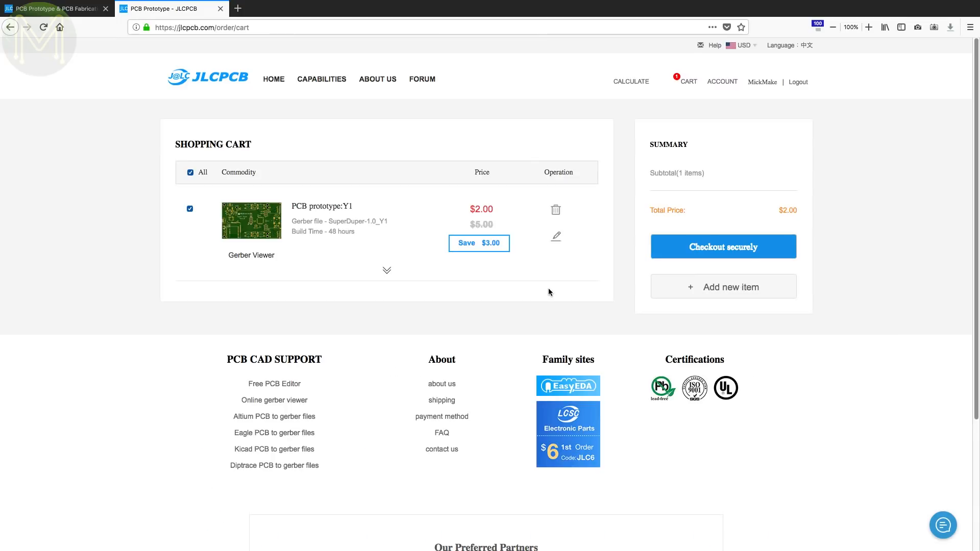
- Expand the SuperDuper-1.0 PCB prototype order ($2.00) to list its full specifications
left_click(387, 270)
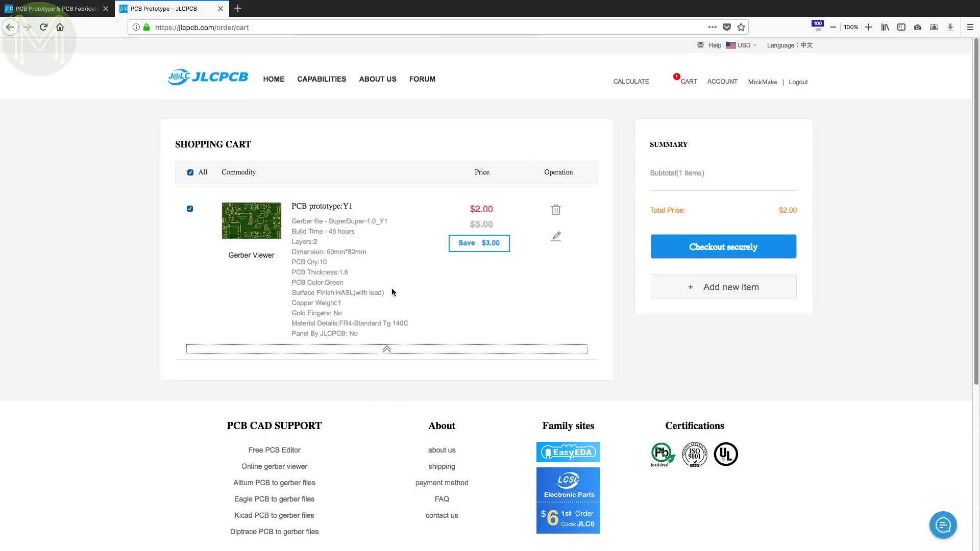
mouse_move(557, 301)
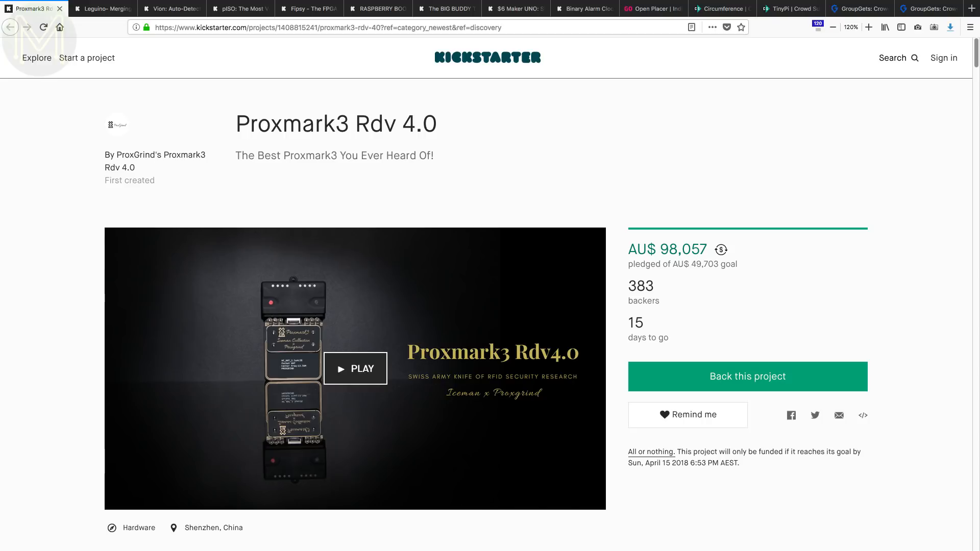
- Browse the Proxmark3 Rdv 4.0 pledge tiers, then bring up the Leguino campaign
scroll("down", 3)
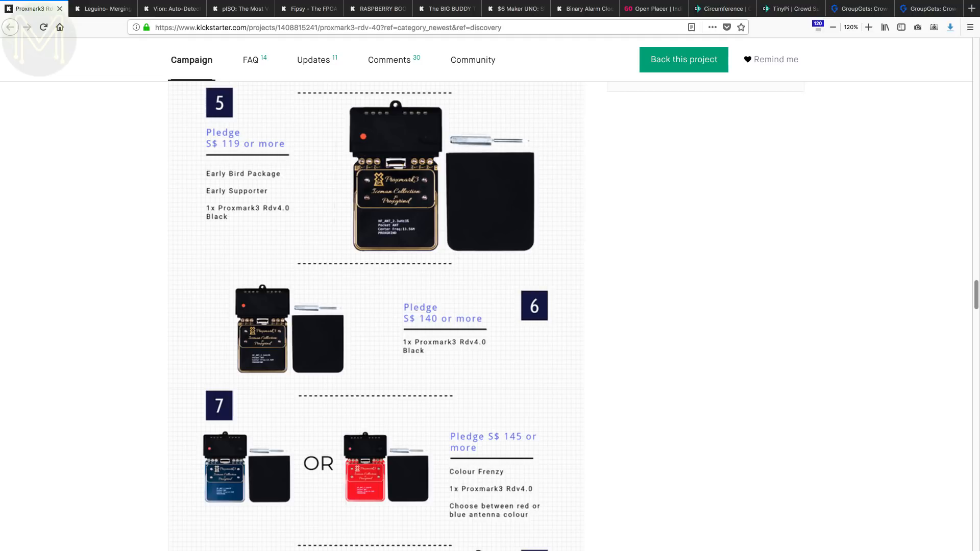
scroll("down", 3)
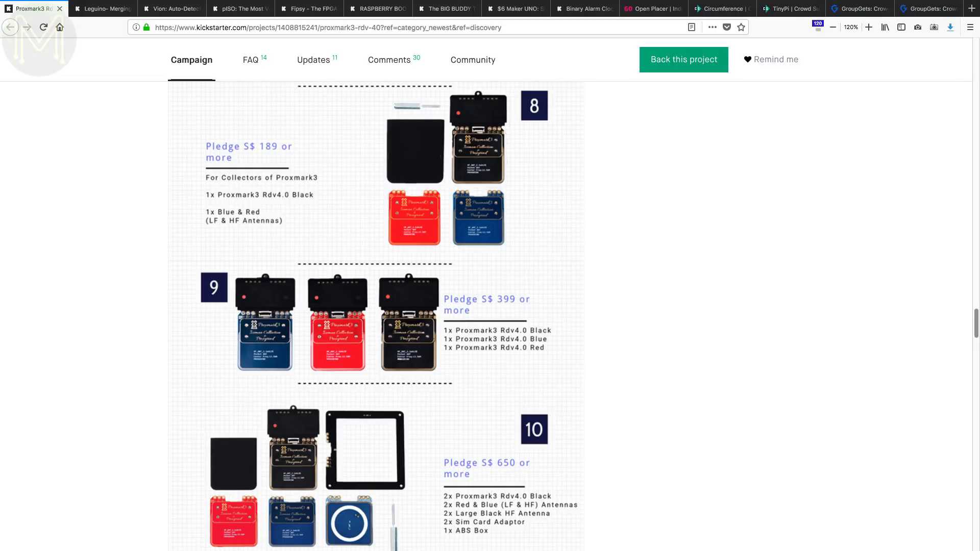
scroll("down", 3)
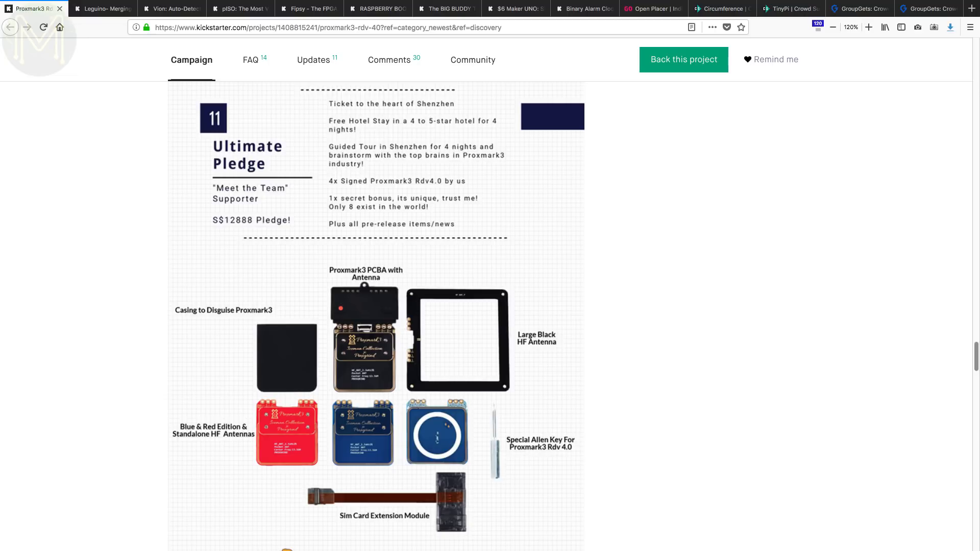
left_click(102, 8)
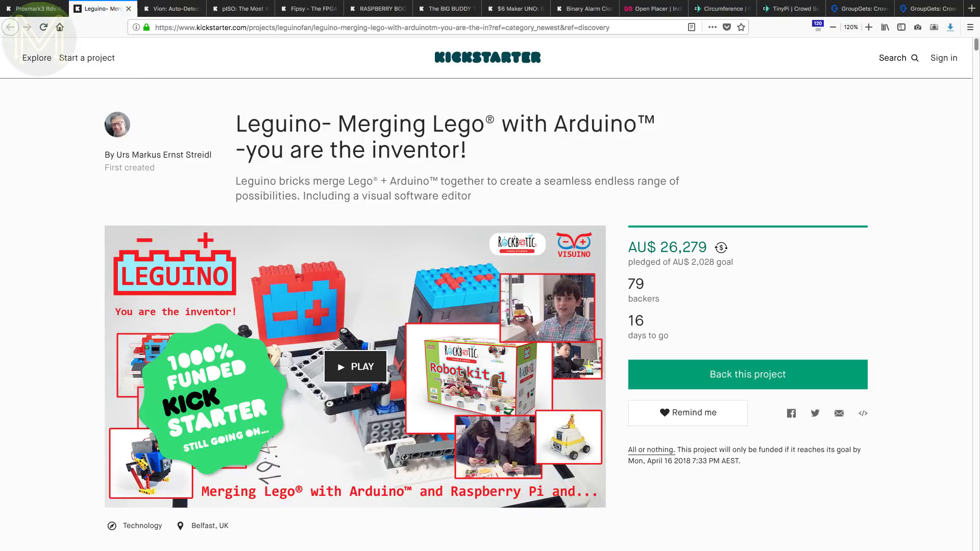
- Browse Leguino's brick specs, brick lineup and pledge sets, then bring up the Vion multimeter campaign
scroll("down", 3)
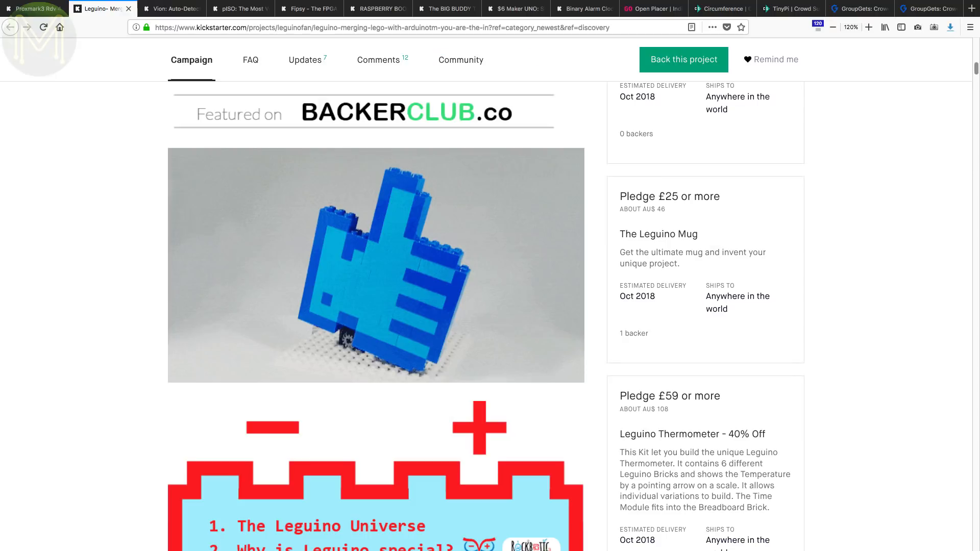
scroll("down", 3)
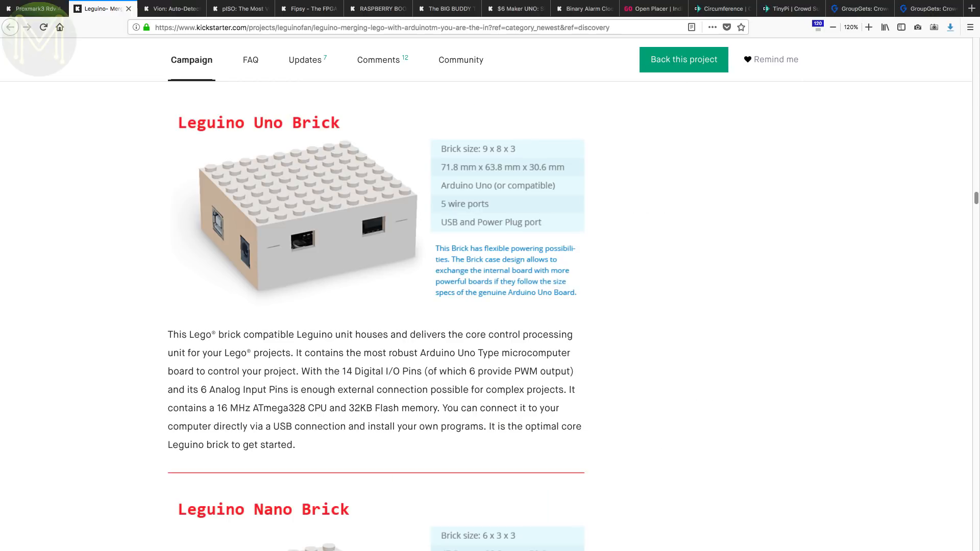
scroll("down", 3)
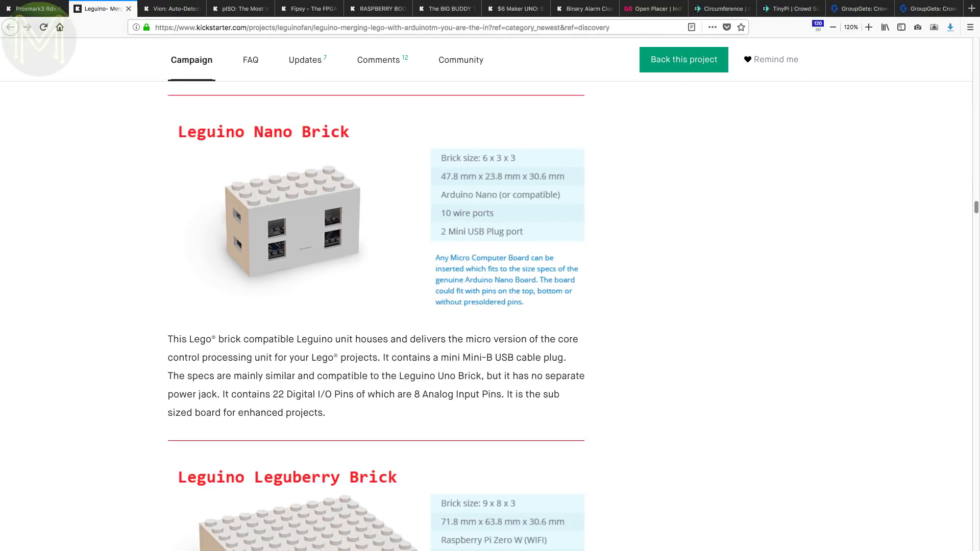
scroll("down", 3)
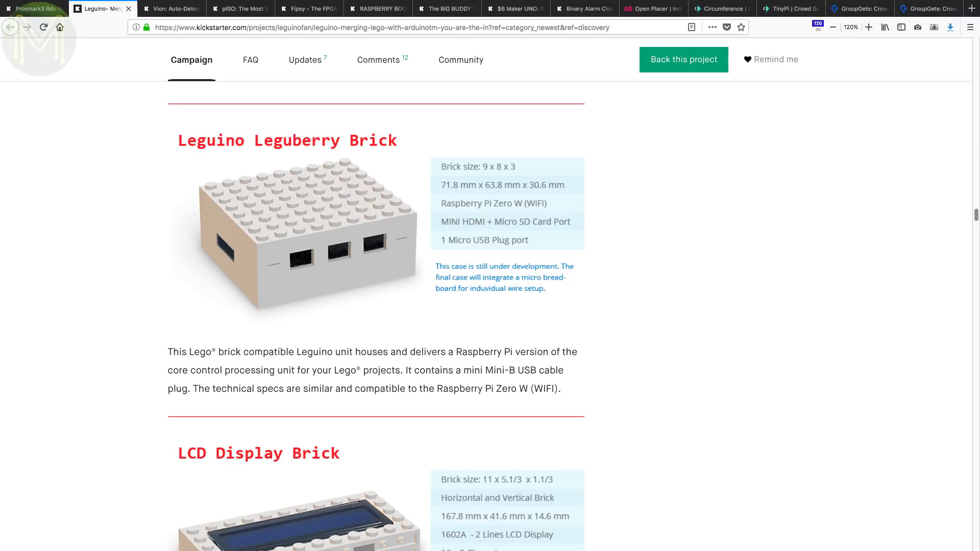
scroll("up", 3)
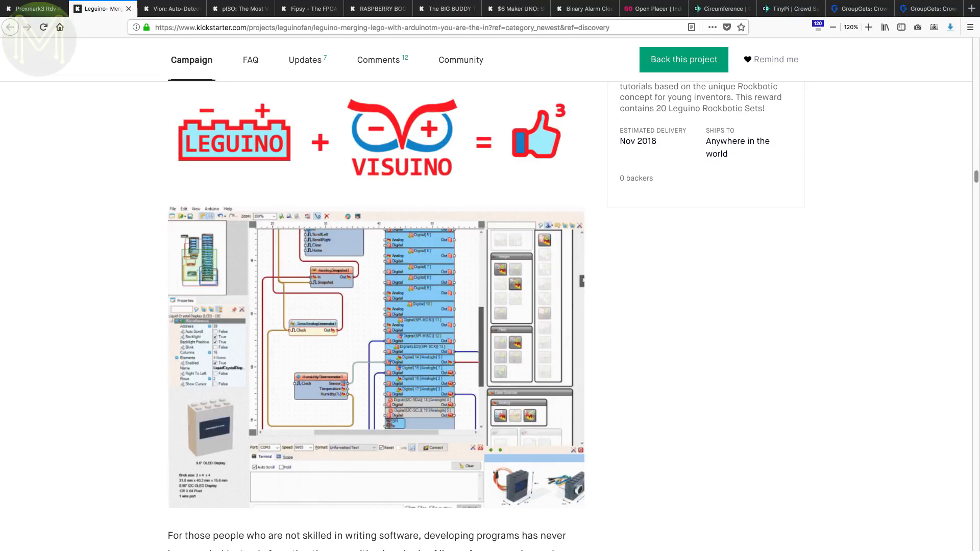
scroll("down", 3)
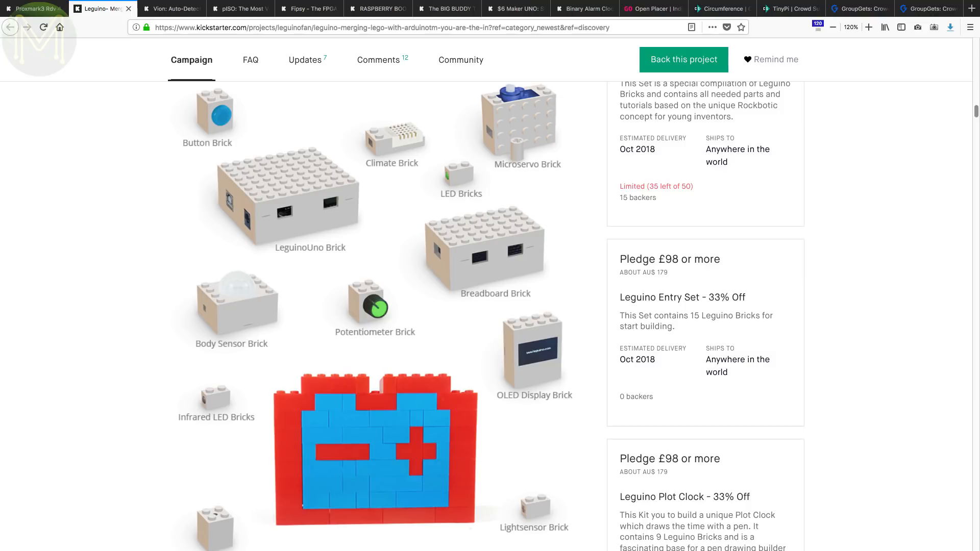
scroll("down", 3)
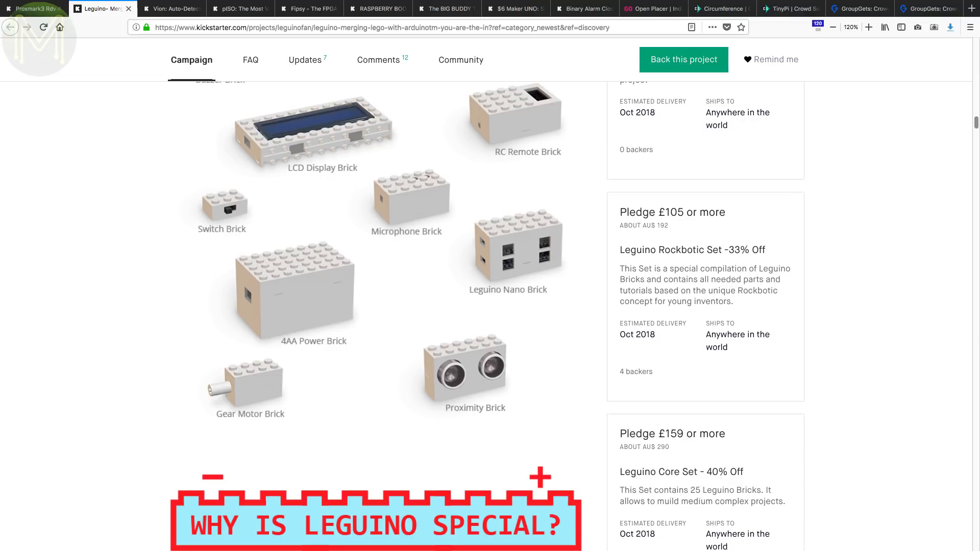
left_click(170, 9)
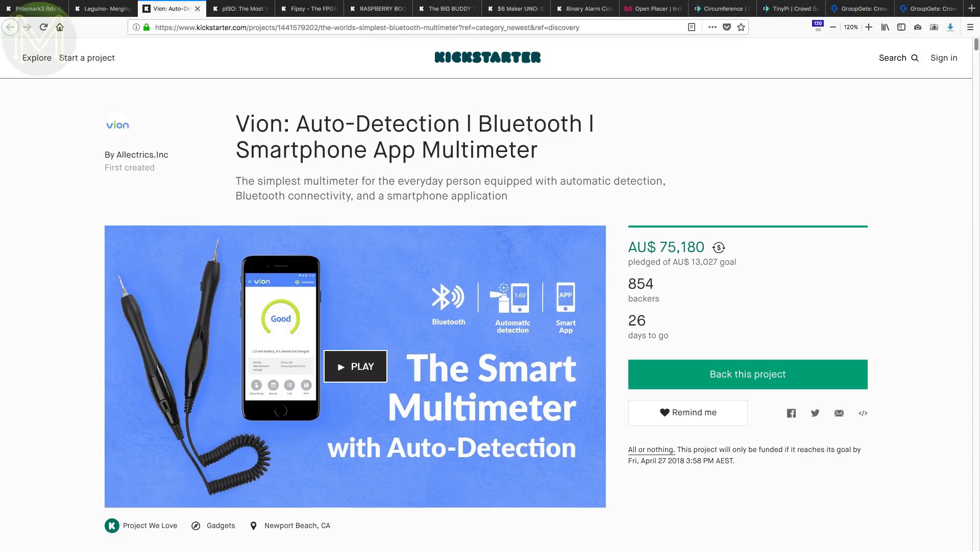
- Scroll past Vion's Double, Group and Business Packs to detection, voice guidance and storage features
scroll("down", 3)
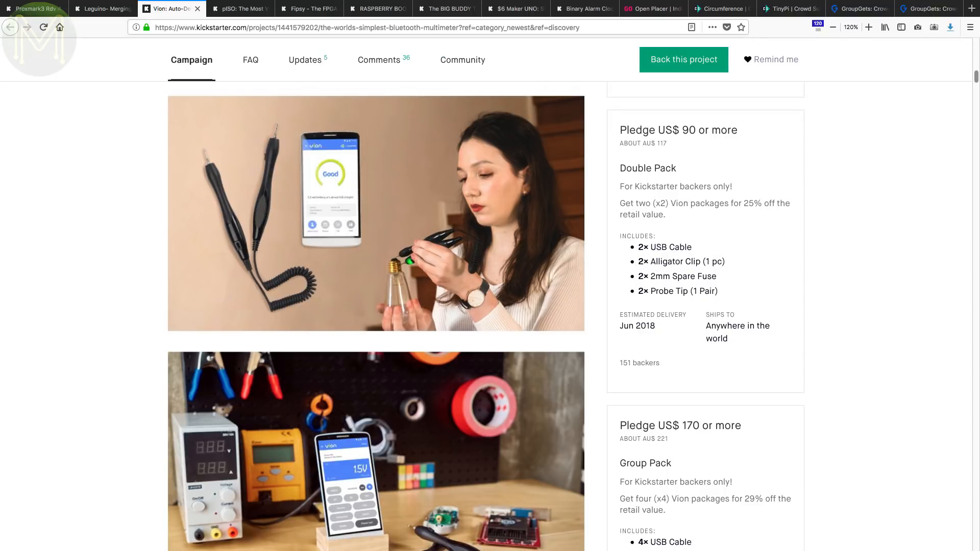
scroll("down", 3)
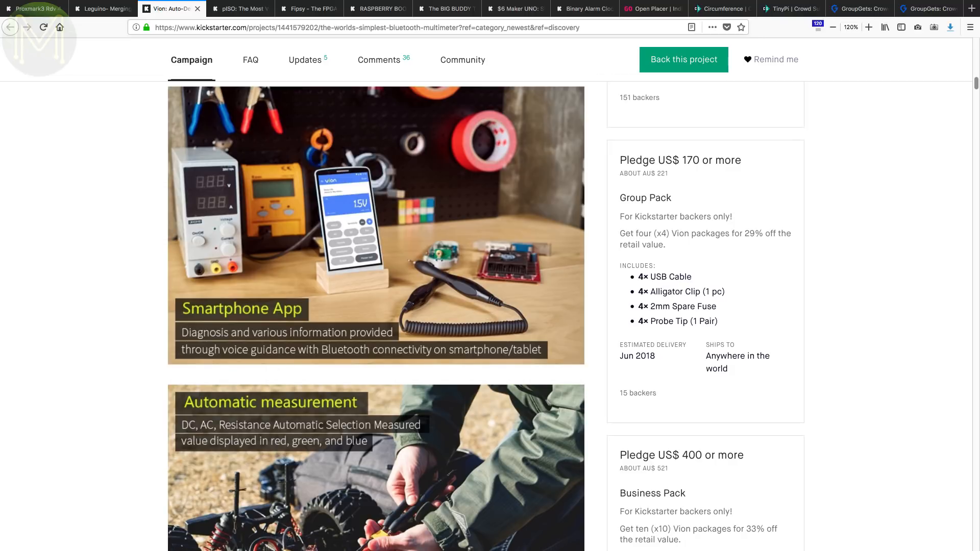
scroll("down", 3)
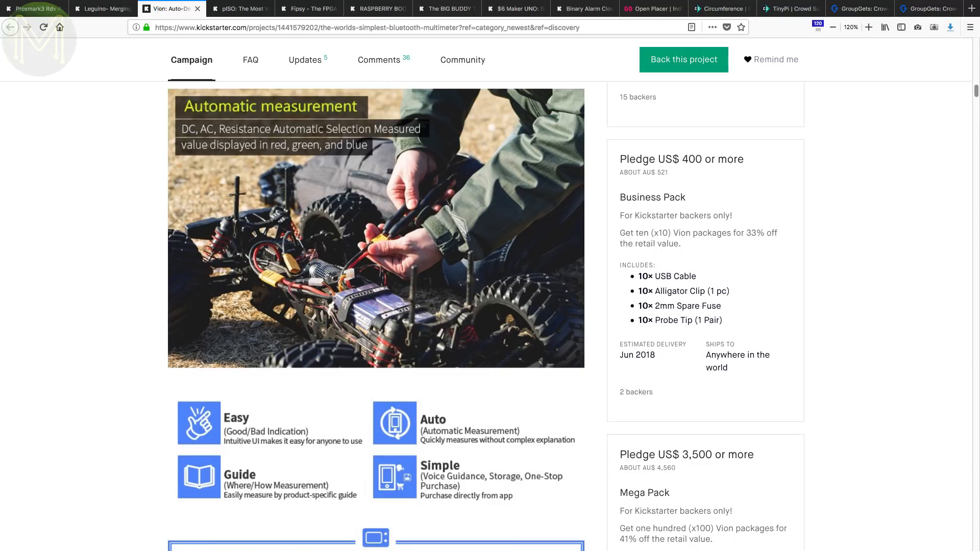
scroll("down", 3)
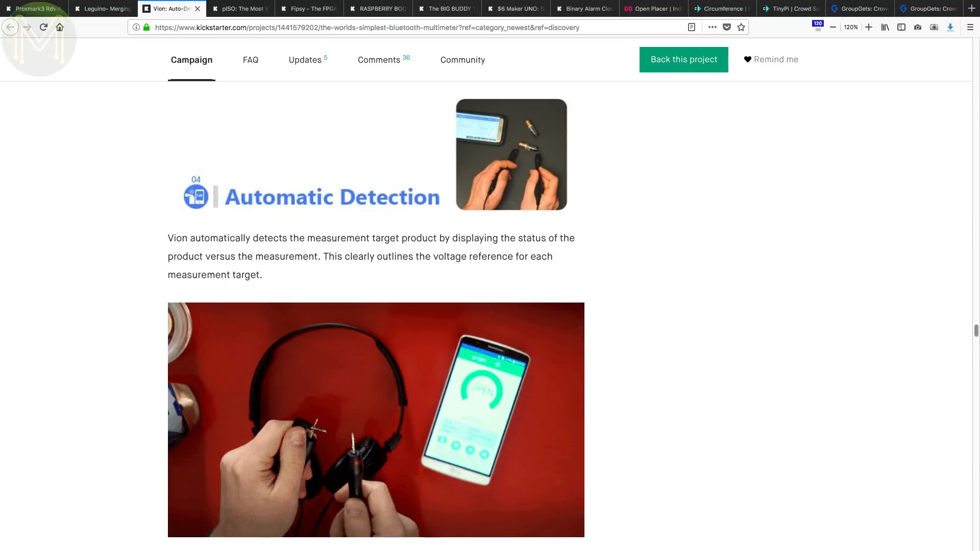
scroll("down", 3)
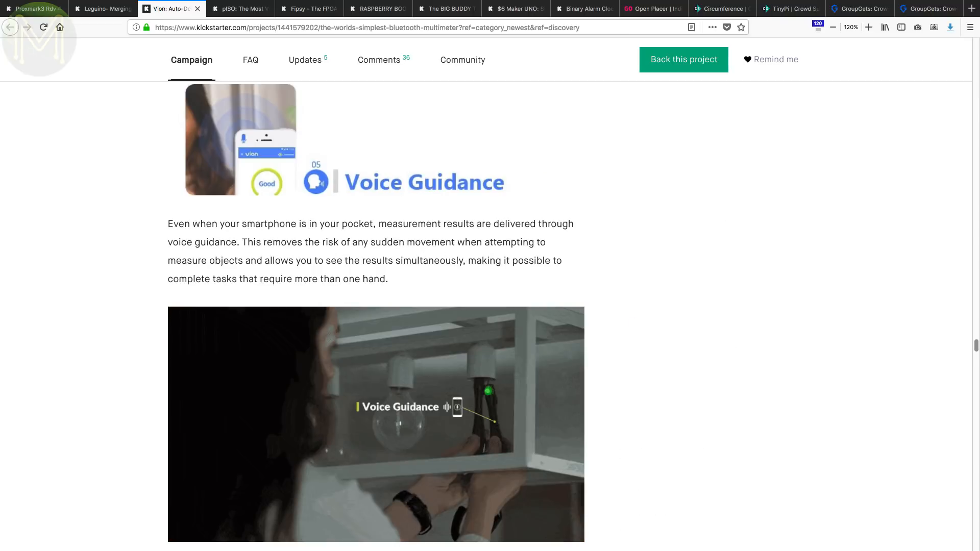
scroll("down", 3)
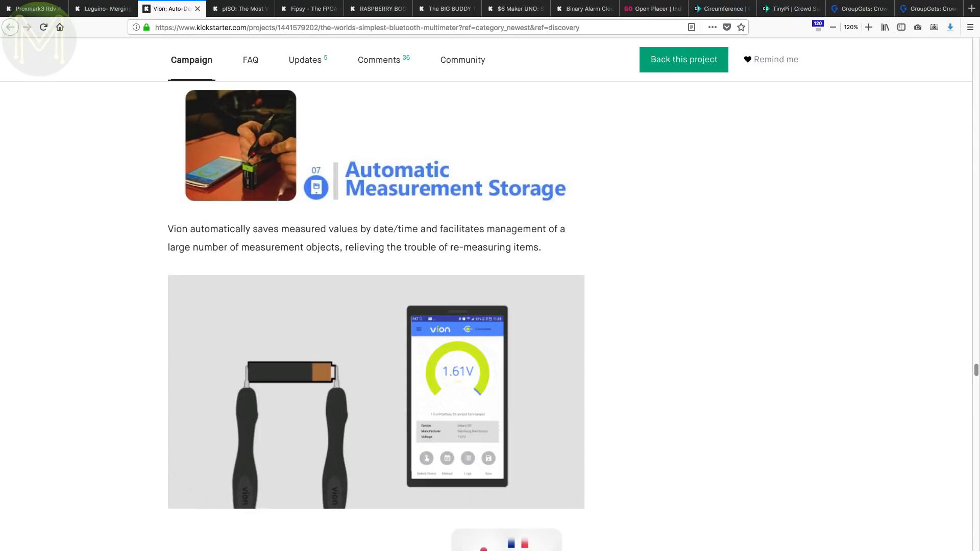
- Browse the pISO flash drive's storage and mounting details, then bring up the Fipsy campaign
left_click(234, 8)
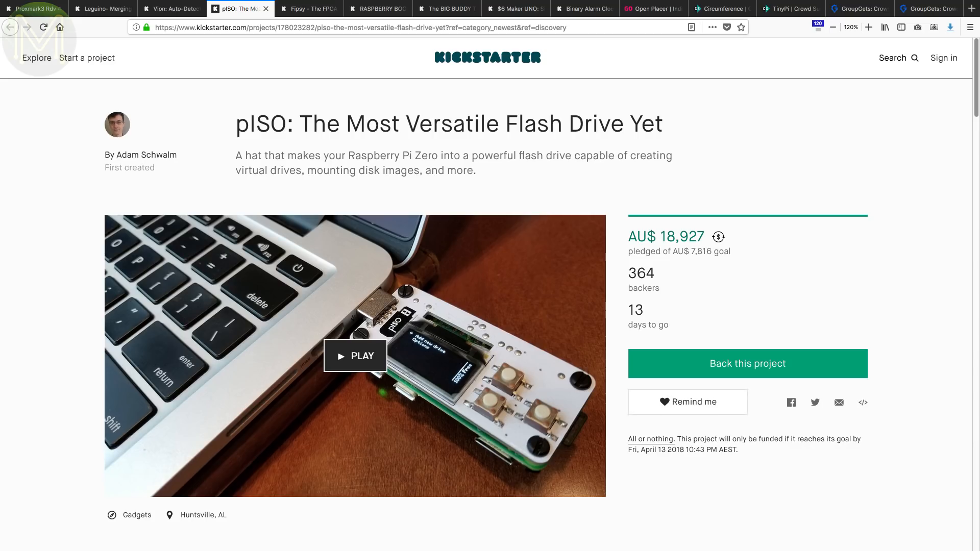
scroll("down", 3)
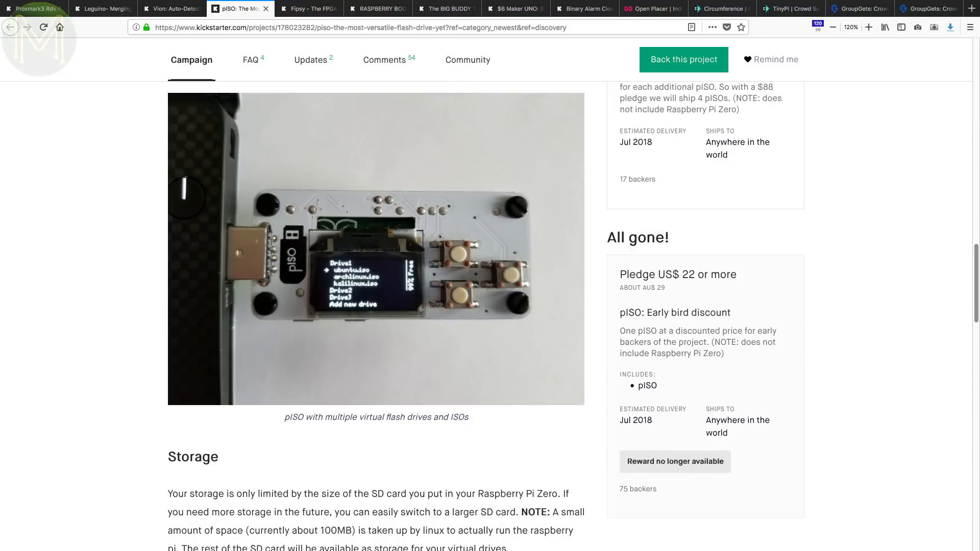
scroll("down", 3)
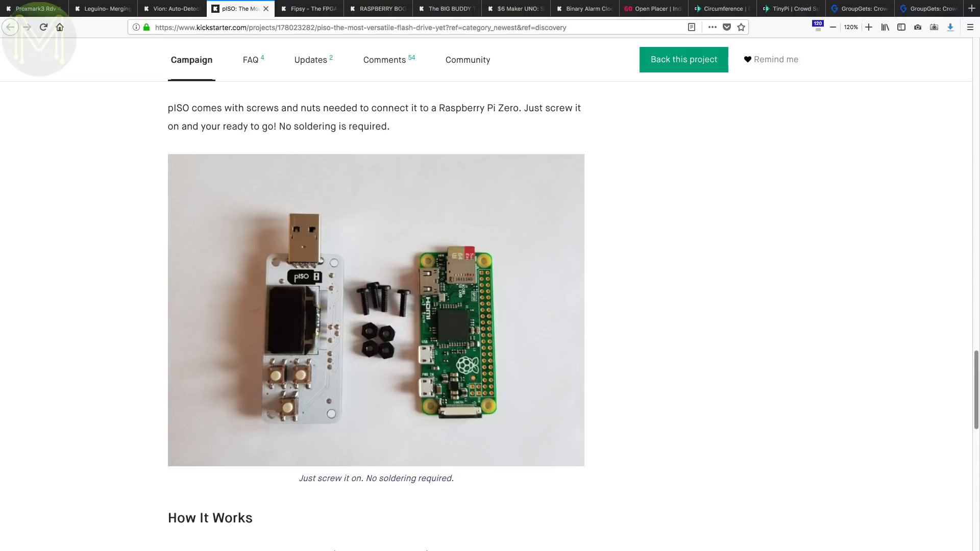
left_click(306, 8)
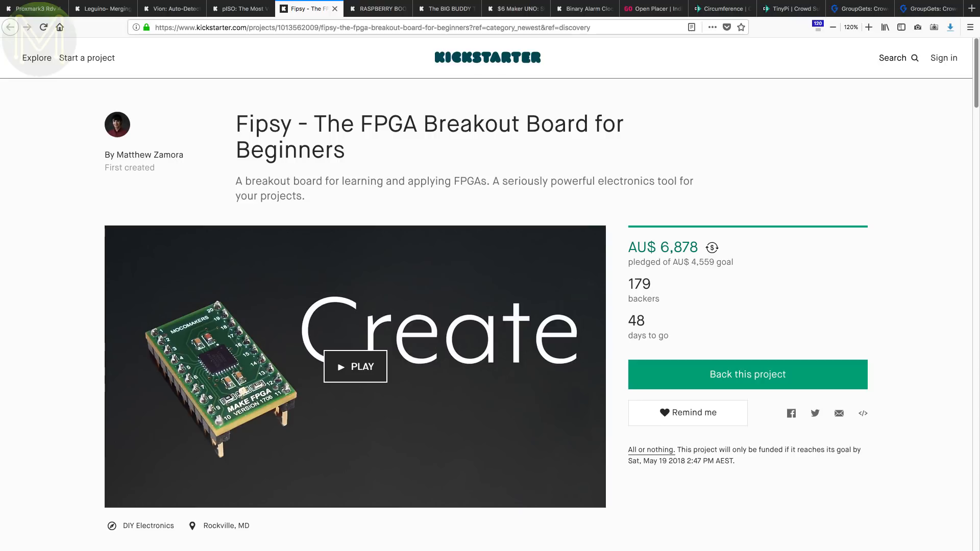
- View Fipsy's timeline and funding plans, then bring up the RASPBERRY BOOM campaign
scroll("down", 3)
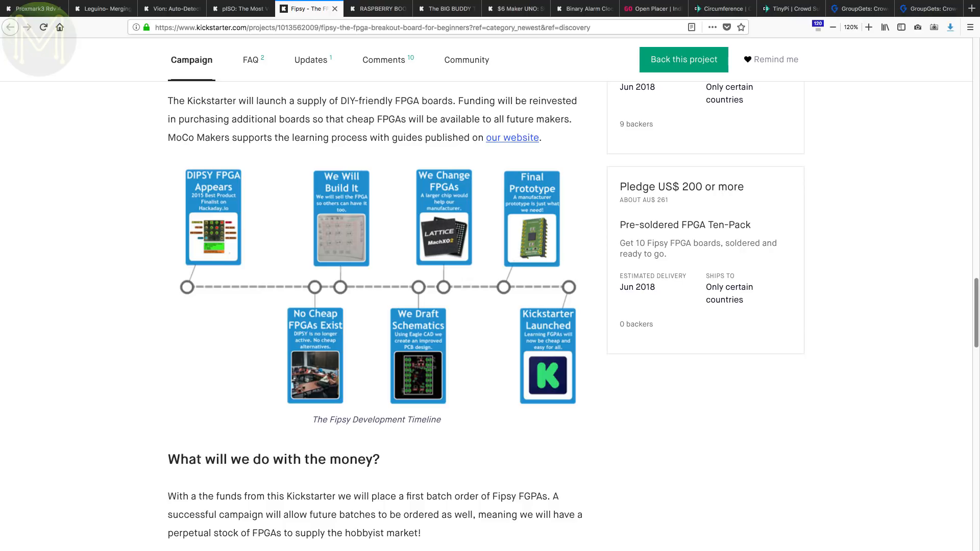
left_click(376, 9)
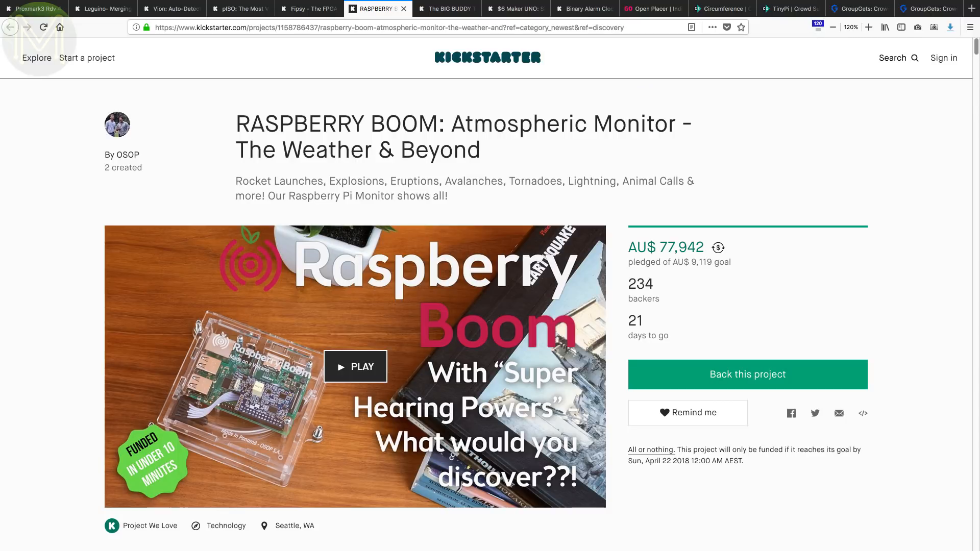
- Browse Raspberry Boom's infrasound sources, features and app screenshots, then bring up BIG BUDDY TALKER
scroll("down", 3)
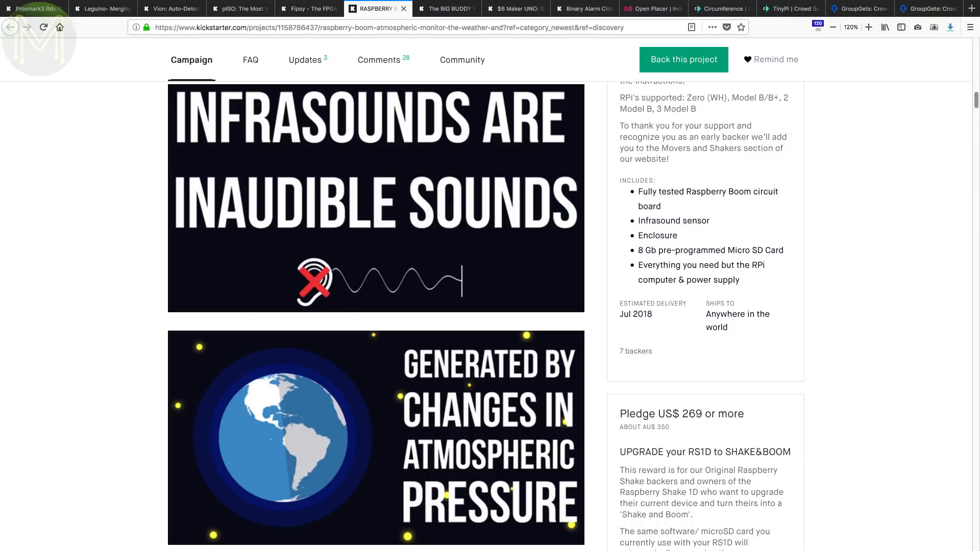
scroll("down", 3)
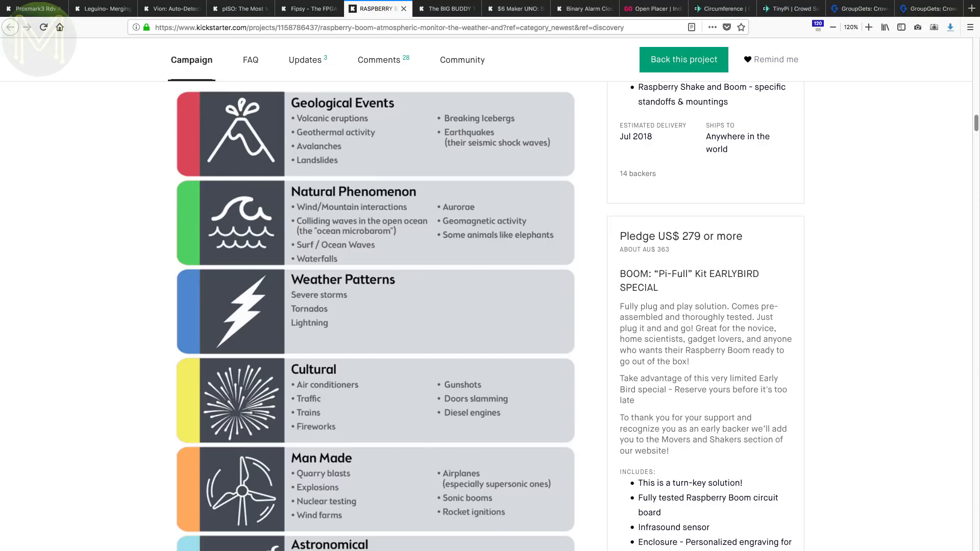
scroll("down", 3)
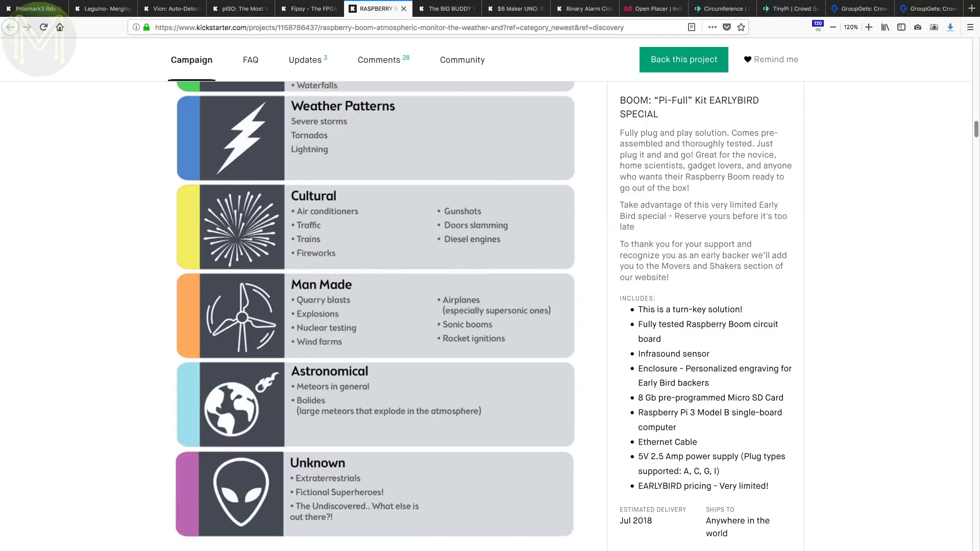
scroll("up", 3)
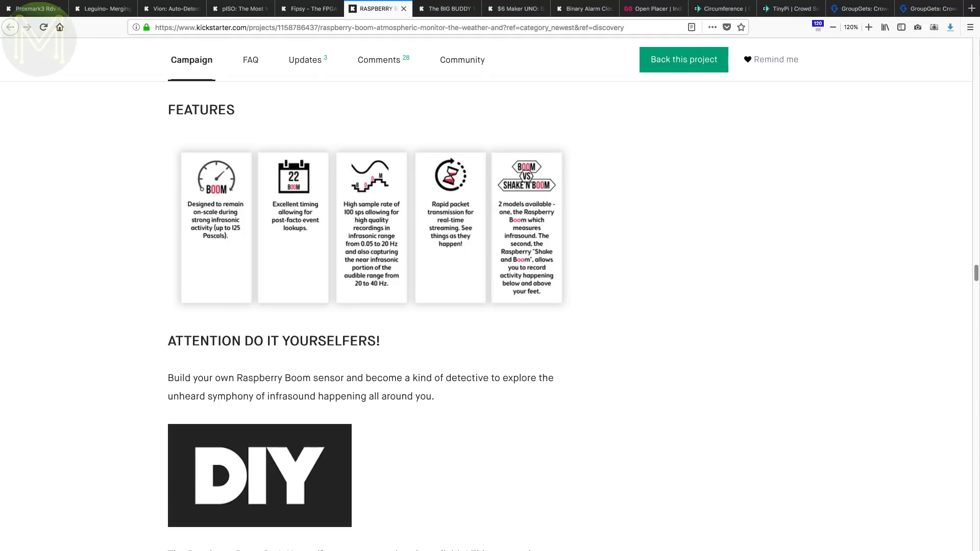
scroll("down", 3)
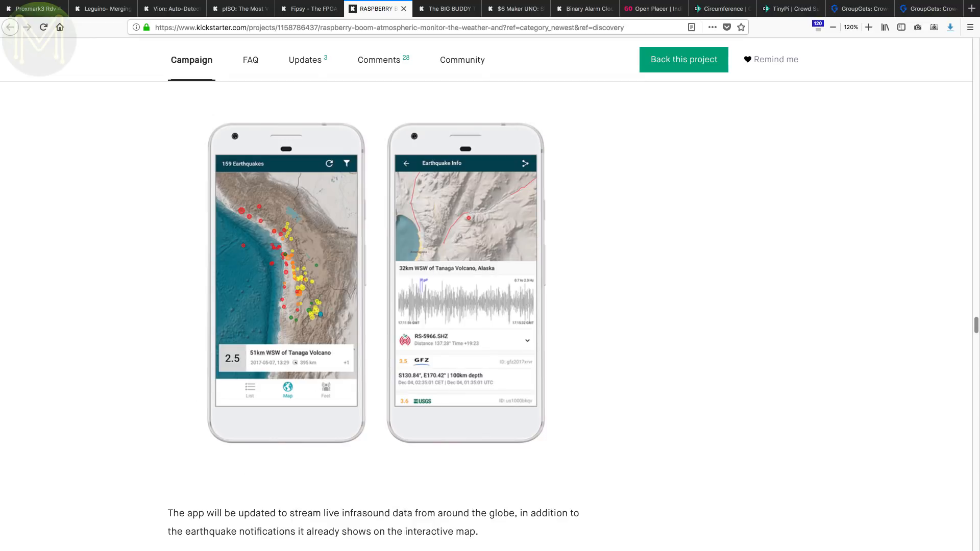
left_click(445, 8)
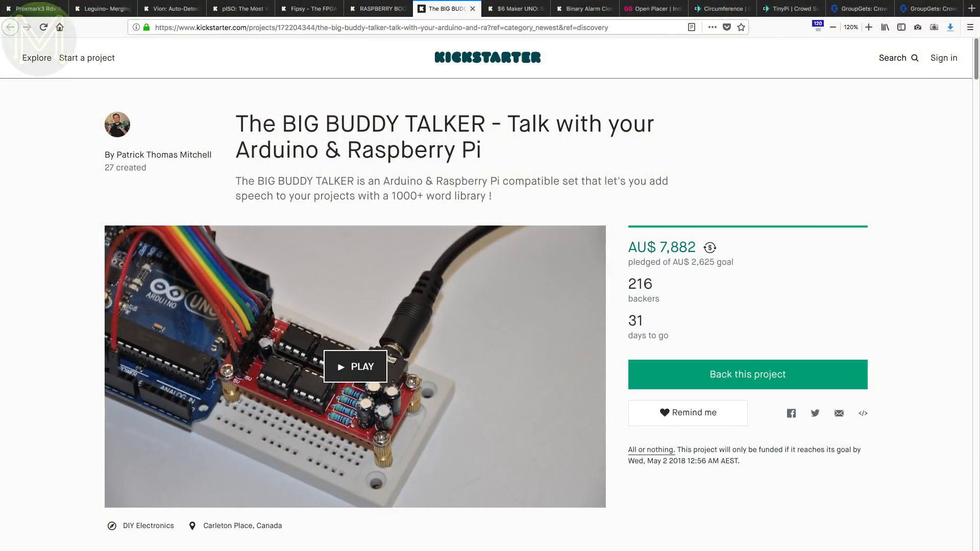
- Scroll the BIG BUDDY TALKER page, then browse the $6 Maker UNO campaign
scroll("down", 3)
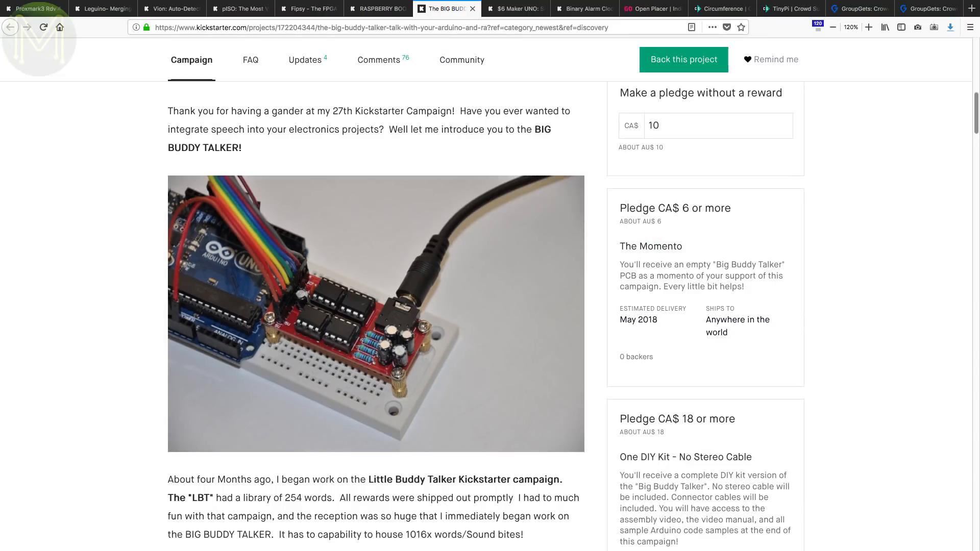
scroll("down", 3)
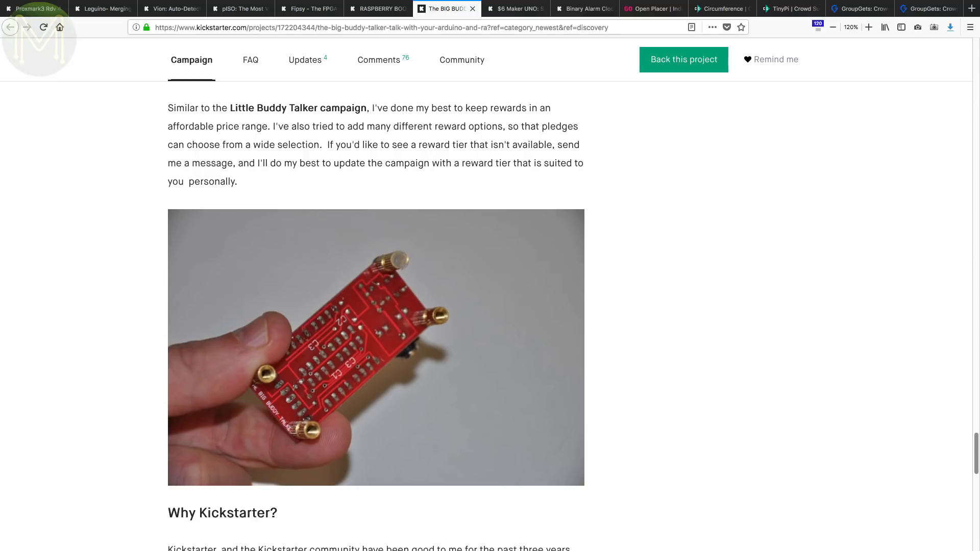
left_click(512, 9)
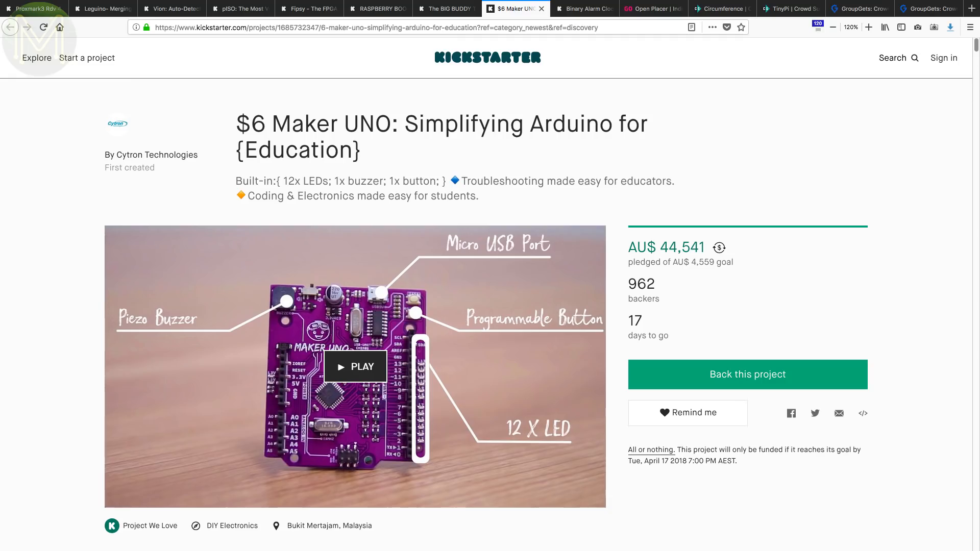
scroll("down", 3)
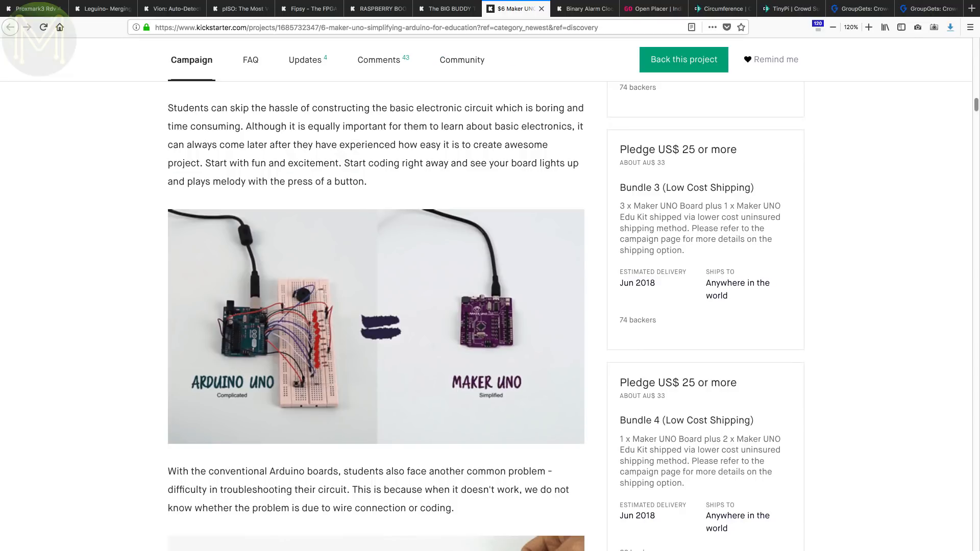
scroll("down", 3)
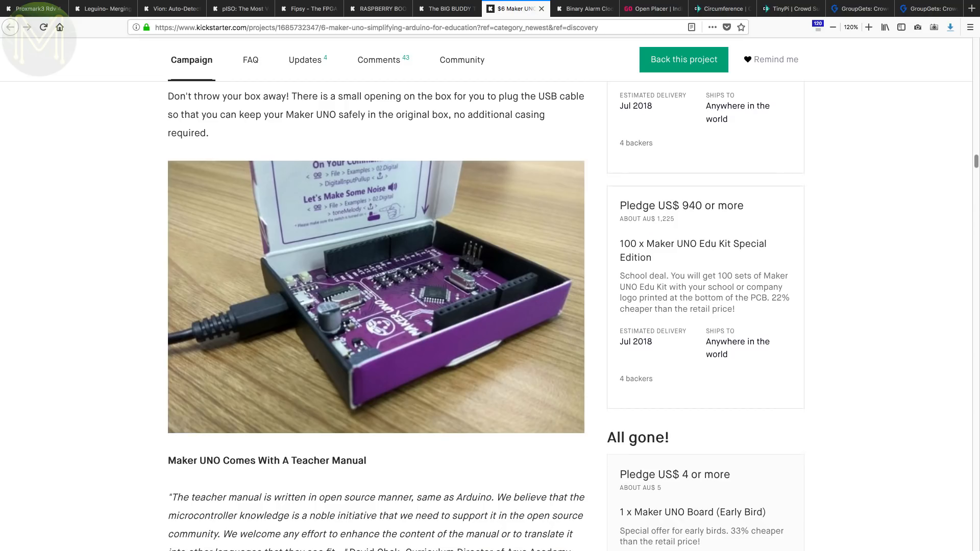
- Bring up the Binary Alarm Clock campaign and read through its features
left_click(581, 9)
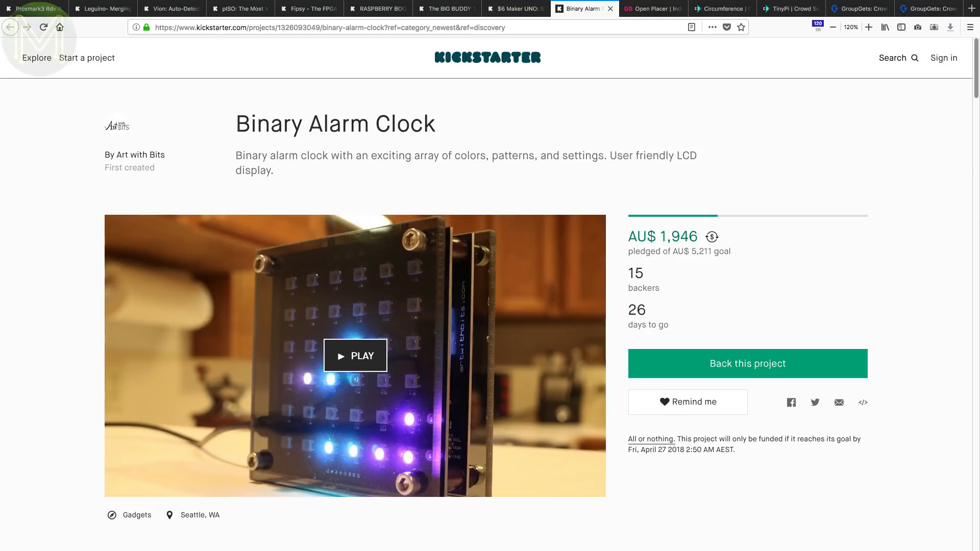
scroll("down", 3)
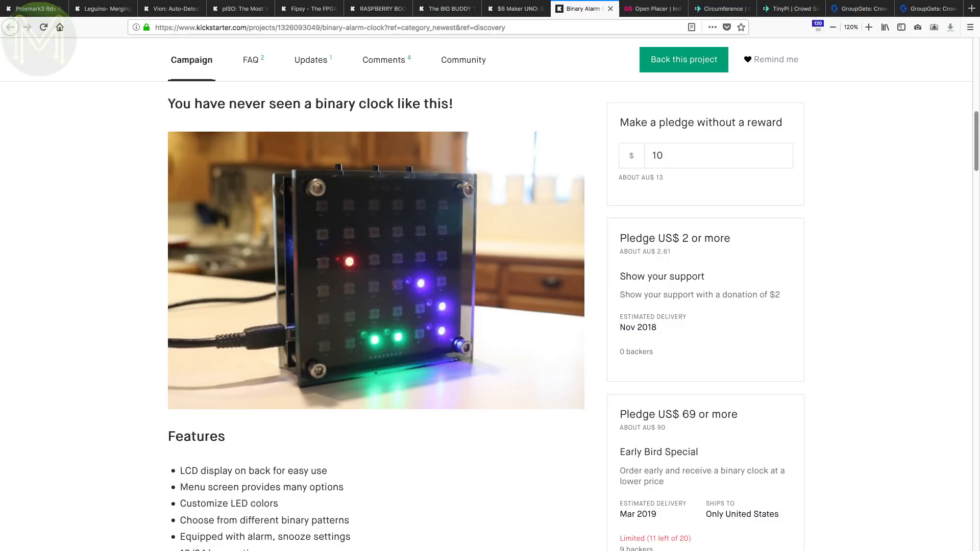
scroll("down", 3)
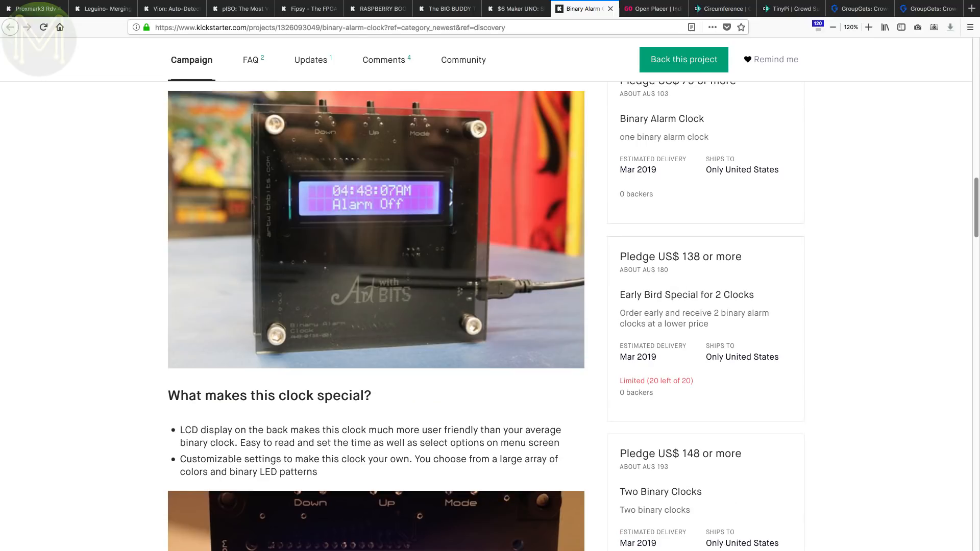
scroll("down", 3)
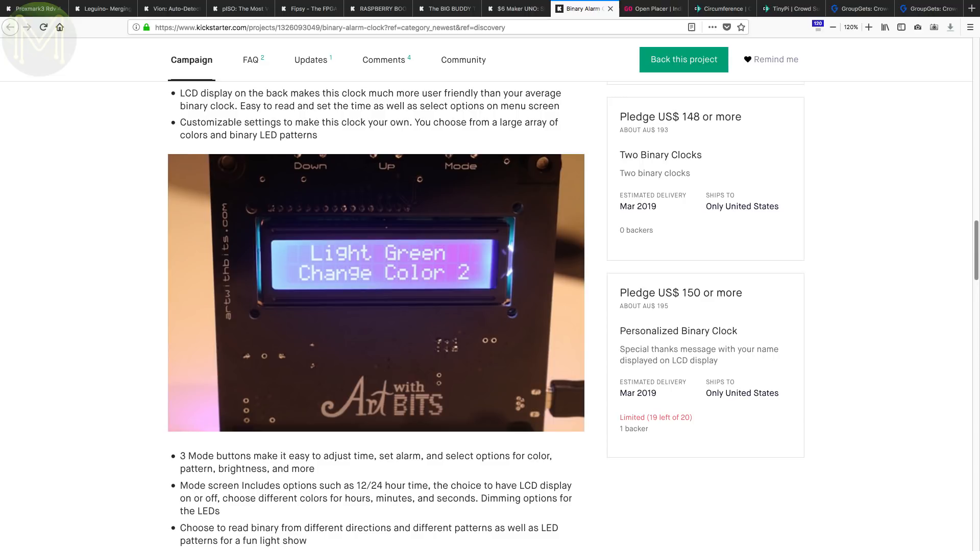
scroll("down", 3)
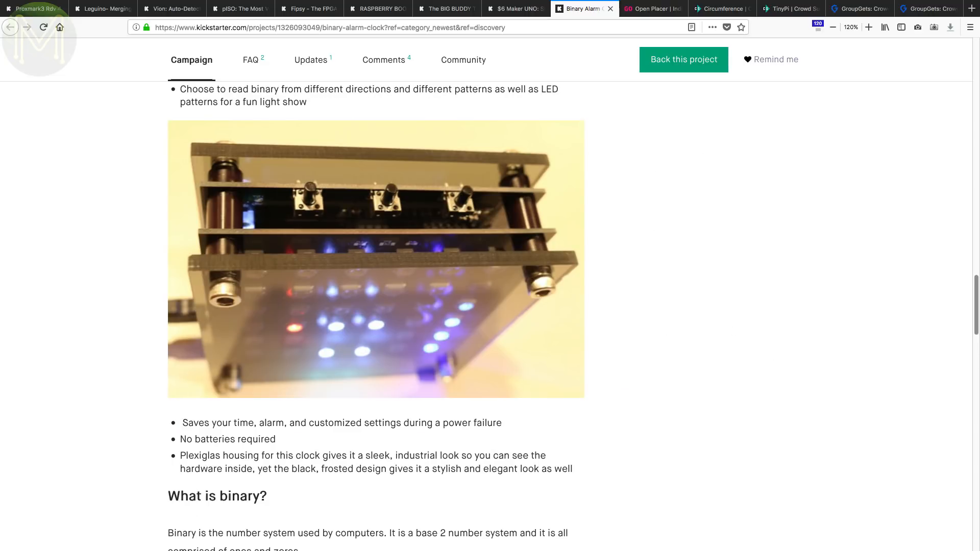
- Bring up the Open Placer pick-and-place campaign and browse its perks, nozzles and team story
left_click(652, 8)
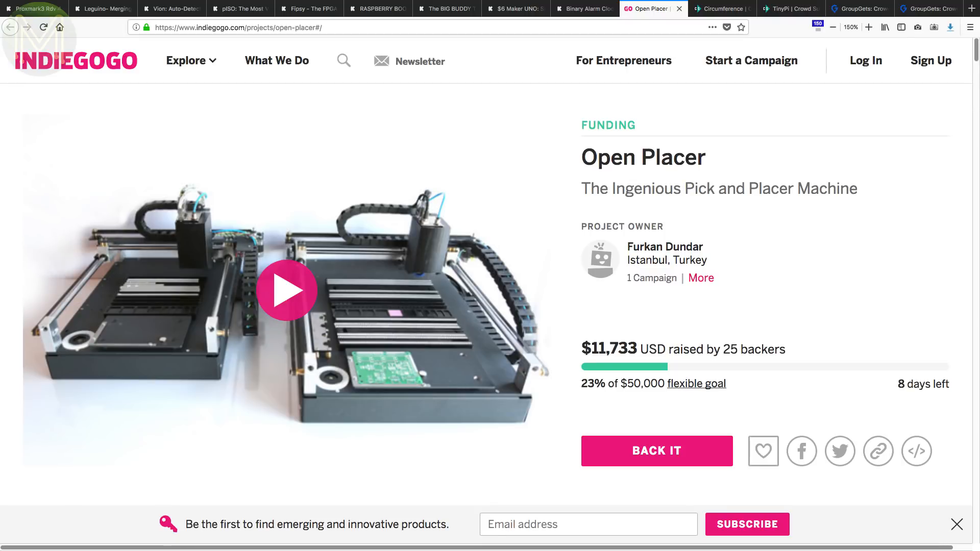
scroll("down", 3)
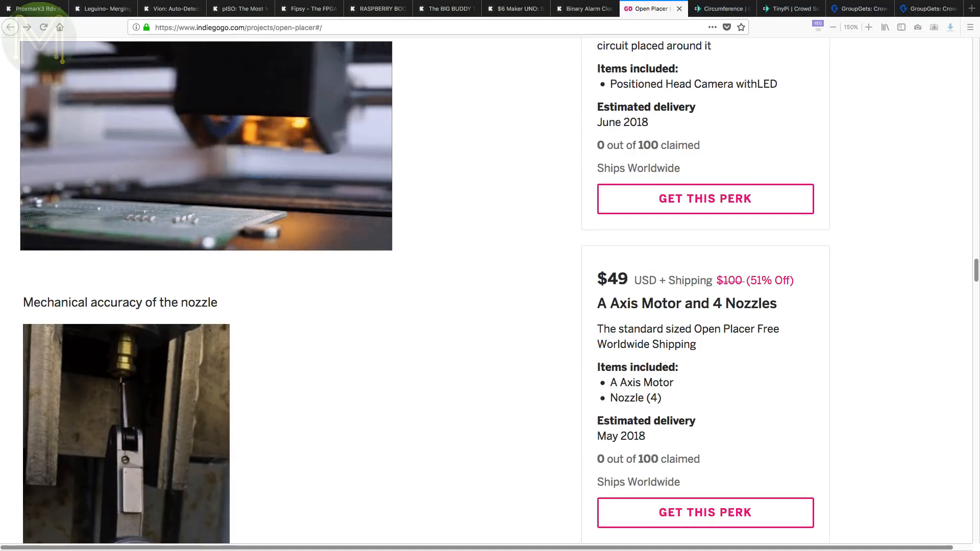
scroll("up", 3)
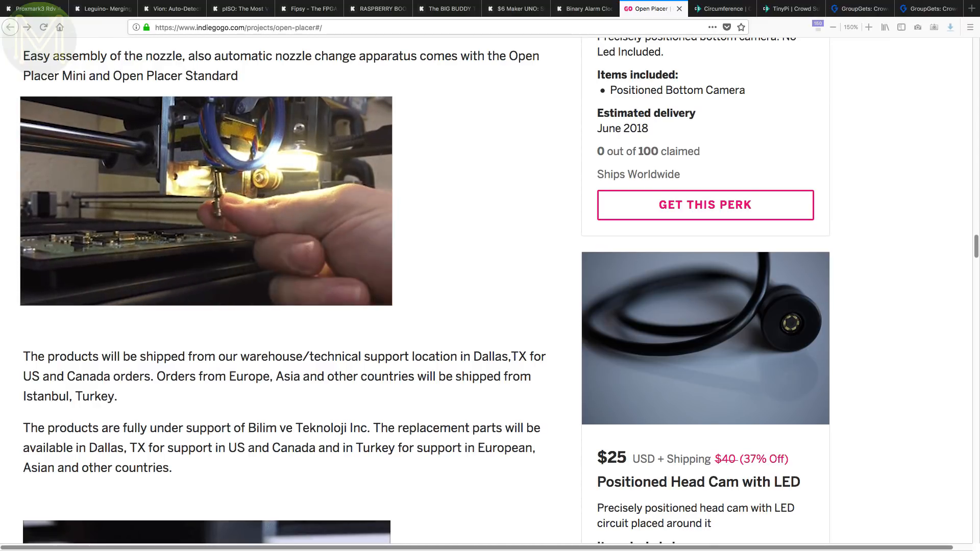
scroll("up", 3)
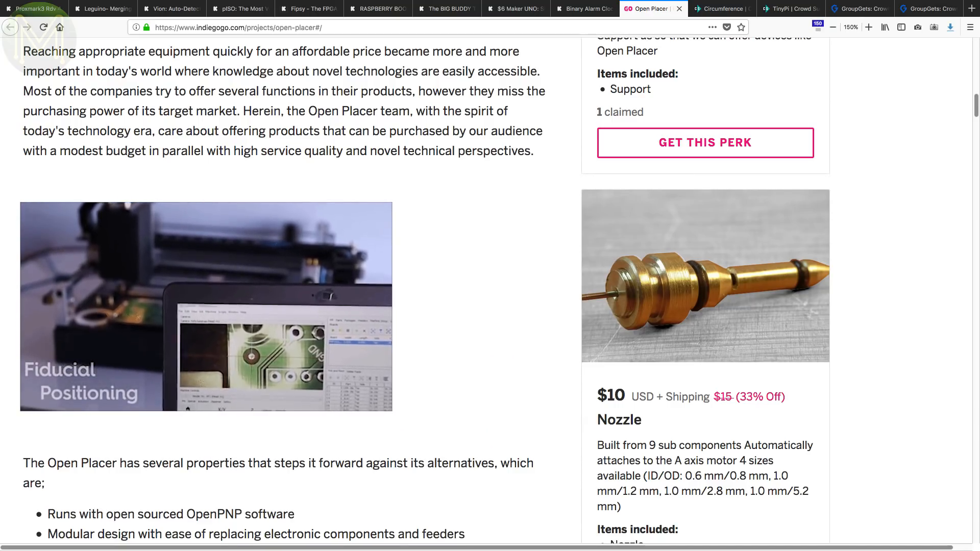
scroll("up", 3)
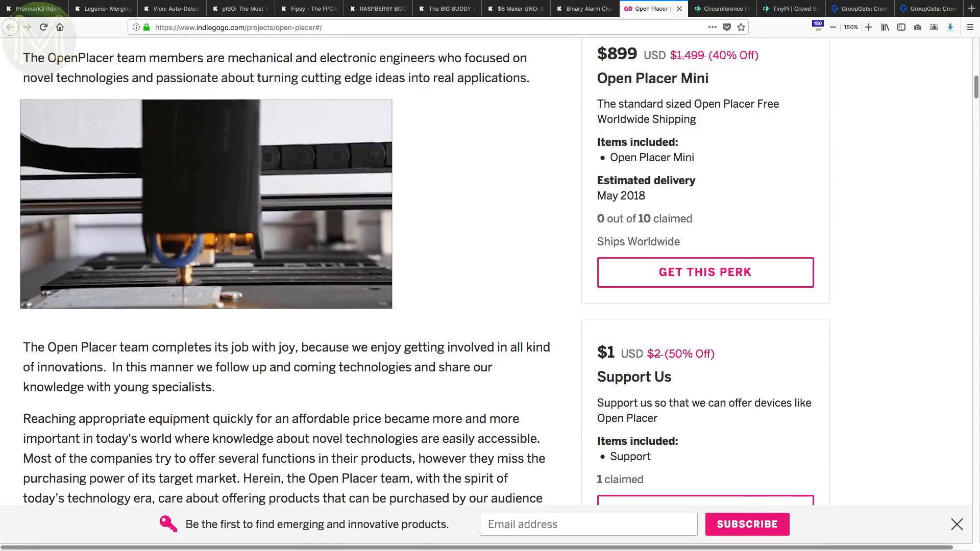
- Browse the Circumference datacentre-in-a-box features, then the TinyPi gaming device page
left_click(718, 8)
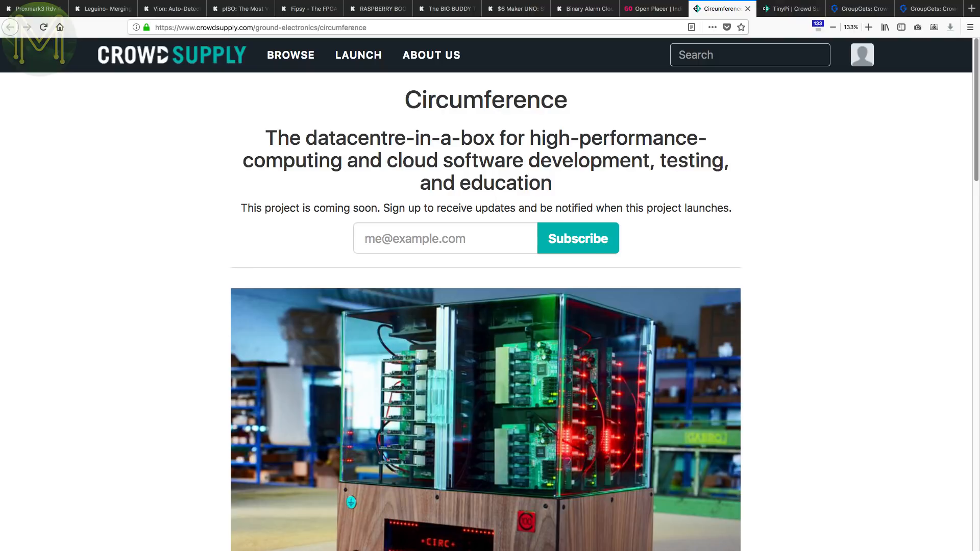
scroll("down", 3)
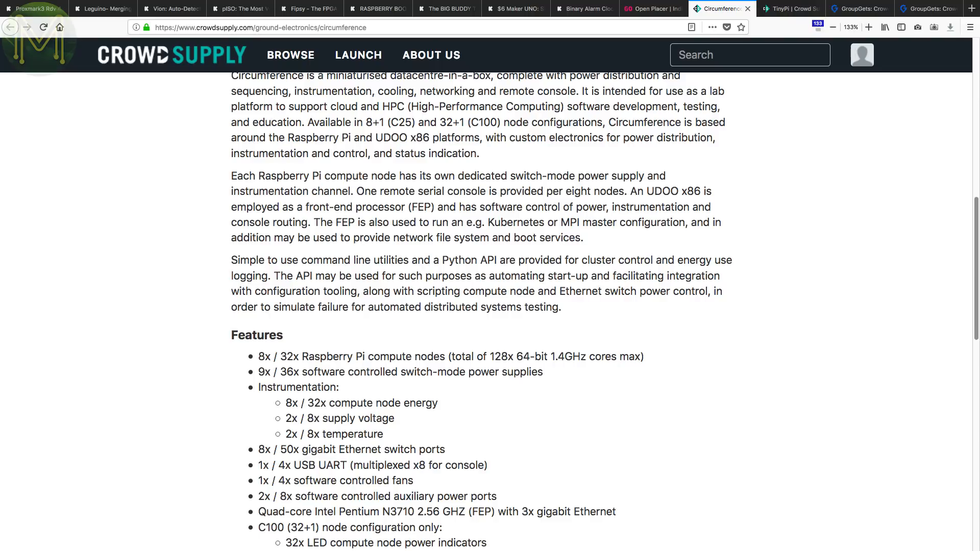
left_click(789, 8)
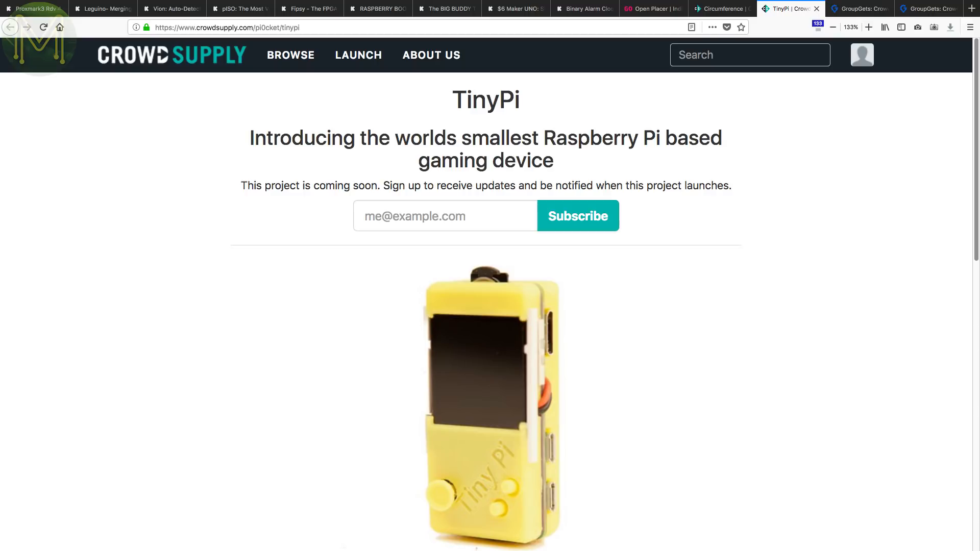
scroll("down", 3)
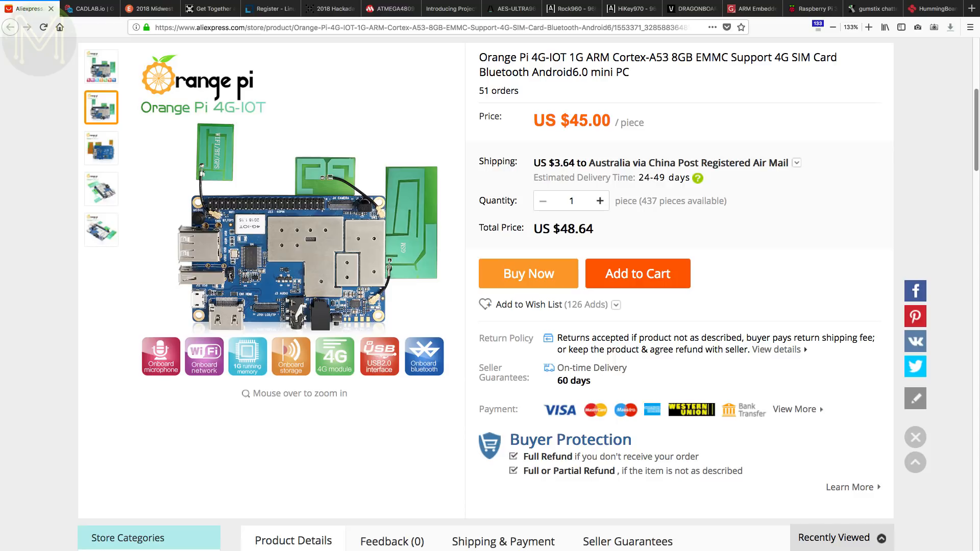
- Scroll through the Orange Pi 4G-IOT product details, board photos and SIM/TF slot layout
scroll("down", 3)
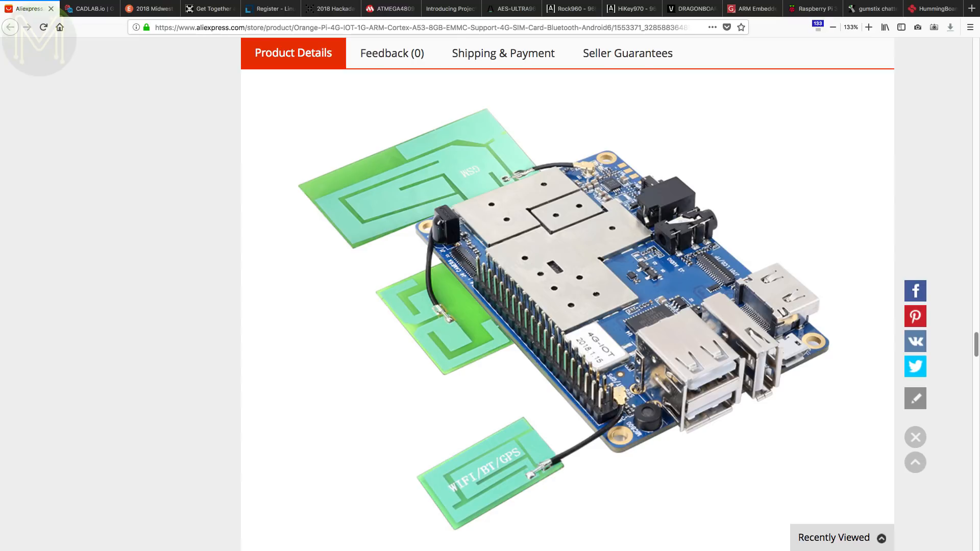
scroll("down", 3)
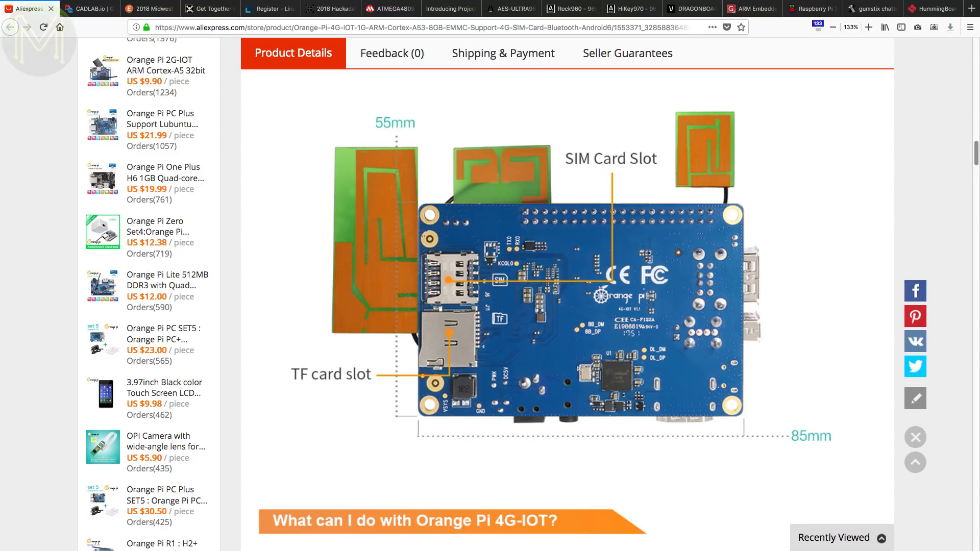
- On CADLAB.io, flip the demo to the older board version and scroll to the comparison features
left_click(87, 8)
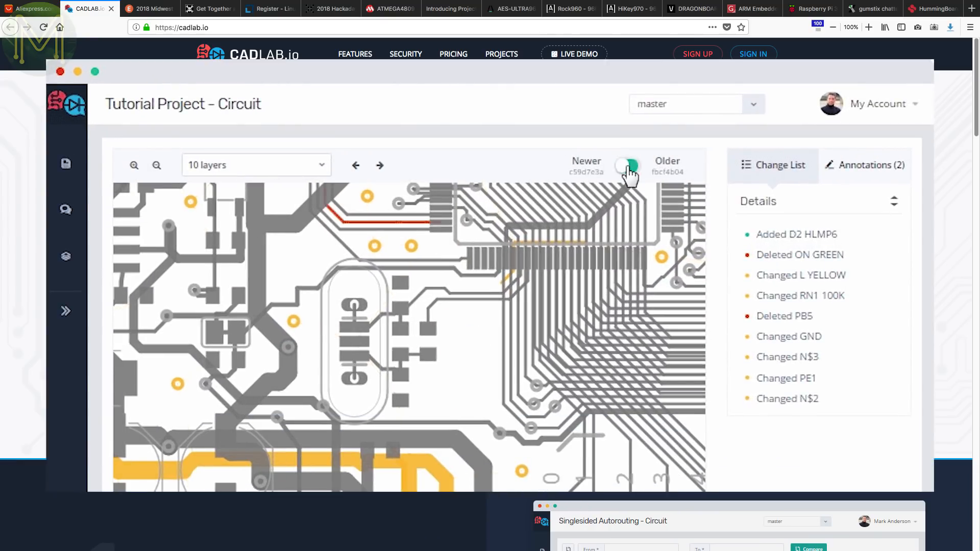
left_click(629, 165)
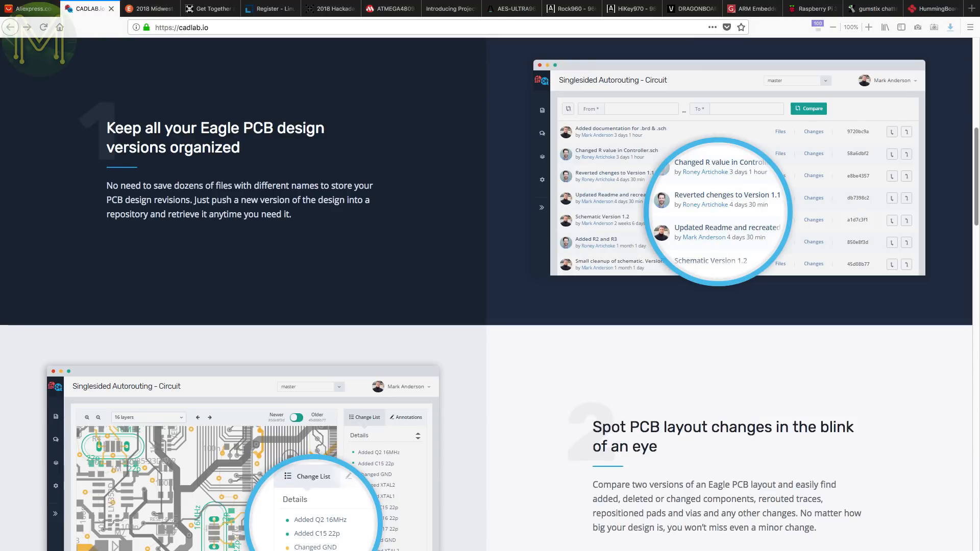
scroll("down", 3)
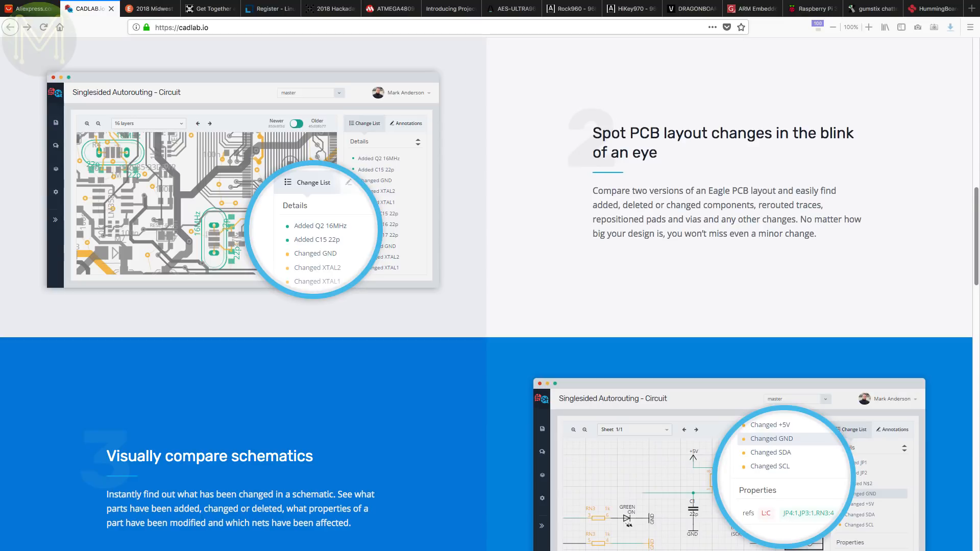
- Cycle through the Embedded World, Midwest RepRap Festival, World Create Day and Hackaday Prize 2018 tabs
left_click(269, 8)
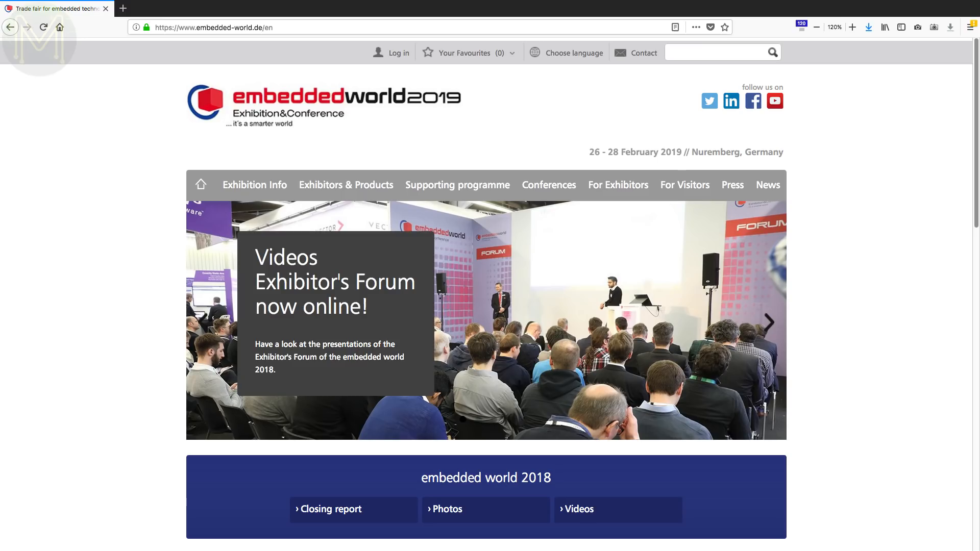
left_click(148, 8)
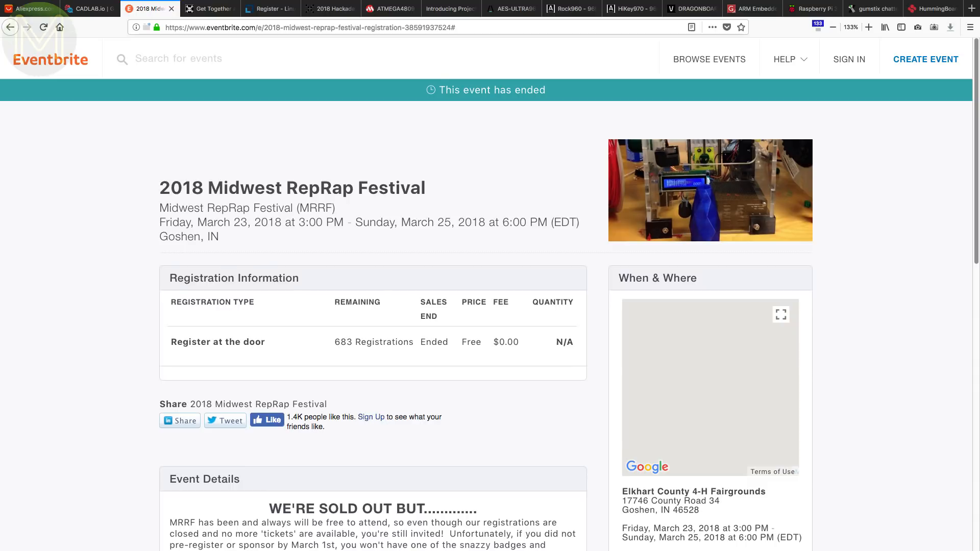
left_click(331, 8)
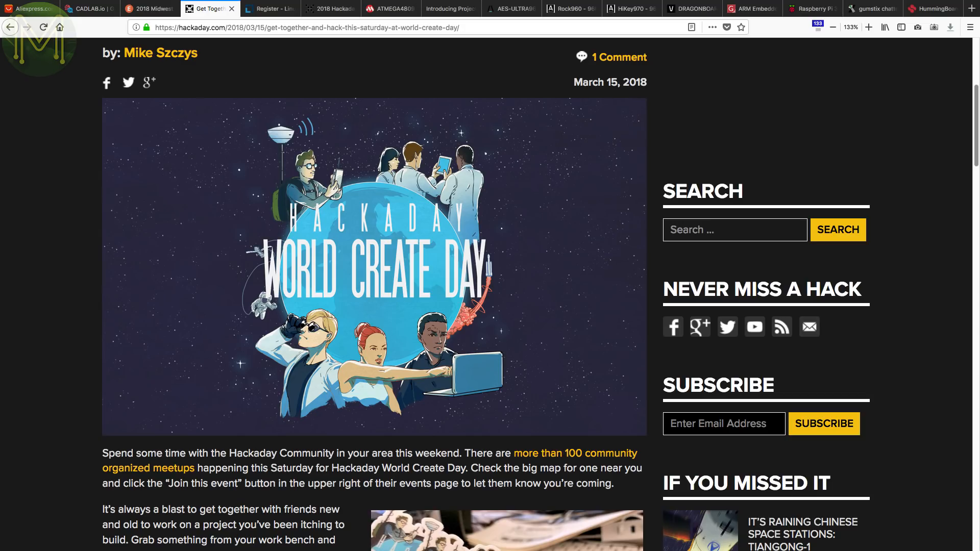
left_click(329, 8)
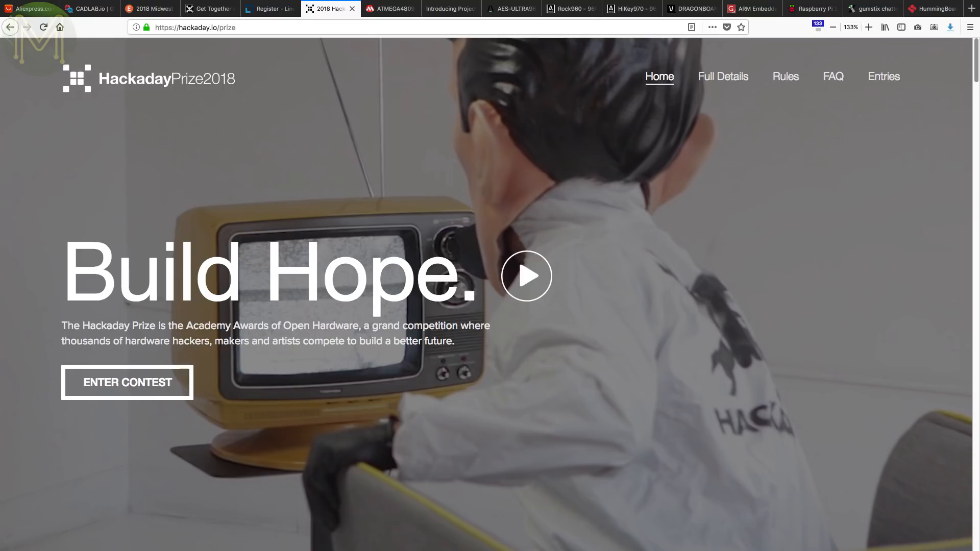
left_click(390, 8)
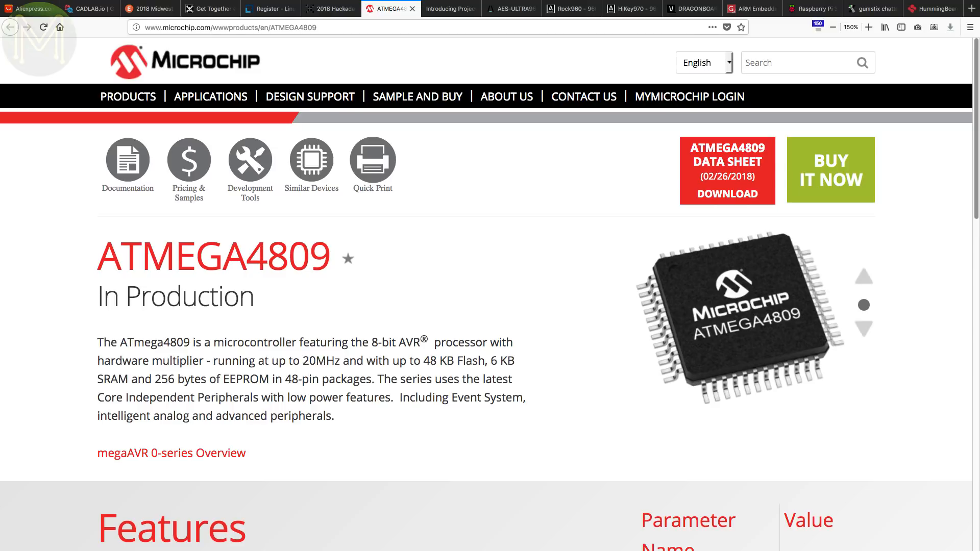
- Scroll the ATMEGA4809 page down to its features list and parameter table
scroll("down", 3)
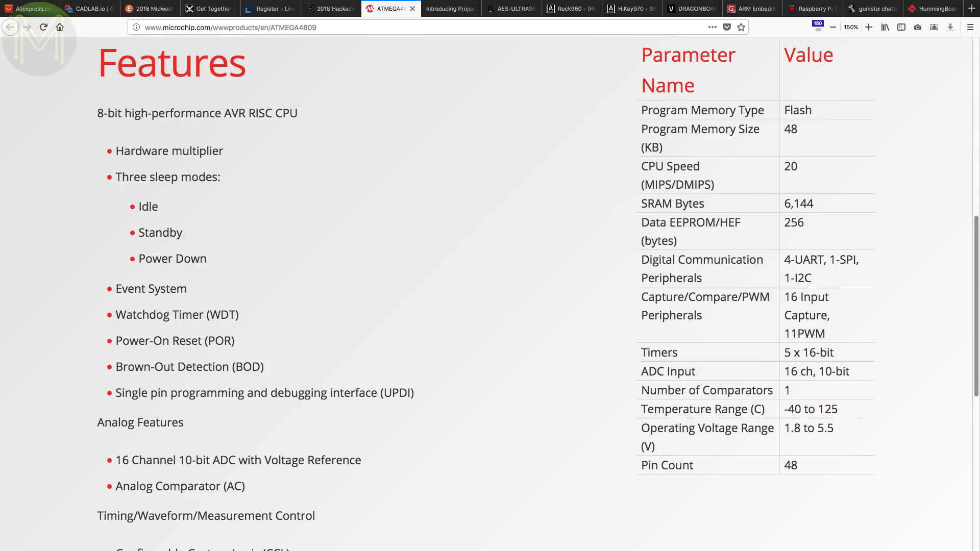
scroll("down", 3)
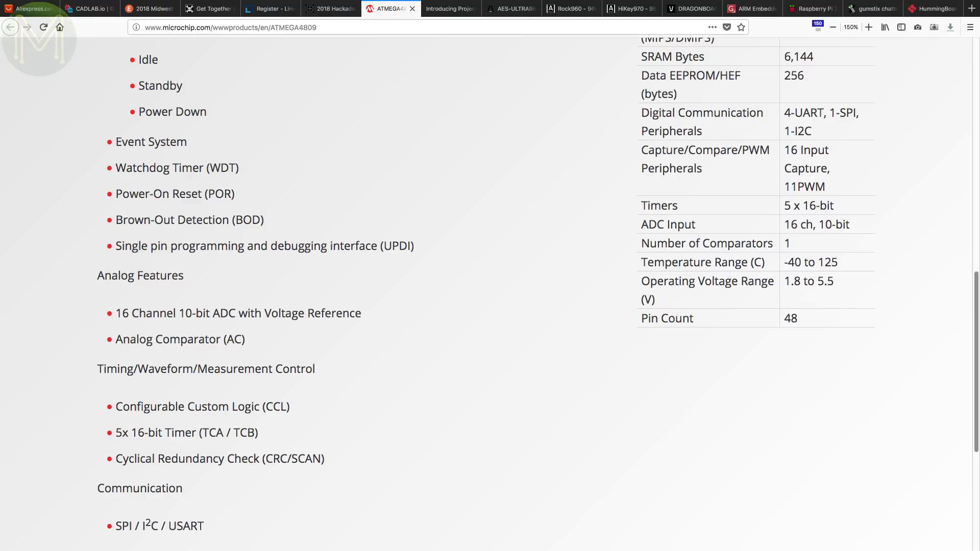
- Open the 'Introducing Project Fin' resin.io post and scroll past the board photos
left_click(450, 8)
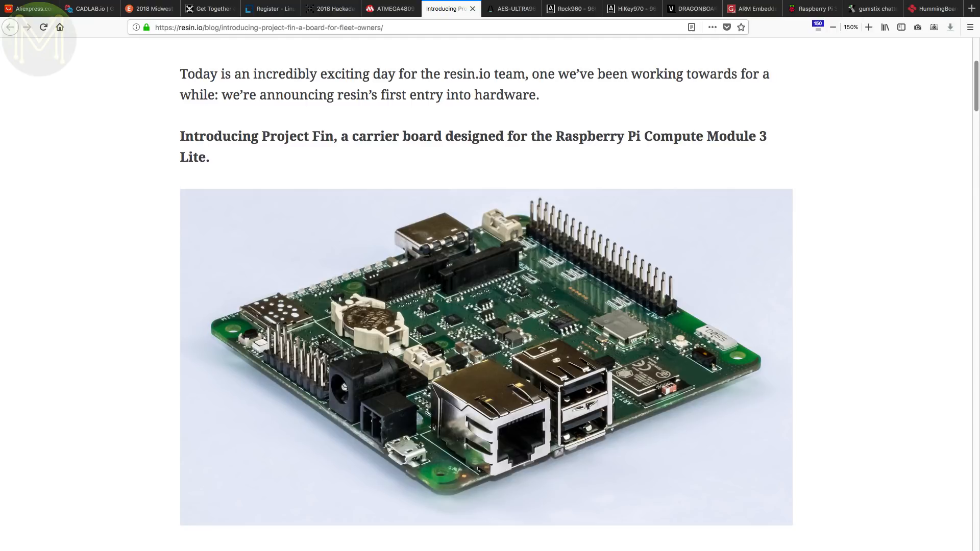
scroll("down", 3)
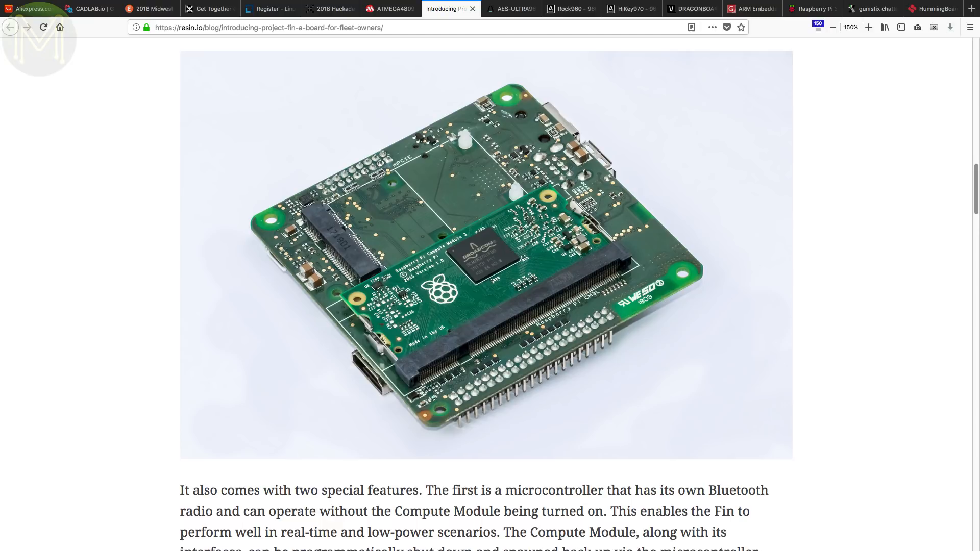
- View Avnet's $249 AES-ULTRA96-G listing and enlarge its board photo
left_click(510, 8)
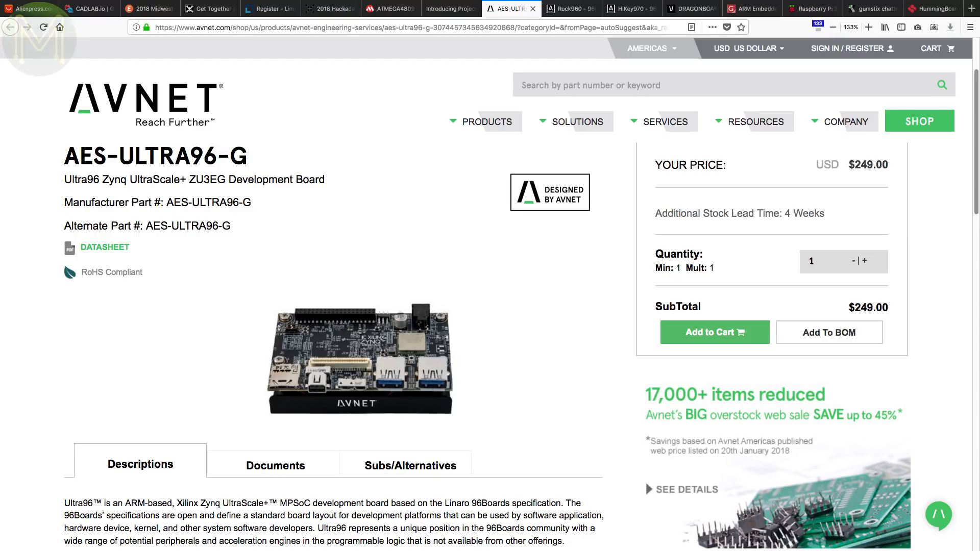
left_click(359, 358)
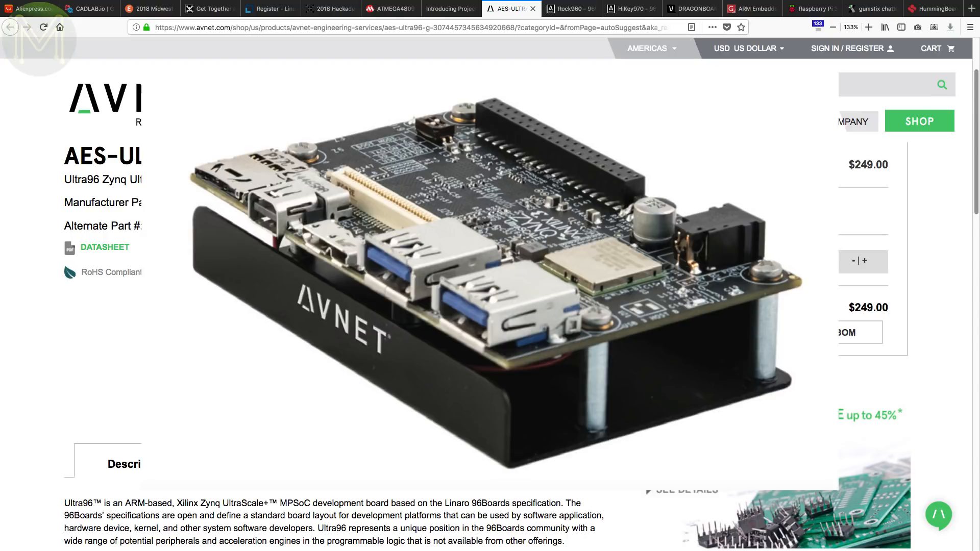
left_click(631, 8)
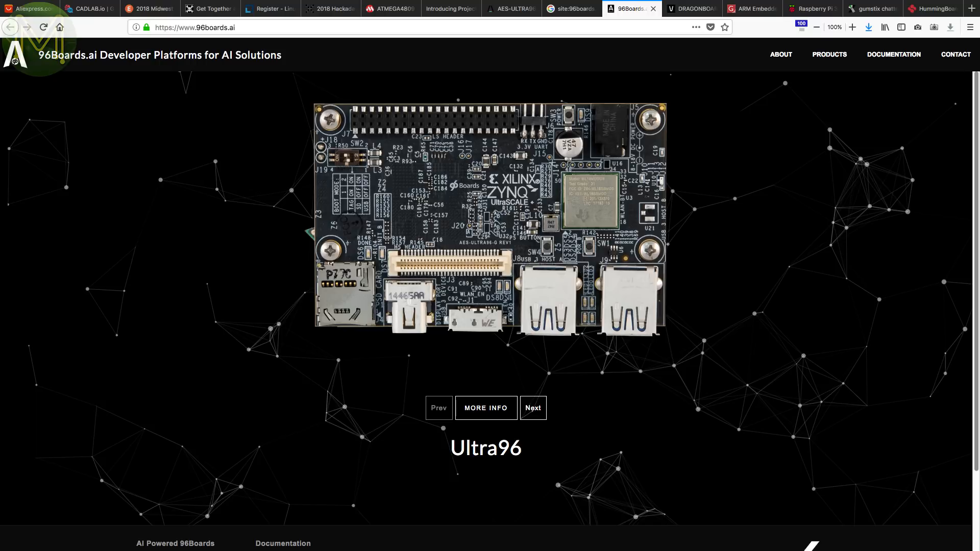
- Open HiKey970's 96Boards.ai page, view its full-size image, then return to the showcase
left_click(485, 407)
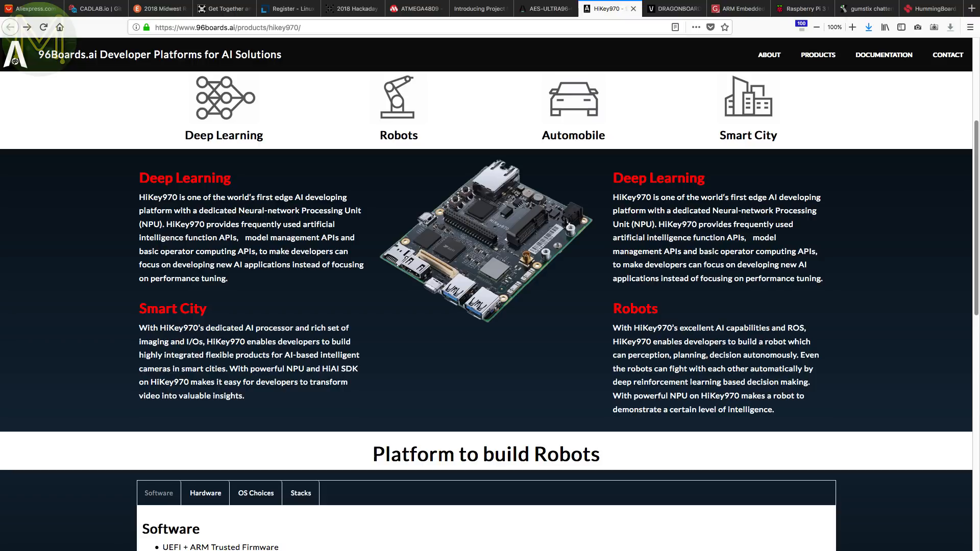
left_click(485, 240)
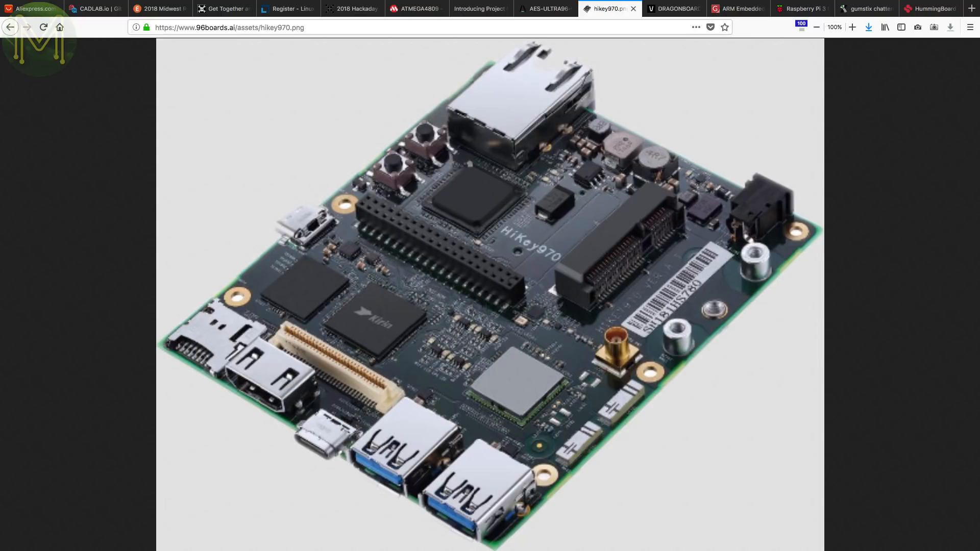
left_click(631, 9)
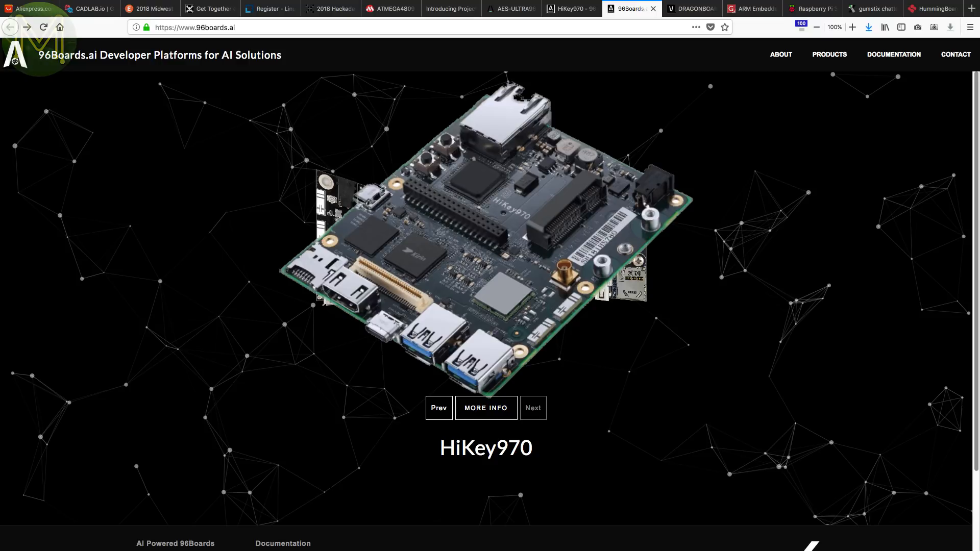
- View the $199 DragonBoard 820c listing and browse Geniatech's developer board photos
left_click(688, 8)
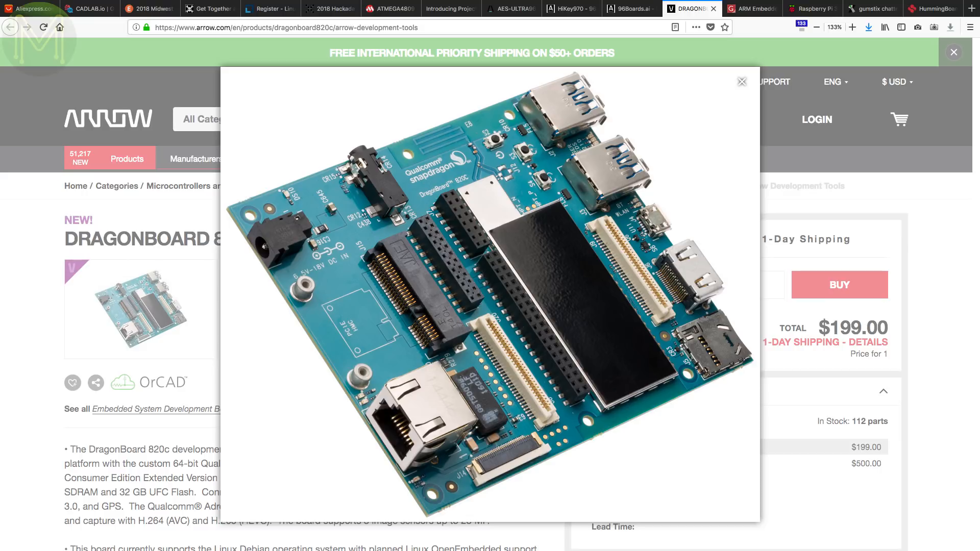
left_click(741, 81)
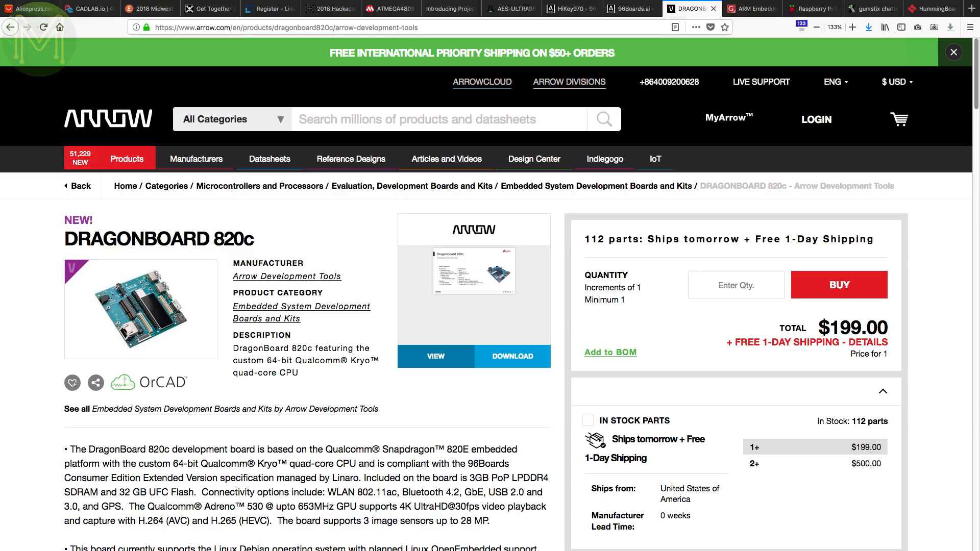
left_click(750, 8)
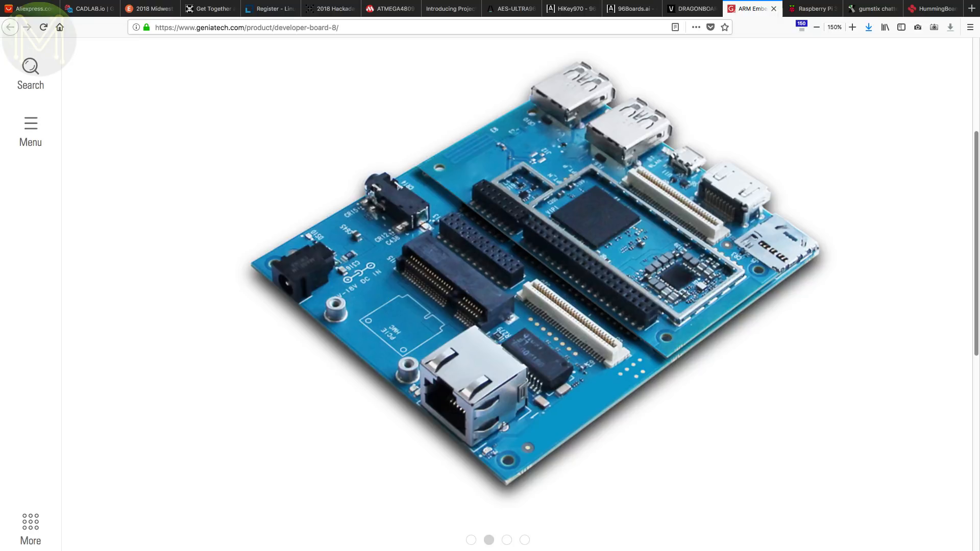
left_click(506, 540)
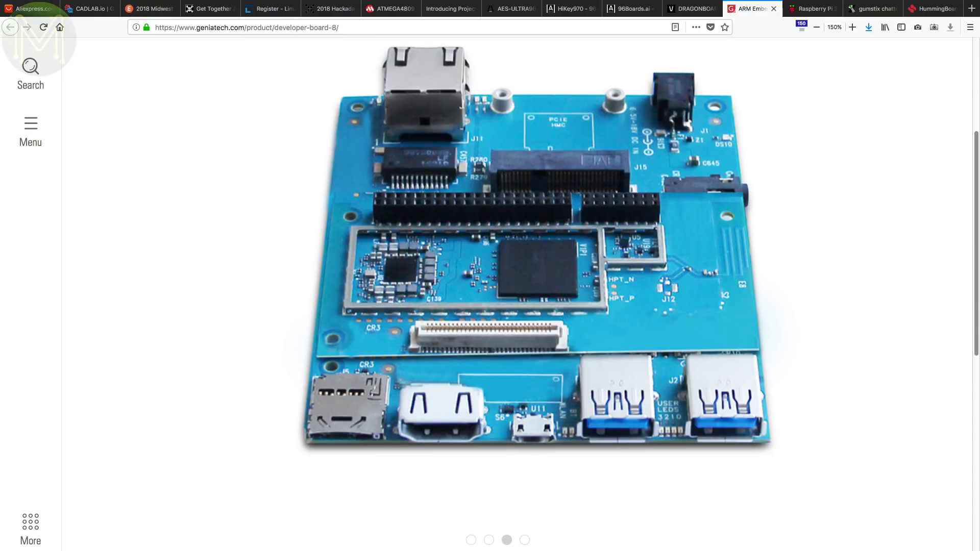
left_click(524, 540)
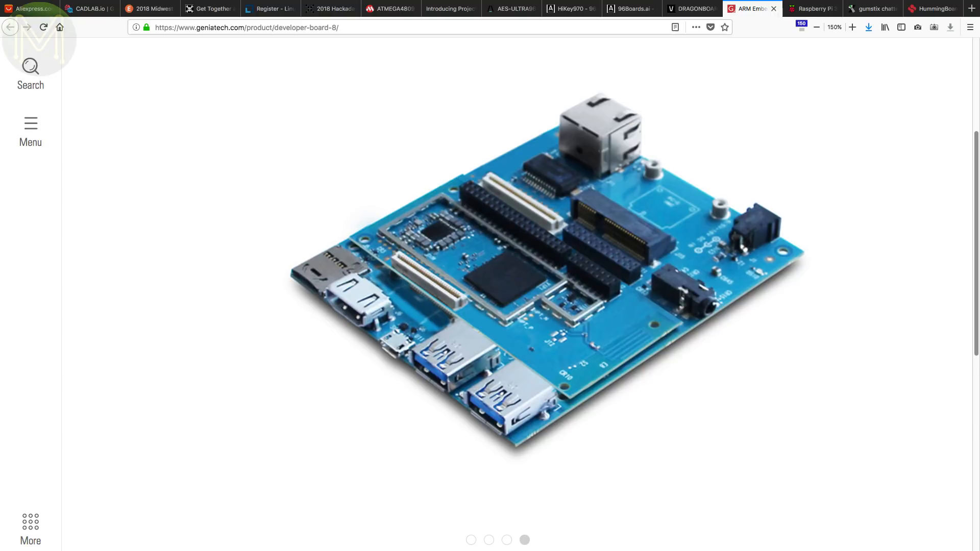
left_click(811, 8)
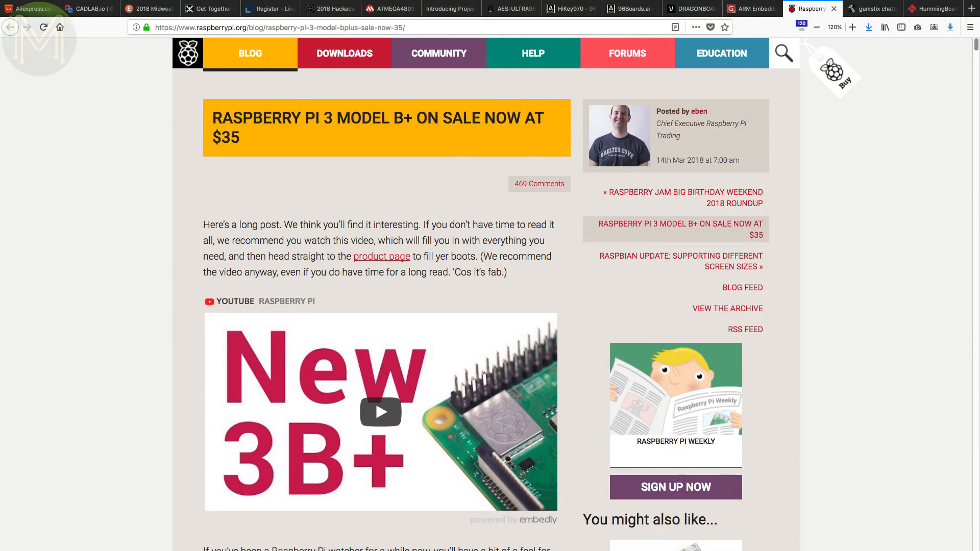
- View the Gumstix Chatterbox for Colibri i.MX7 and Chatterbox for Raspberry Pi photos
left_click(869, 8)
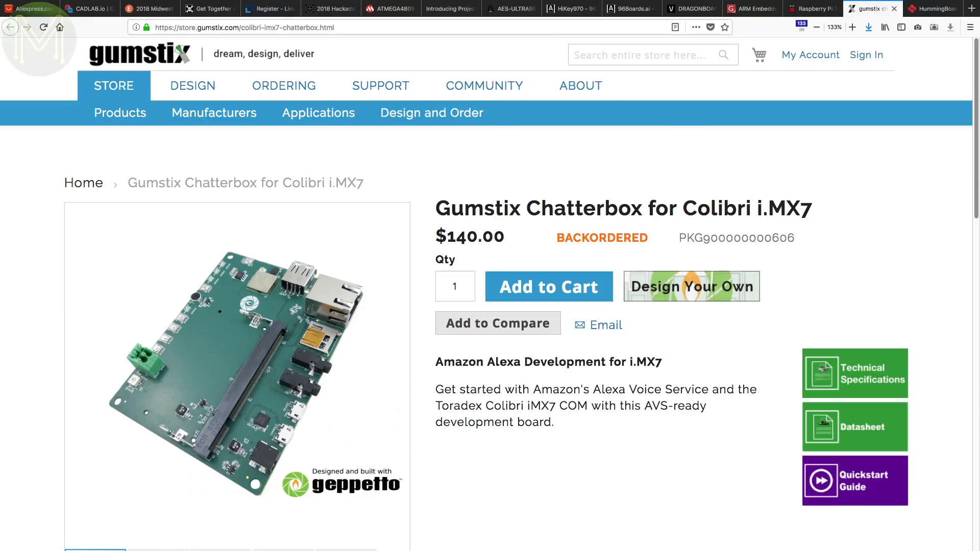
left_click(237, 369)
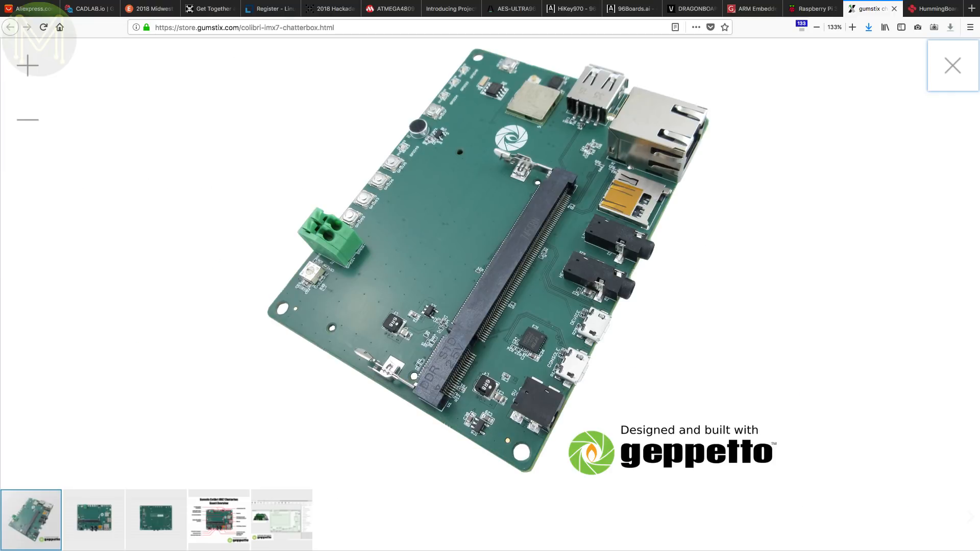
left_click(218, 519)
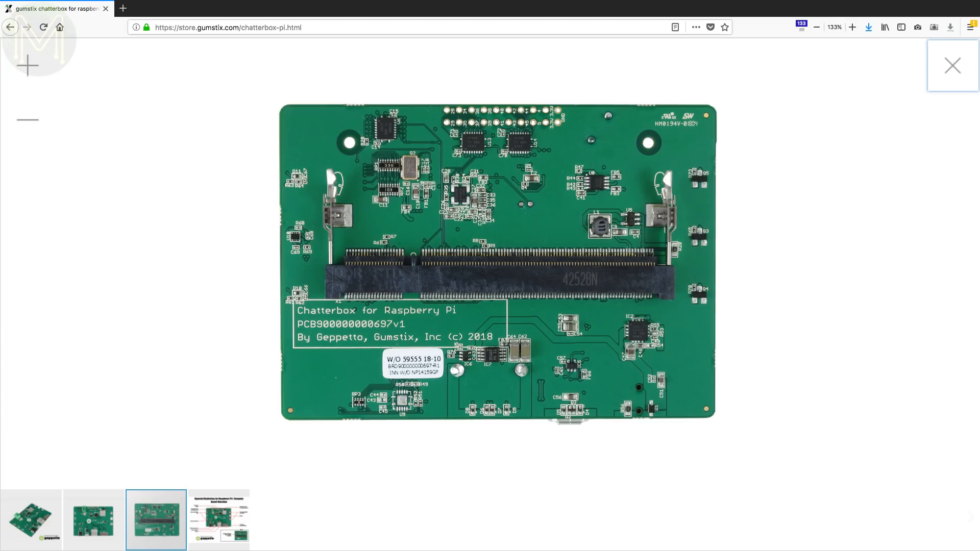
left_click(31, 520)
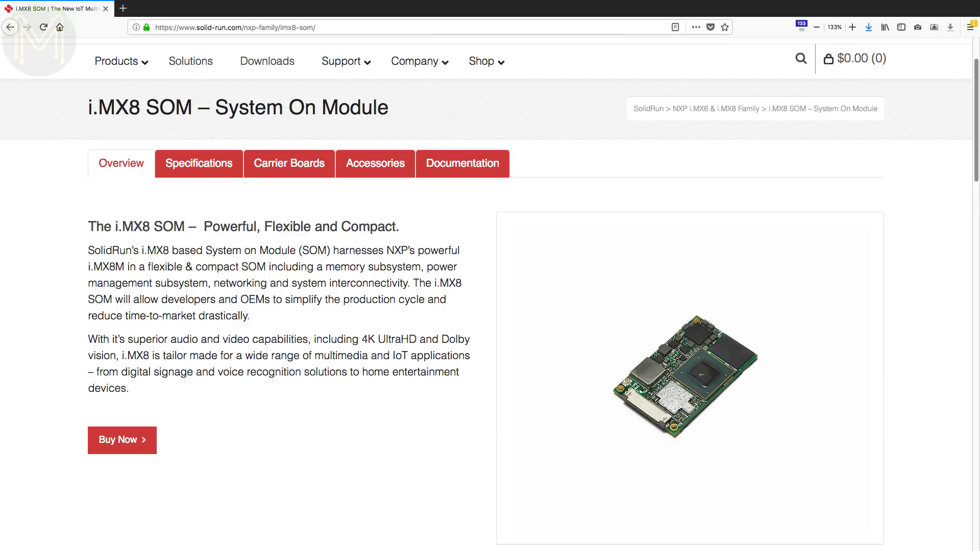
- Show the i.MX8 SOM Specifications tab and scroll through its spec table
left_click(198, 163)
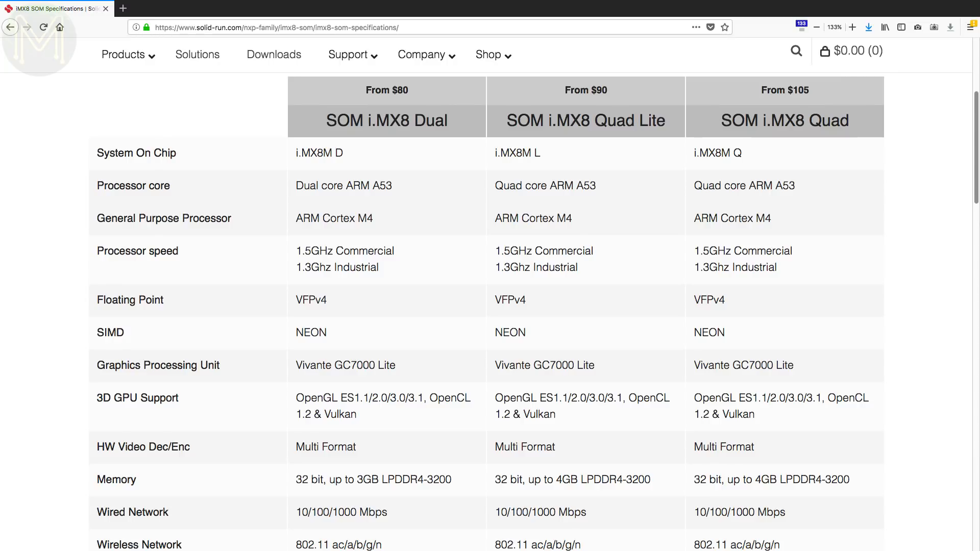
scroll("down", 3)
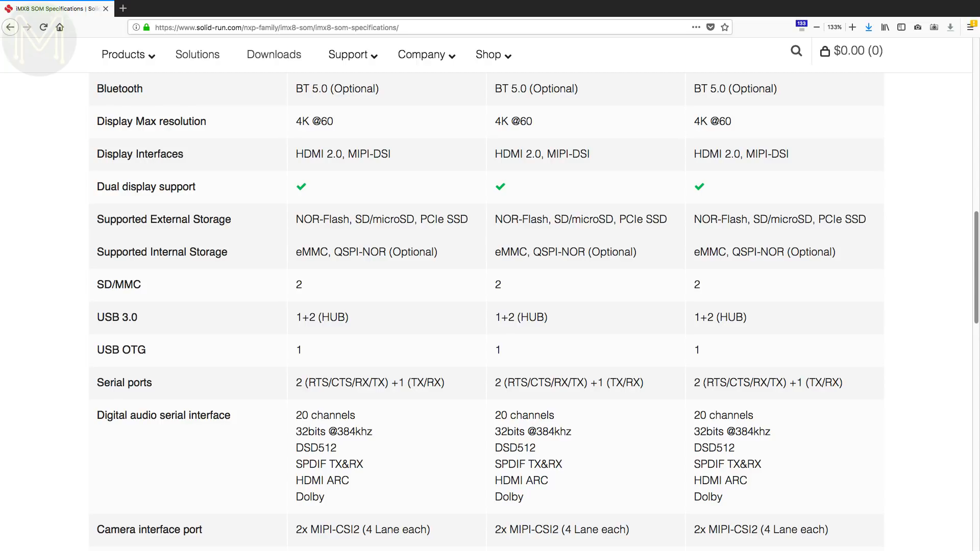
scroll("down", 3)
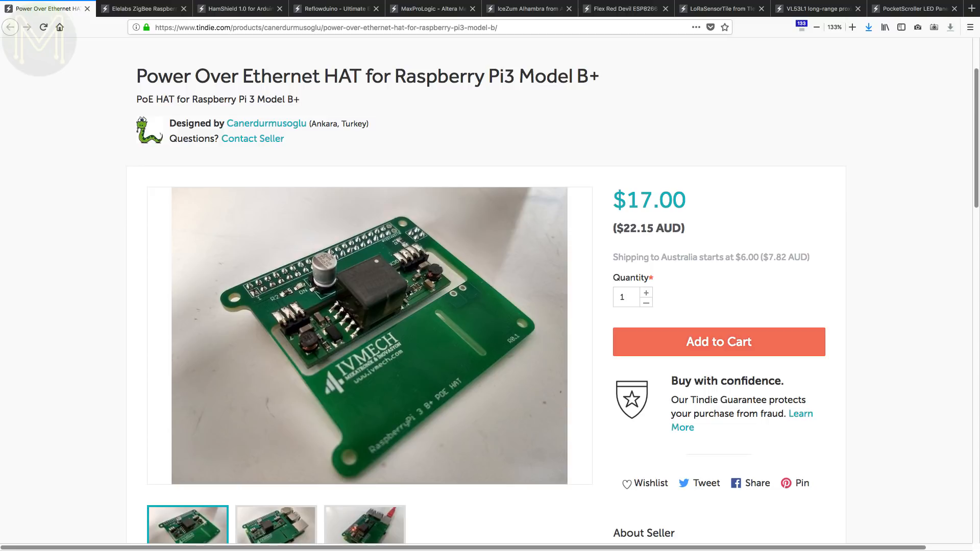
- Enlarge photos of the PoE HAT, Elelabs ZigBee shield and HamShield back, then reach Reflowduino
left_click(370, 337)
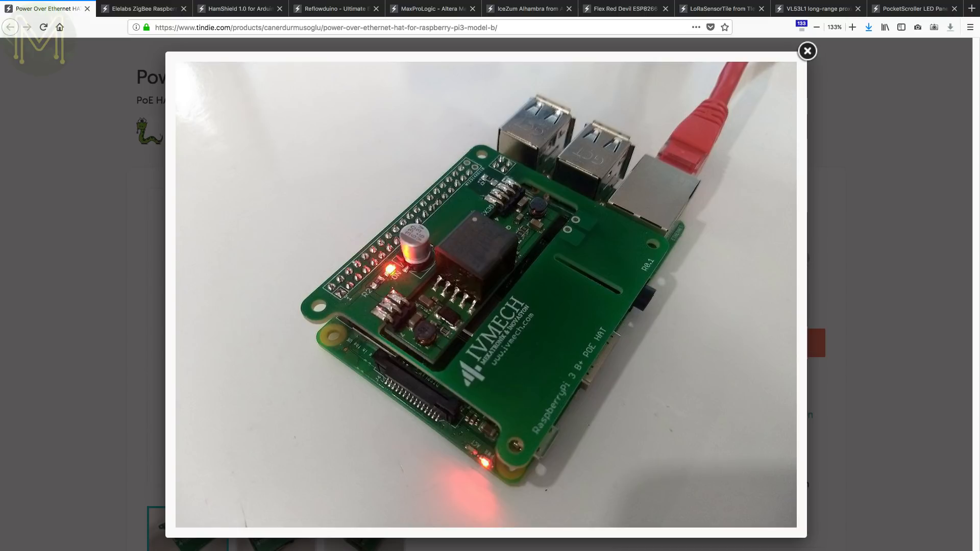
left_click(141, 9)
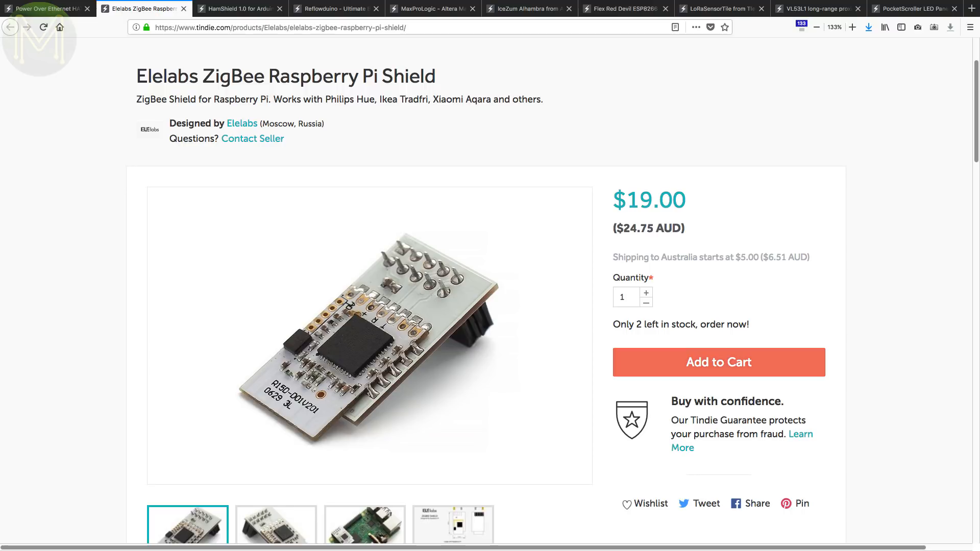
left_click(369, 338)
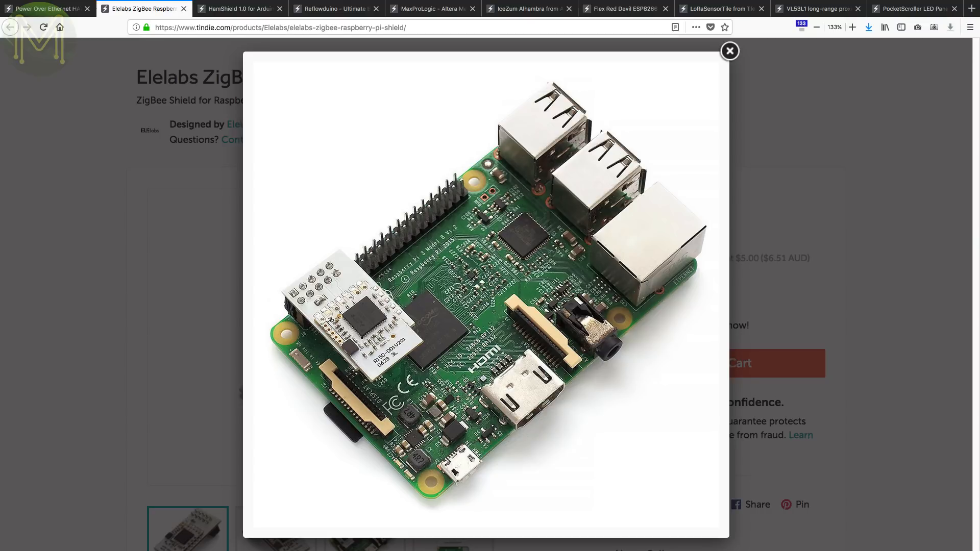
left_click(234, 8)
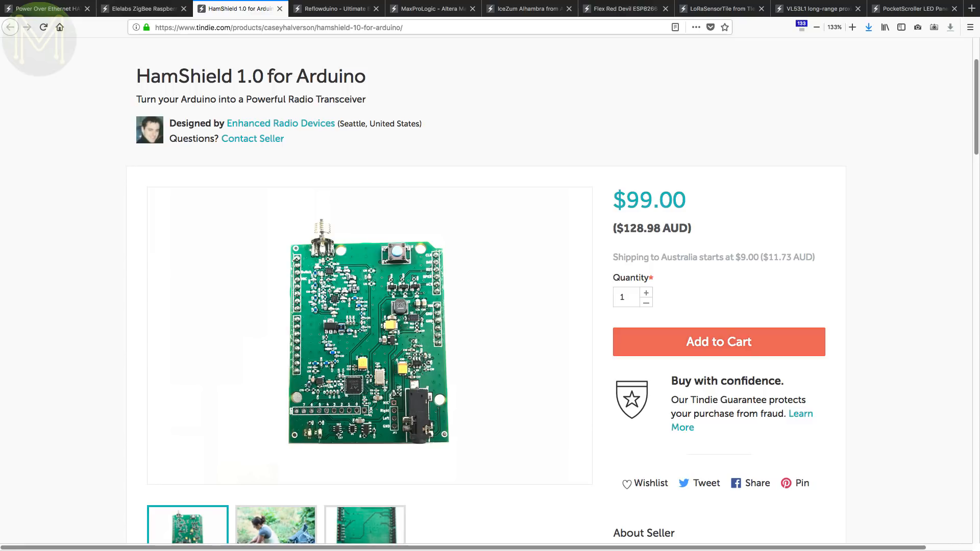
left_click(369, 325)
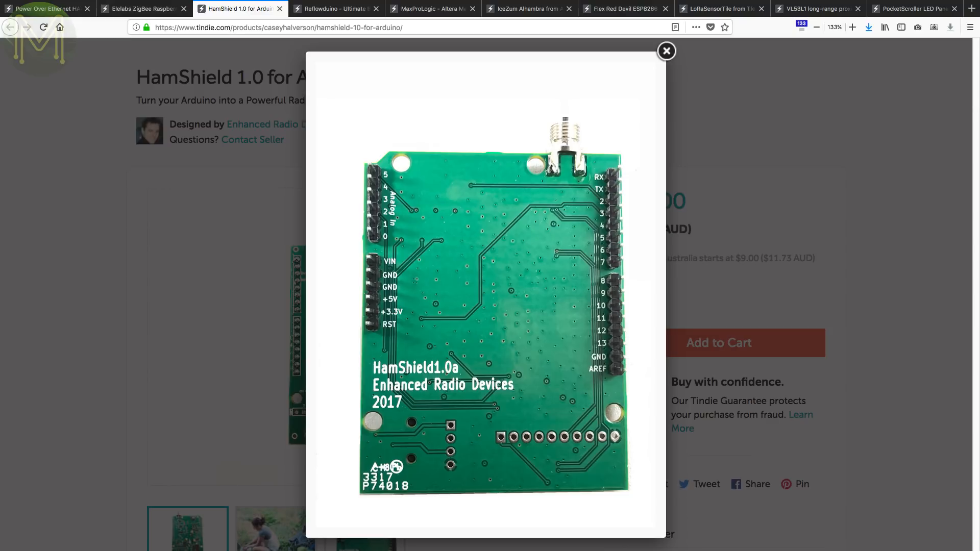
left_click(336, 8)
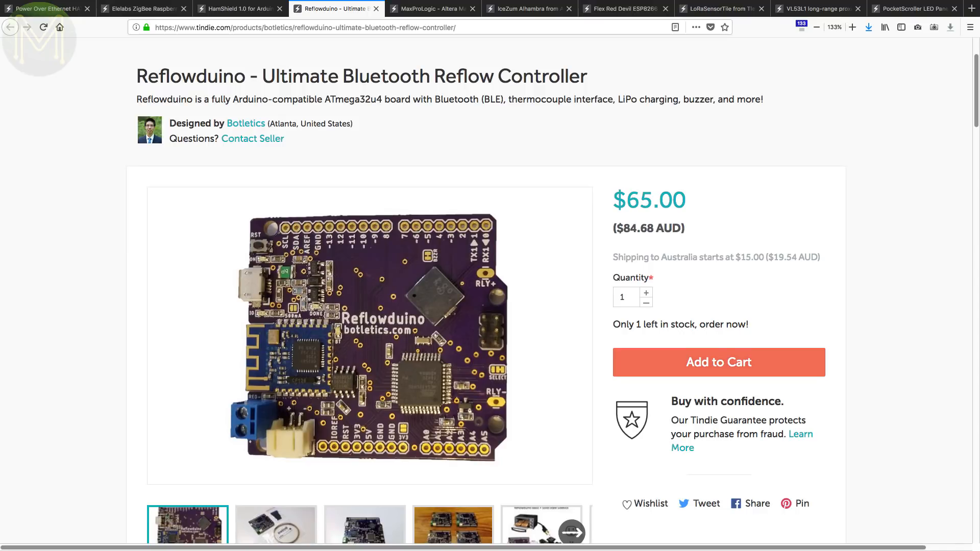
- Enlarge the Reflowduino wiring diagram, MaxProLogic board and IceZum Alhambra photos, reaching Flex Red Devil
left_click(368, 331)
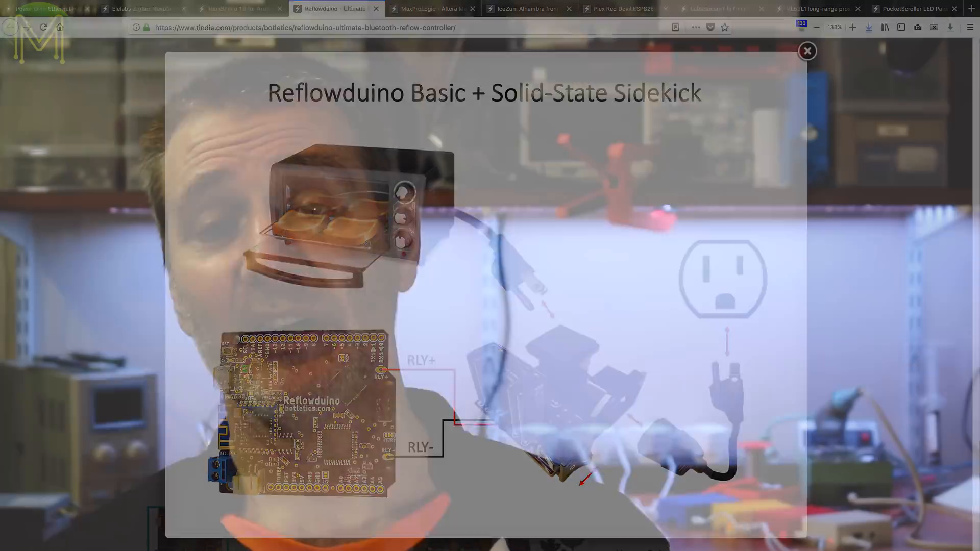
left_click(430, 8)
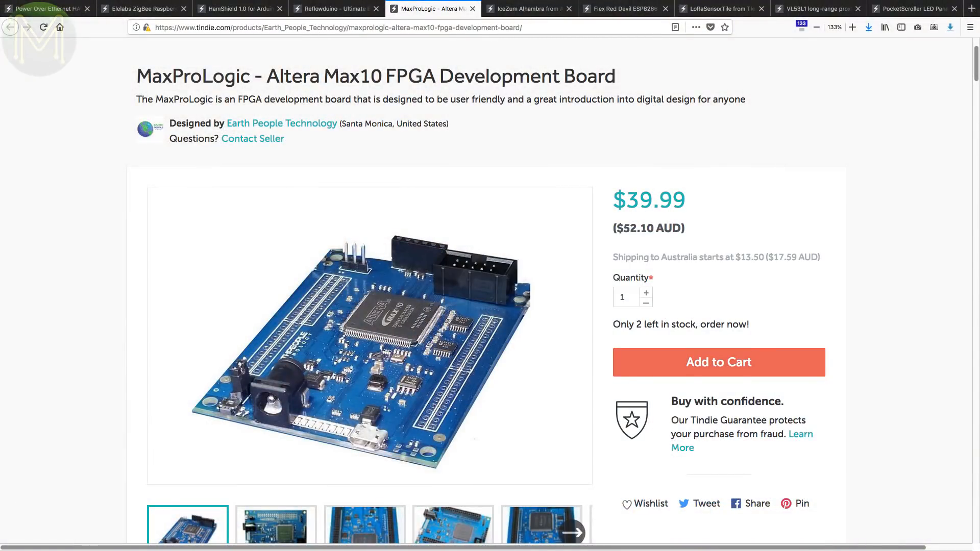
left_click(369, 337)
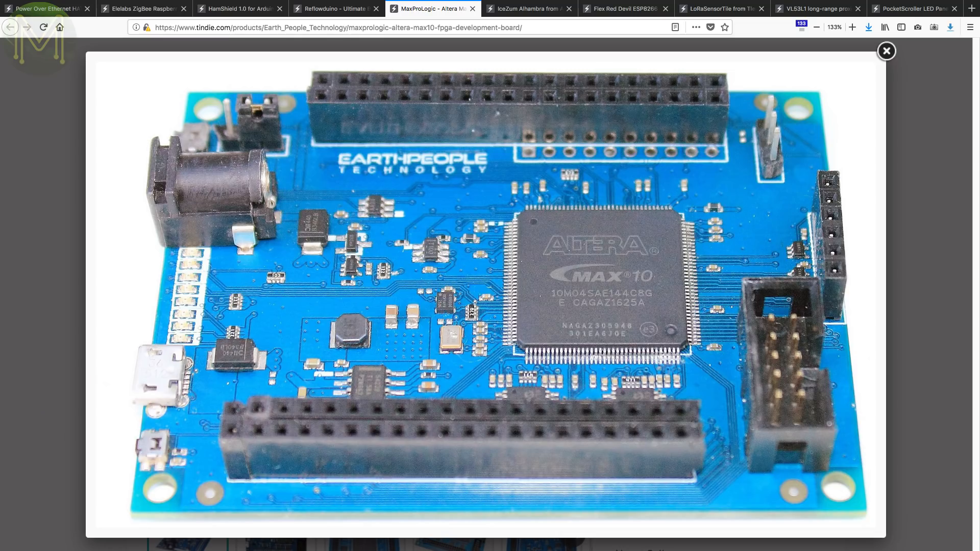
left_click(528, 9)
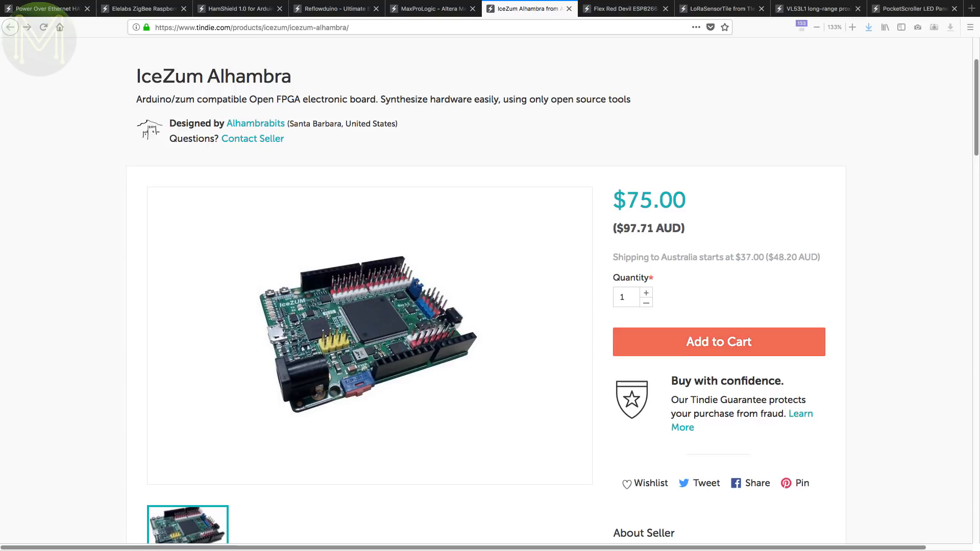
left_click(368, 334)
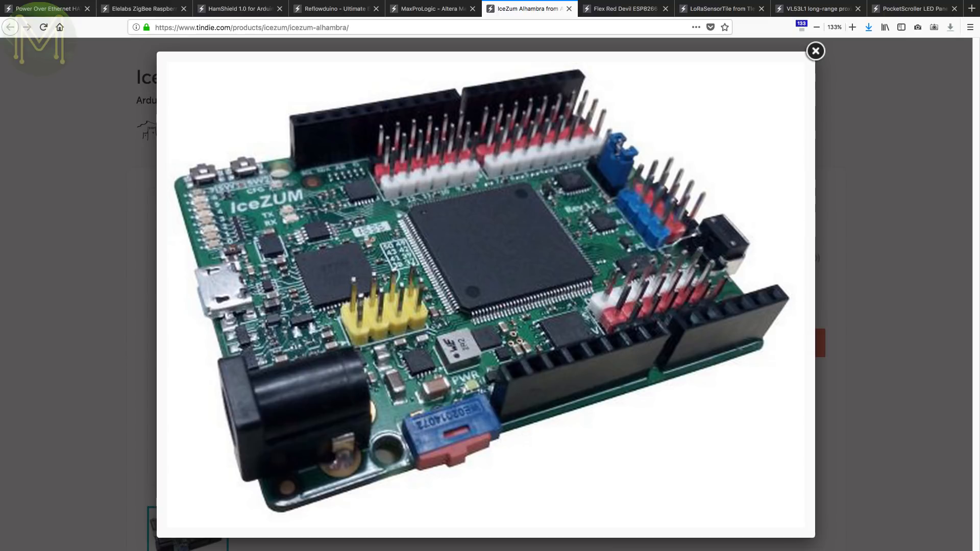
left_click(622, 8)
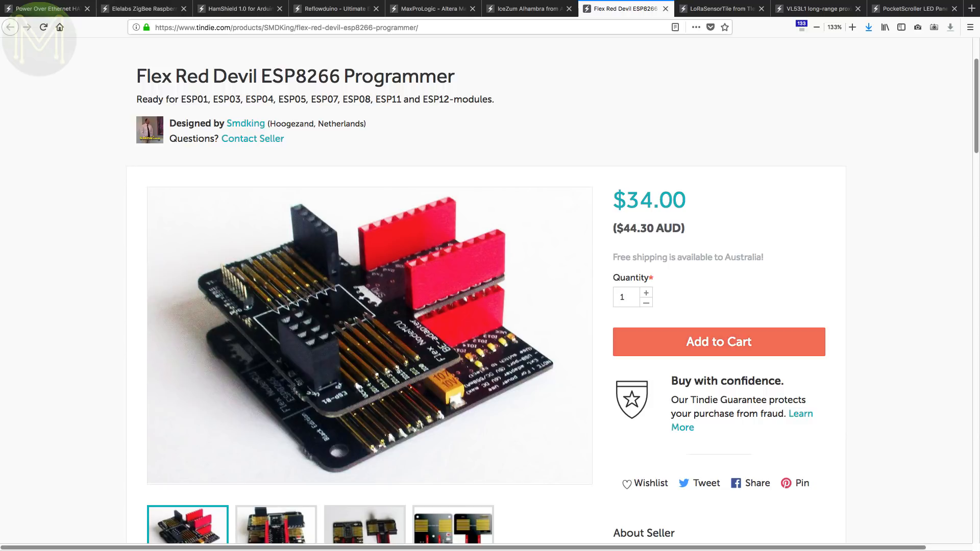
- Enlarge the Flex Red Devil, LoRaSensorTile-with-battery and VL53L1 close-up photos, reaching PocketScroller
left_click(370, 336)
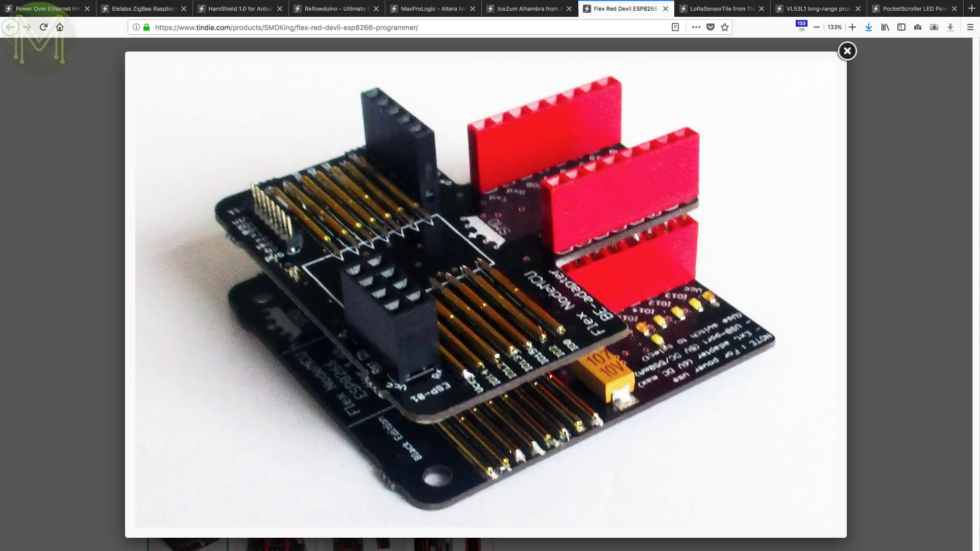
left_click(718, 9)
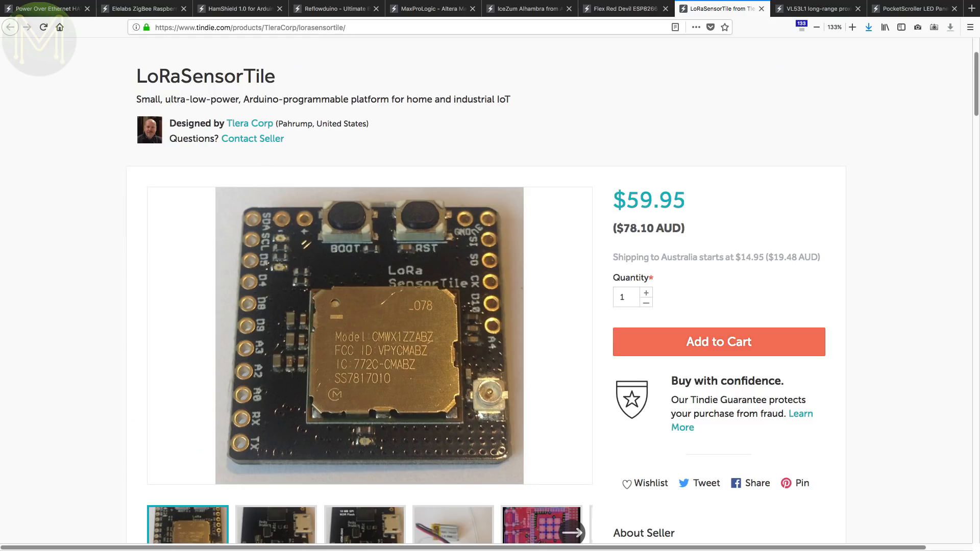
left_click(370, 336)
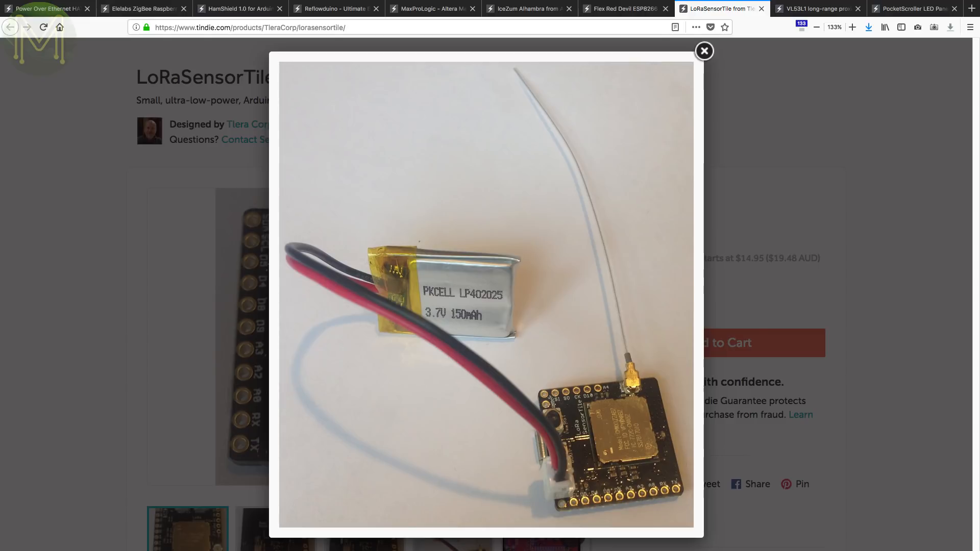
left_click(815, 8)
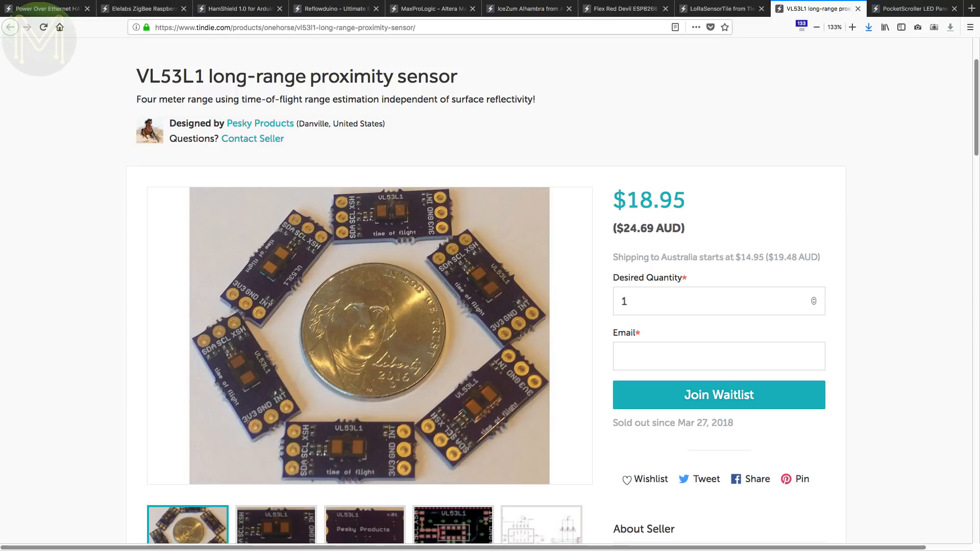
left_click(370, 335)
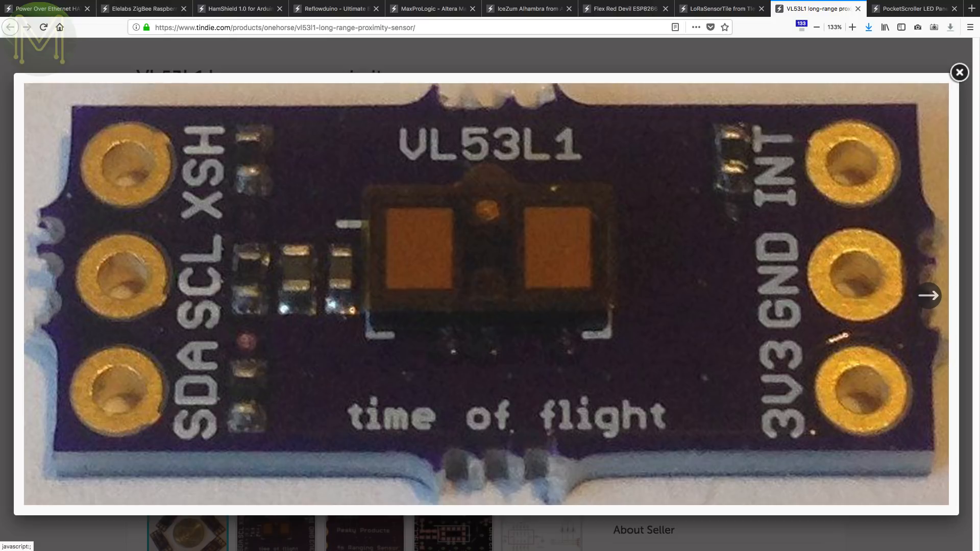
left_click(915, 9)
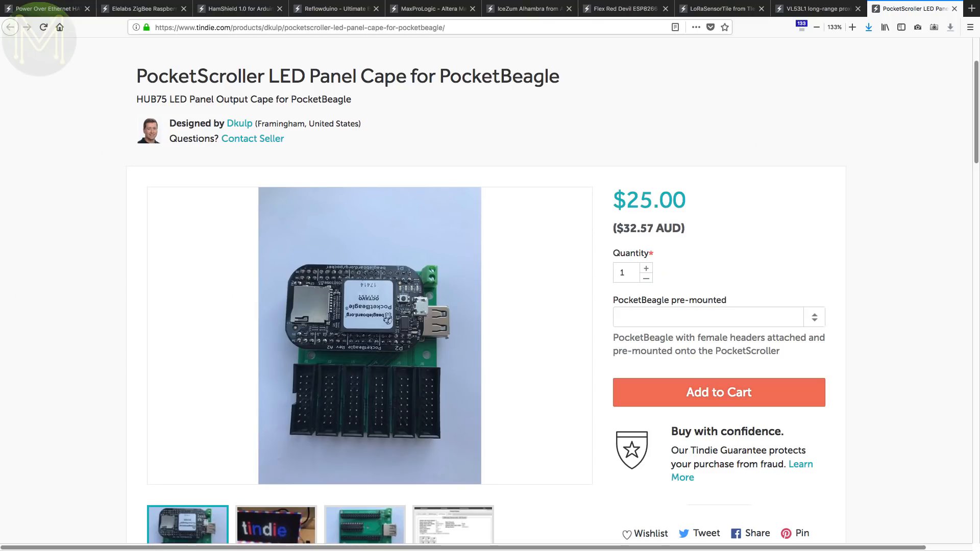
- Enlarge the PocketScroller LED panel photo, then bring up the $14 Sonoff Pow R2 page
left_click(368, 336)
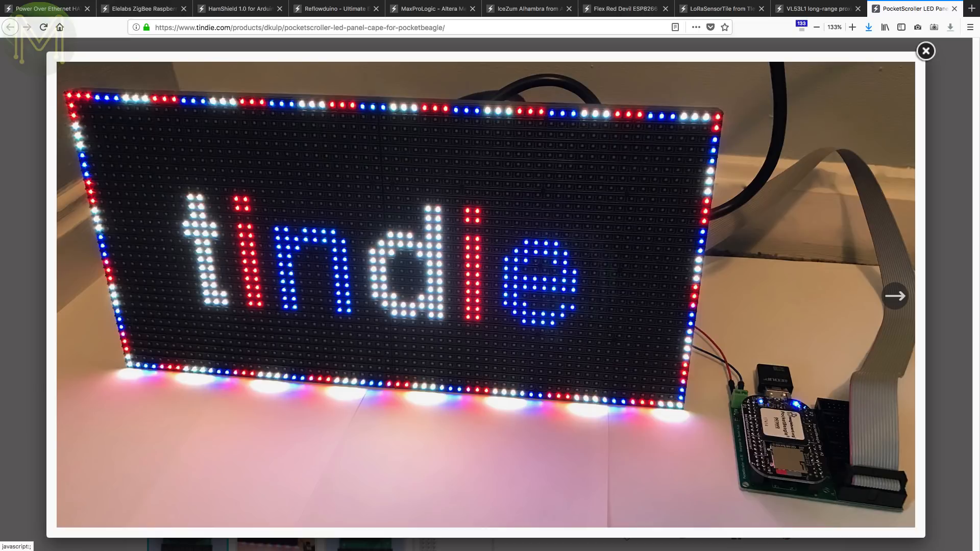
left_click(895, 296)
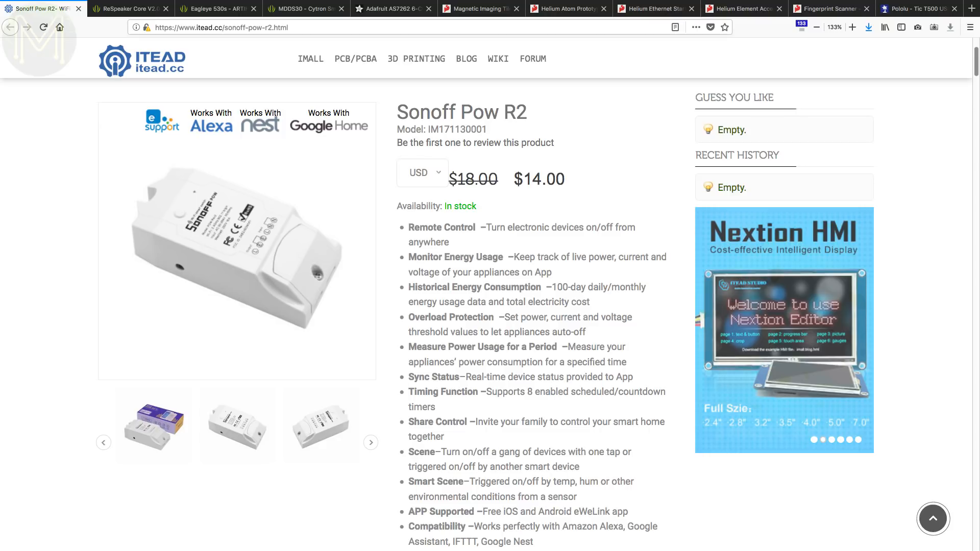
- Step through the $99 ReSpeaker Core v2.0 board photos, including its other side, in the lightbox
left_click(128, 8)
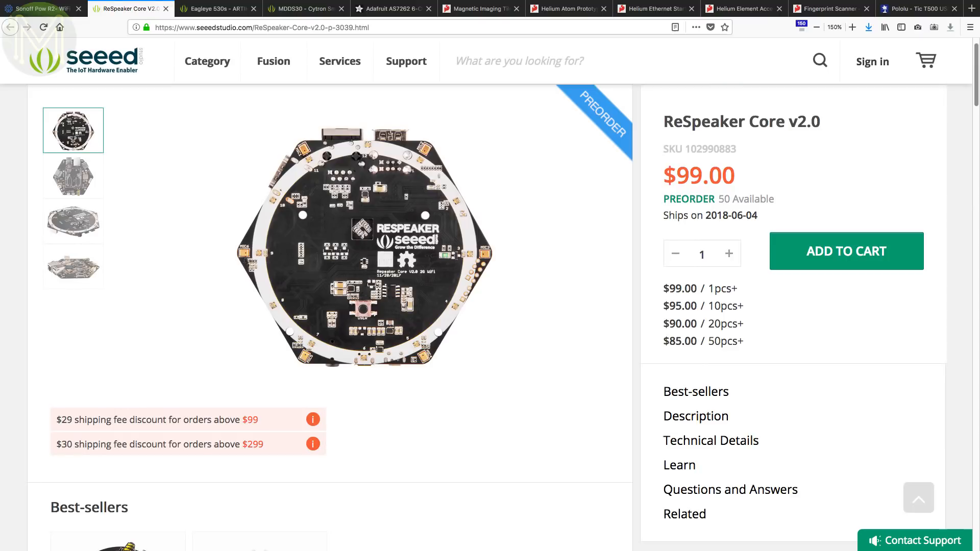
left_click(366, 251)
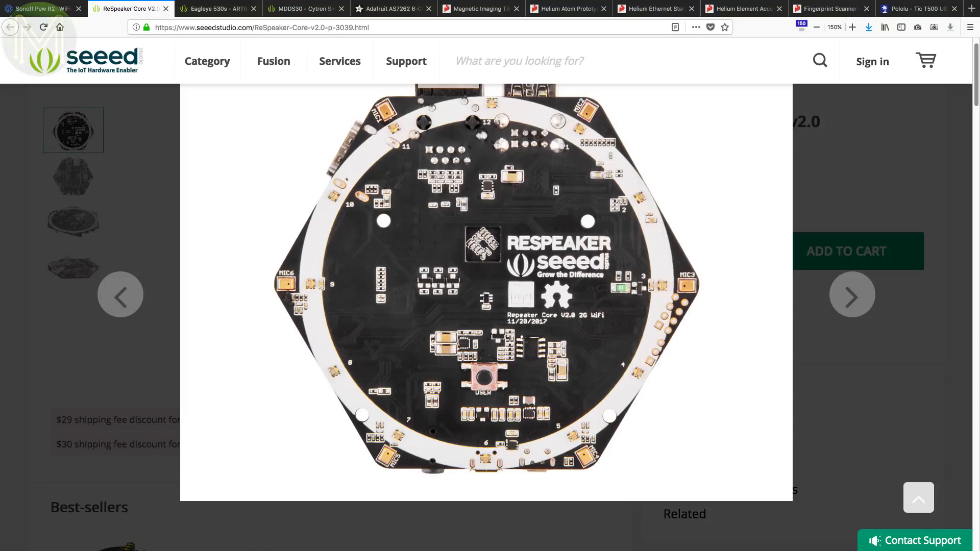
left_click(852, 294)
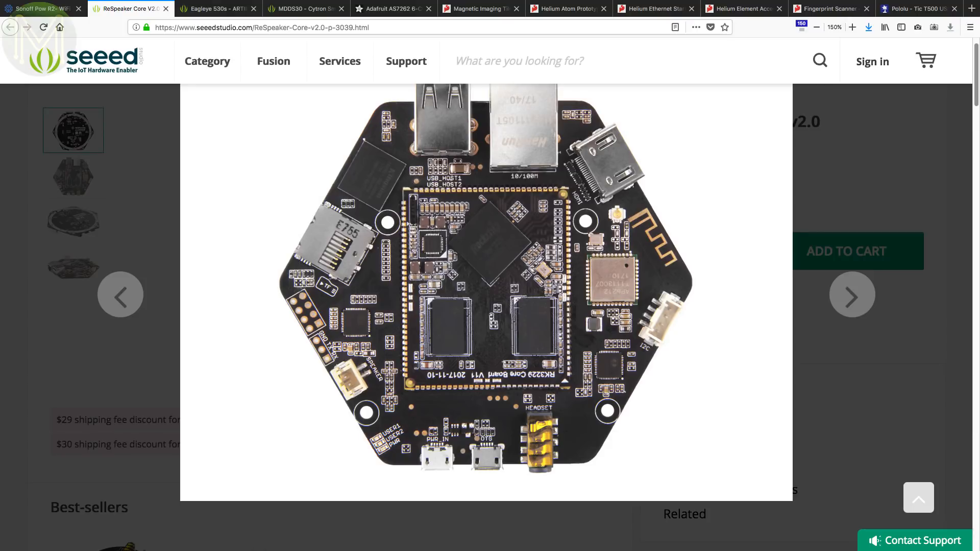
left_click(851, 294)
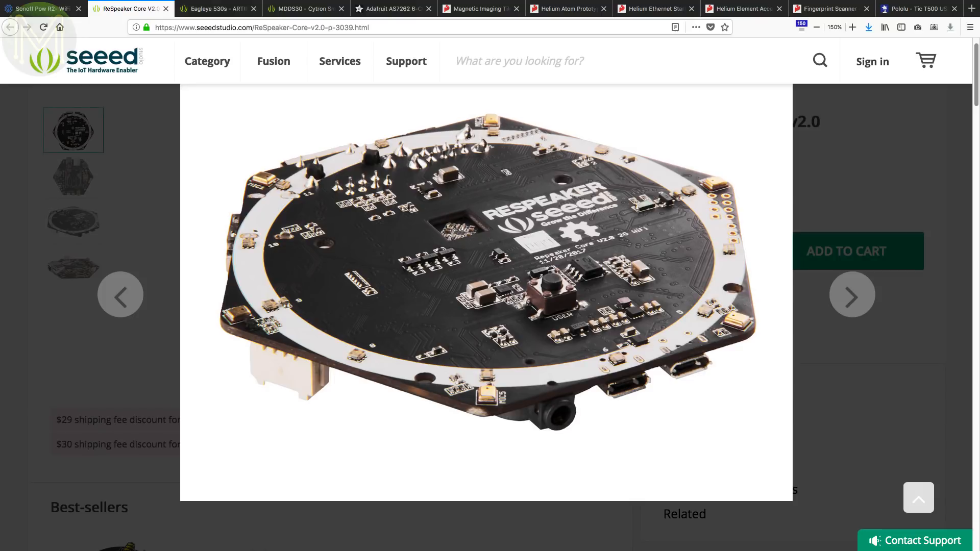
left_click(851, 295)
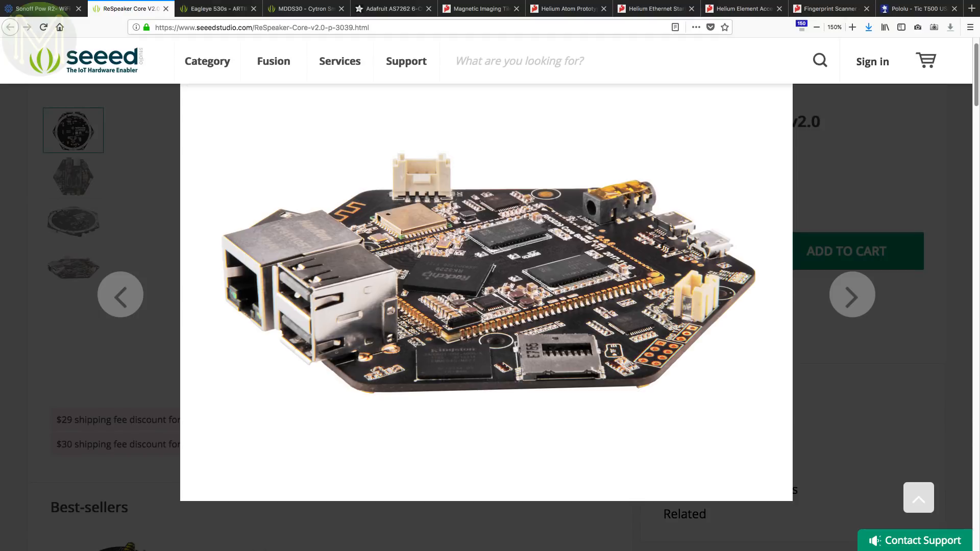
left_click(217, 8)
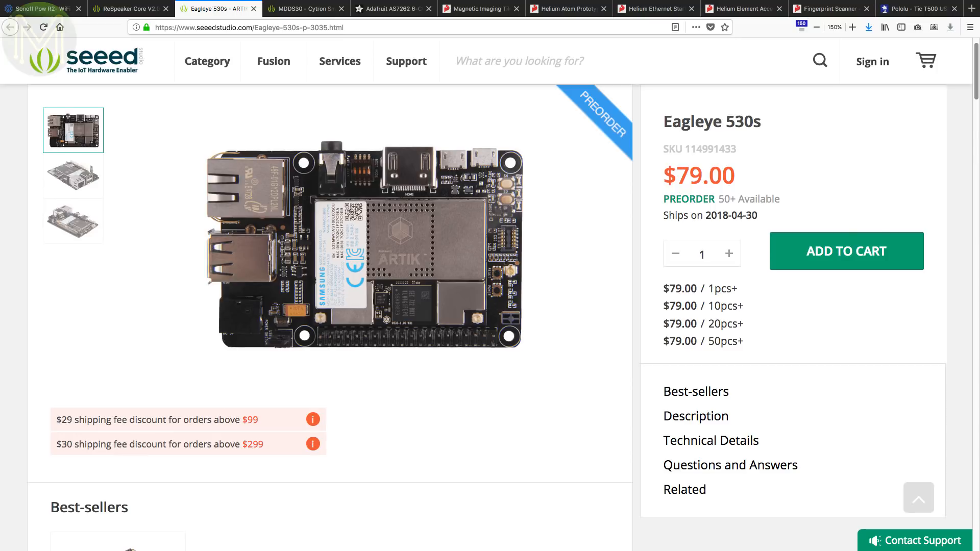
- Enlarge the Eagleye 530s photo and step through other angles of the board
left_click(361, 247)
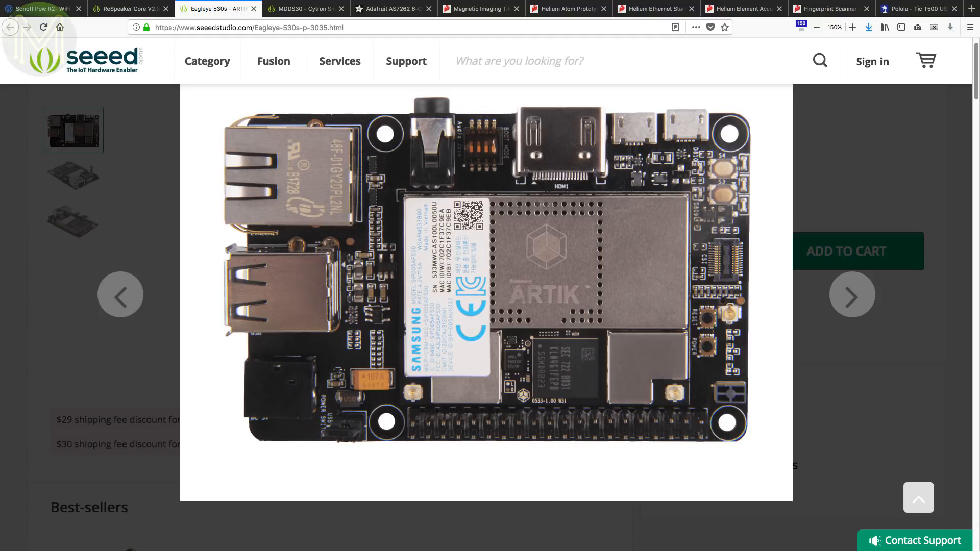
left_click(851, 294)
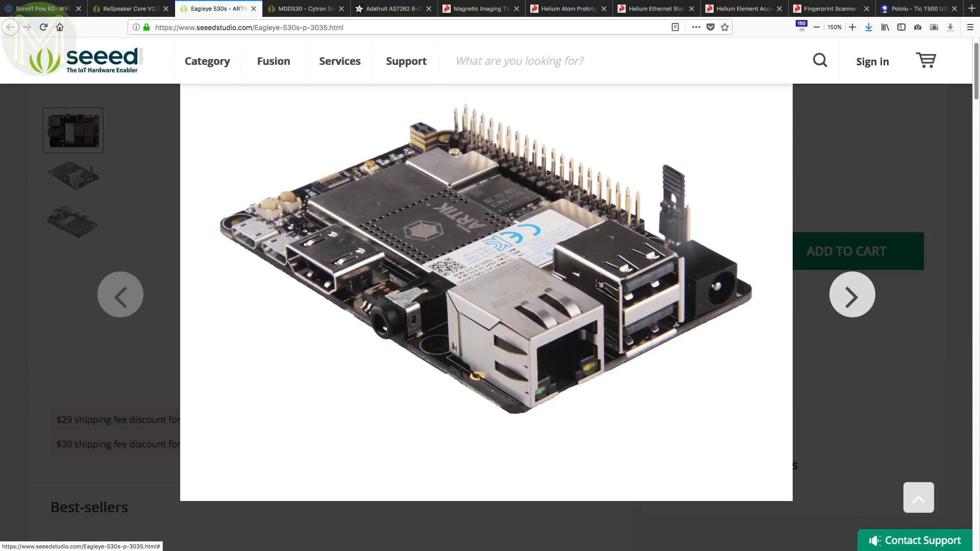
left_click(851, 294)
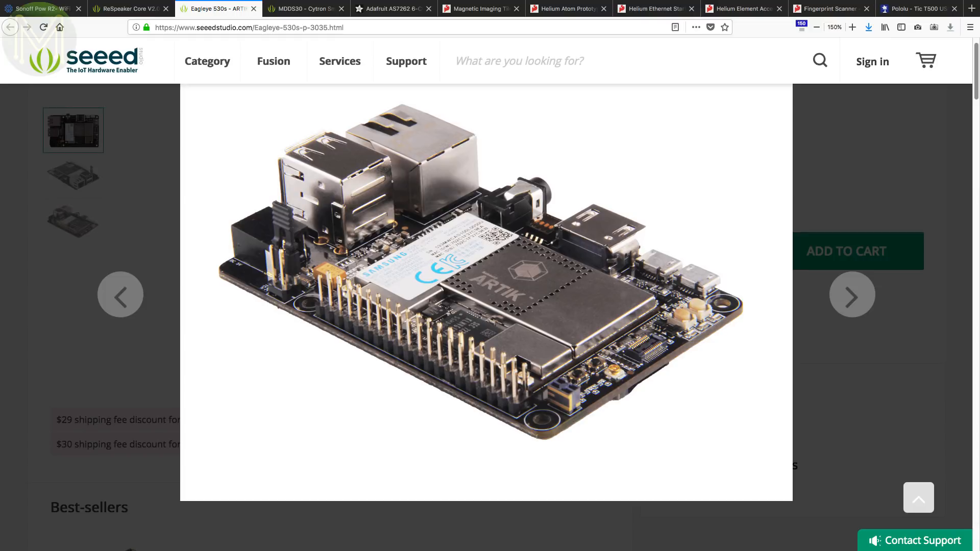
- Step through the MDDS30 motor driver photos to its top view
left_click(305, 9)
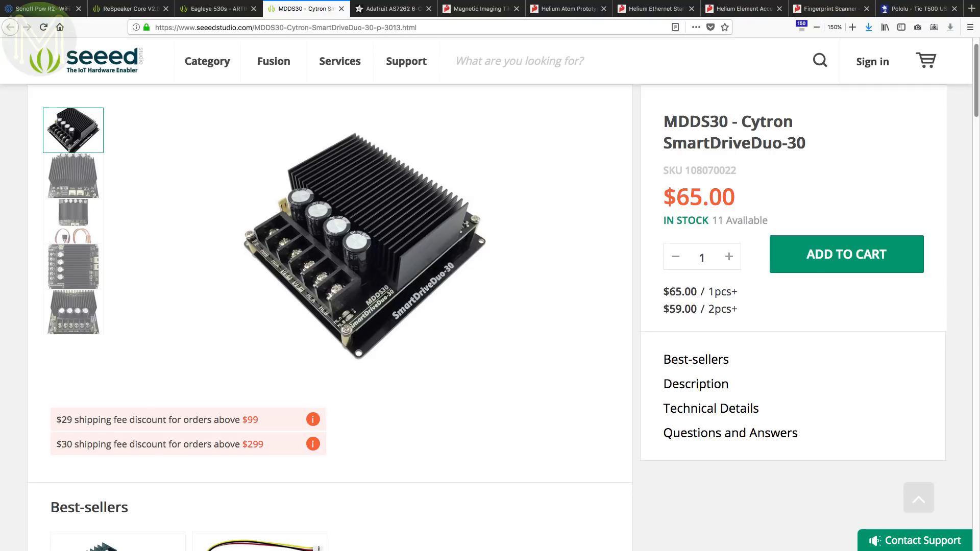
left_click(365, 250)
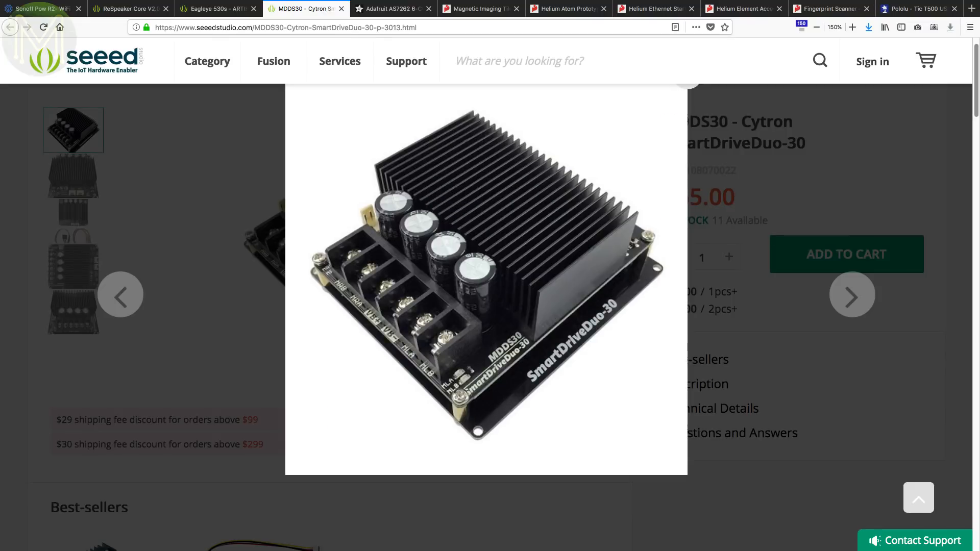
left_click(852, 295)
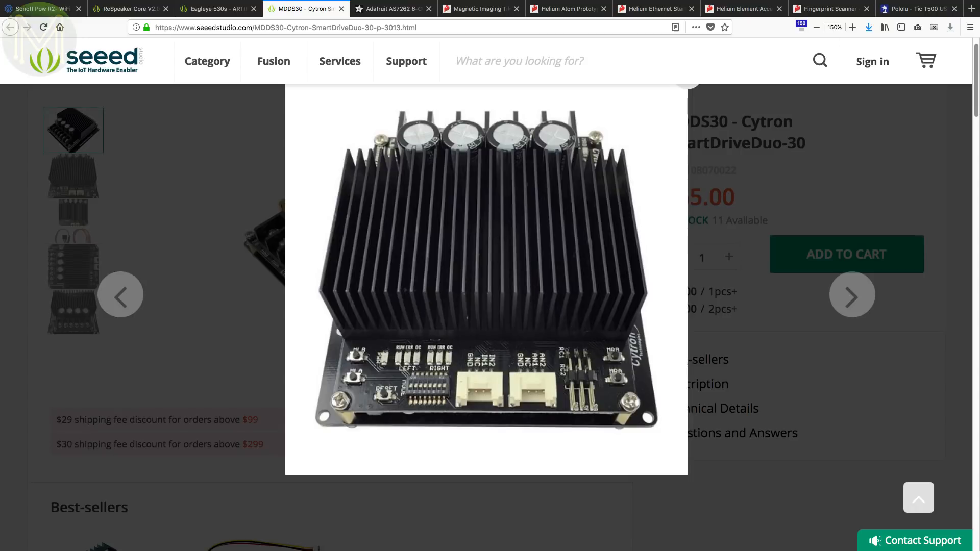
left_click(851, 294)
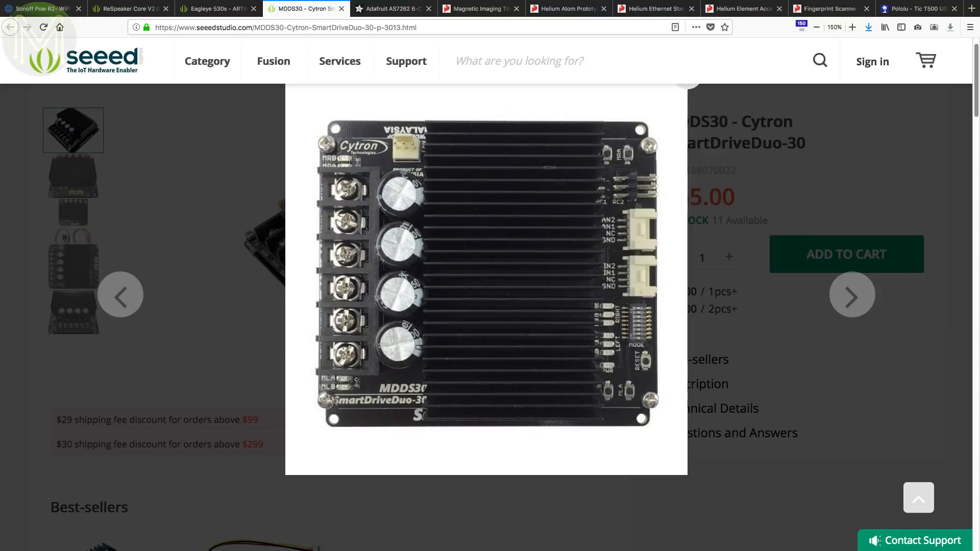
left_click(392, 8)
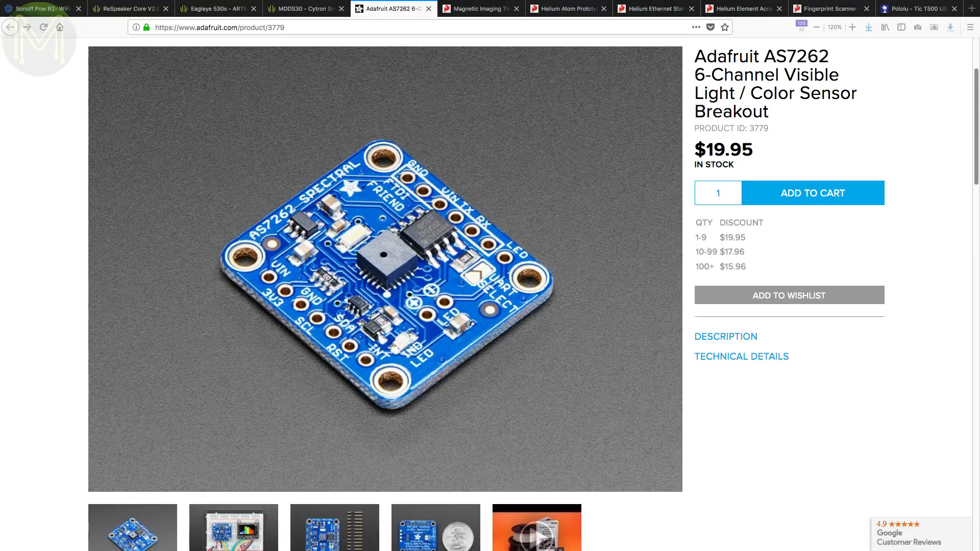
- View the AS7262 header-pin photo and the $149.95 Magnetic Imaging Tile photos with fan
left_click(234, 526)
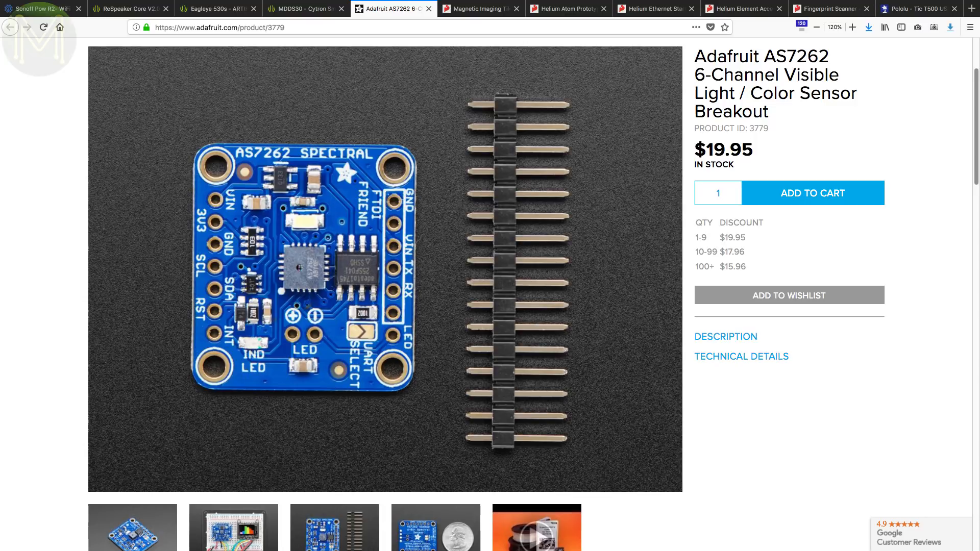
left_click(479, 9)
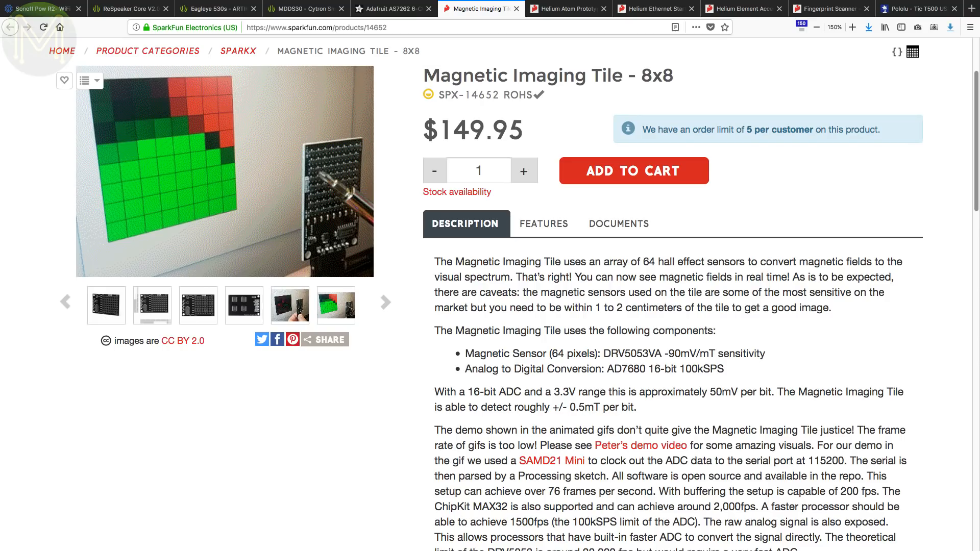
left_click(223, 172)
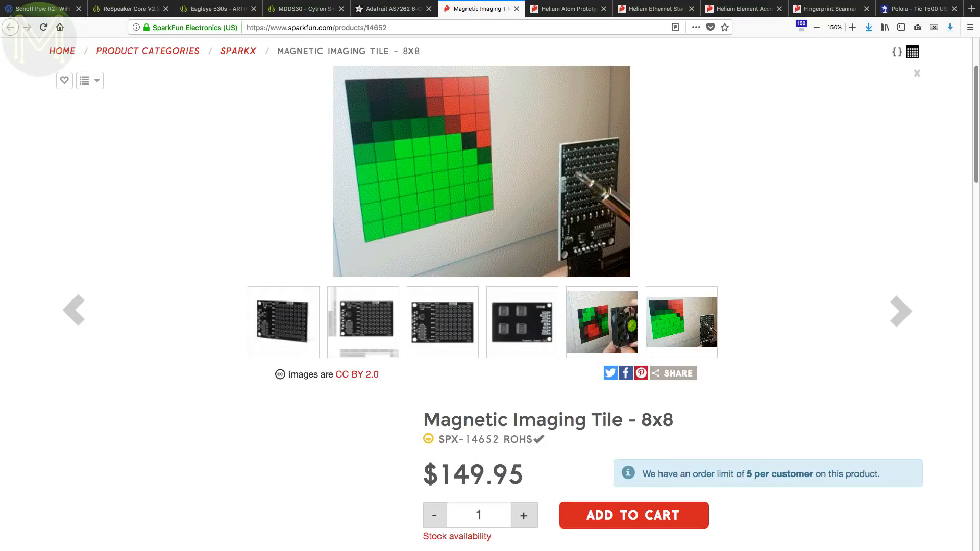
left_click(282, 322)
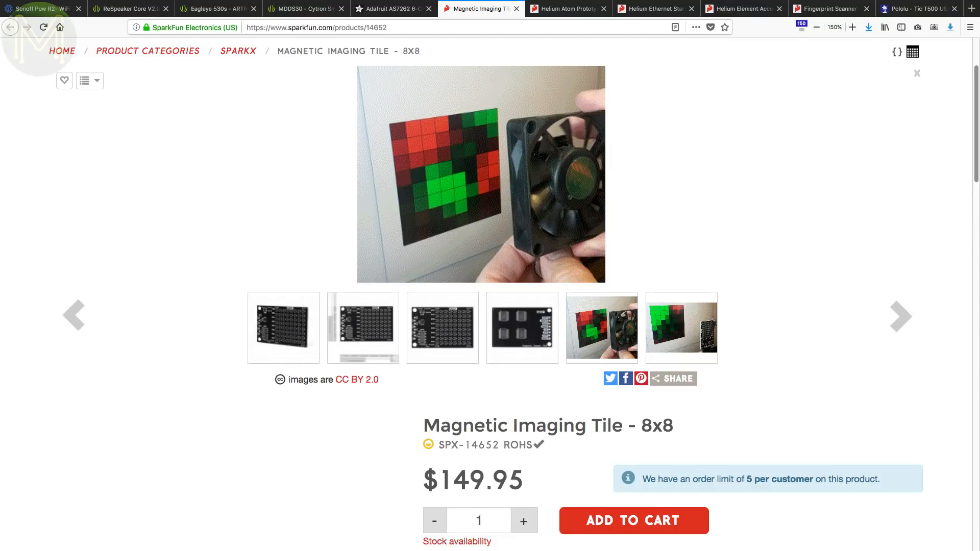
left_click(567, 9)
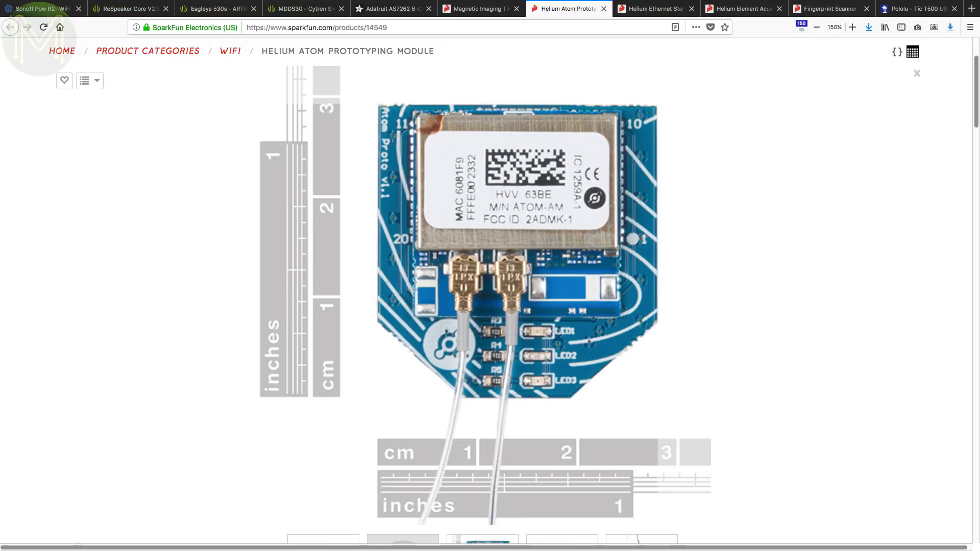
- View Helium Ethernet kit, Element Access Point, fingerprint scanner and Tic T500 top-view photos
left_click(654, 8)
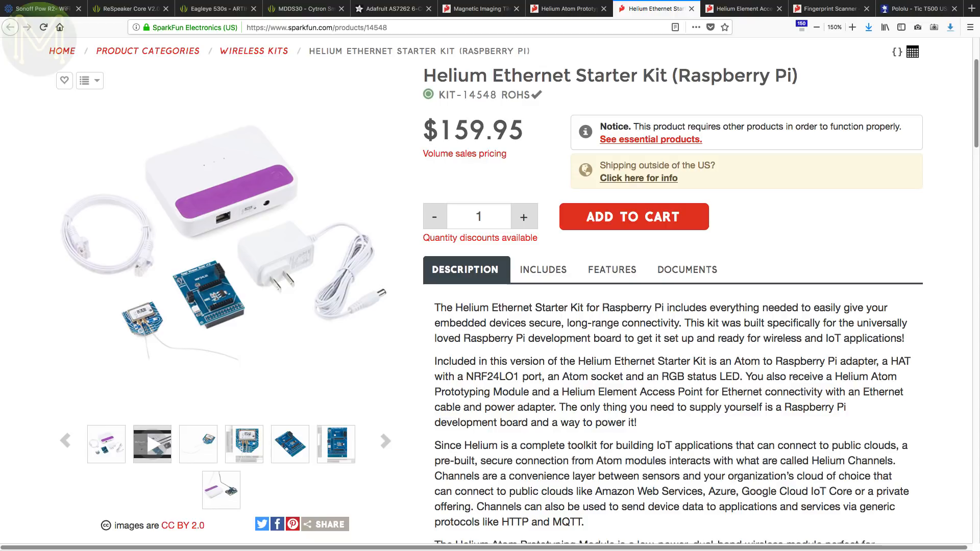
left_click(219, 250)
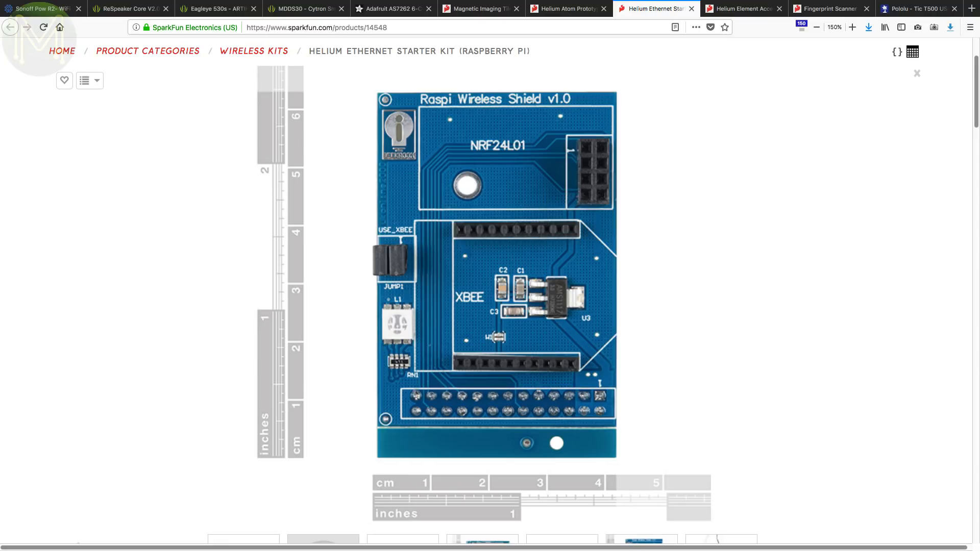
left_click(741, 8)
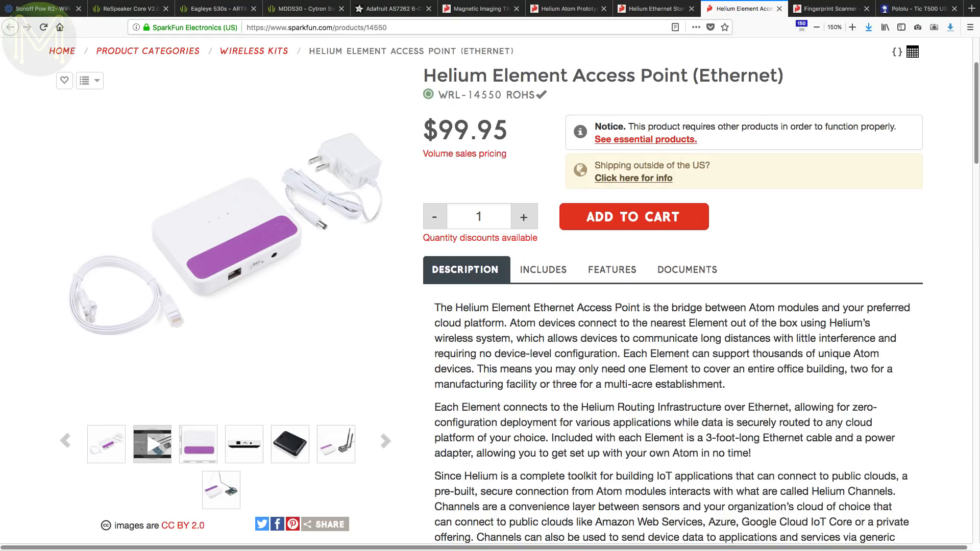
left_click(830, 8)
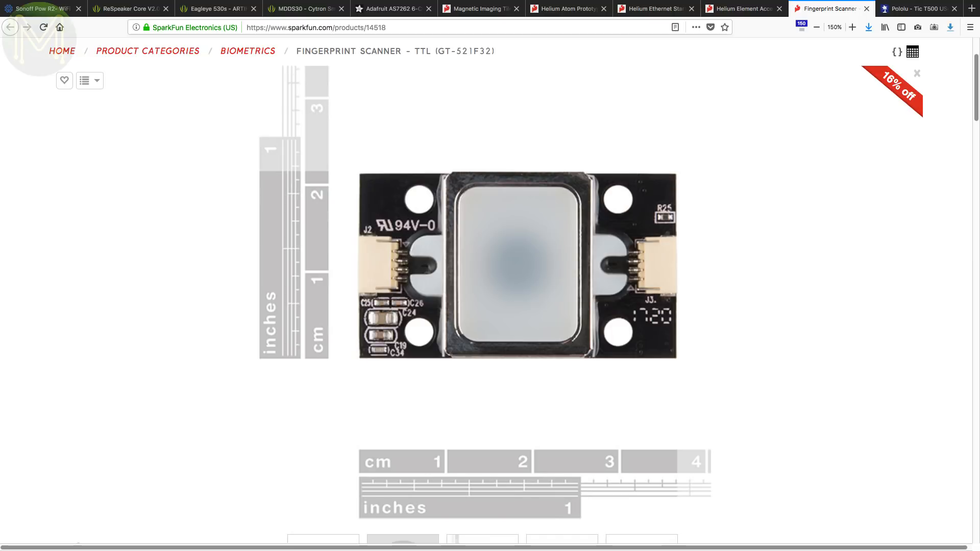
left_click(918, 8)
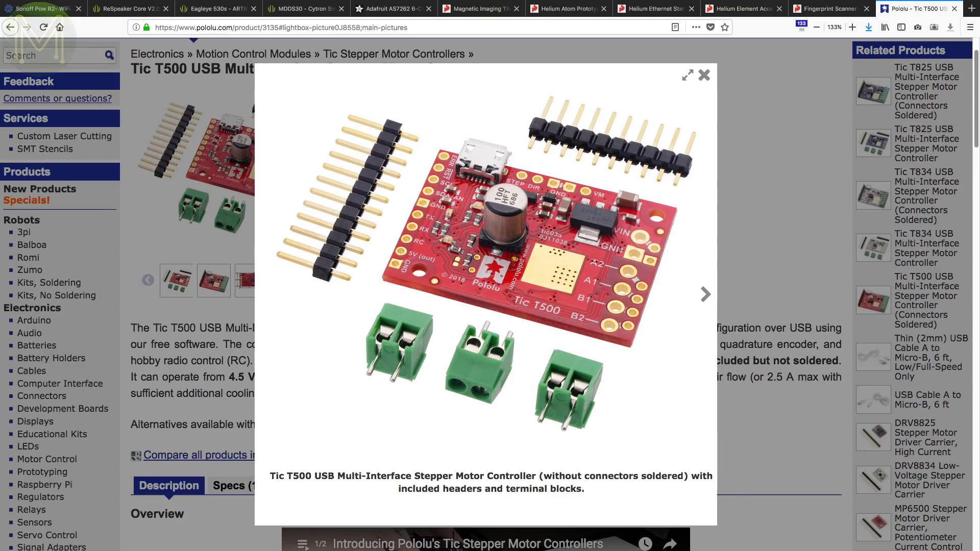
left_click(704, 294)
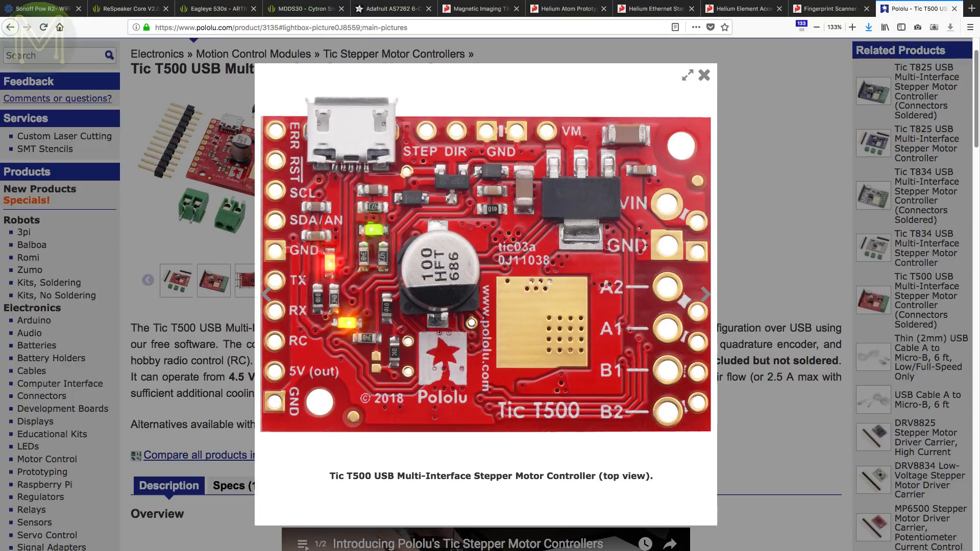
left_click(705, 295)
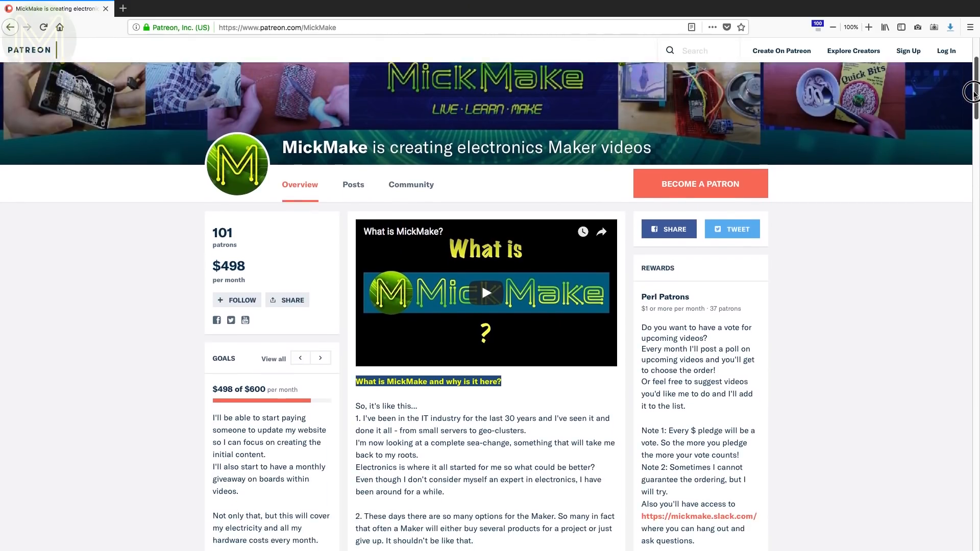
scroll("down", 3)
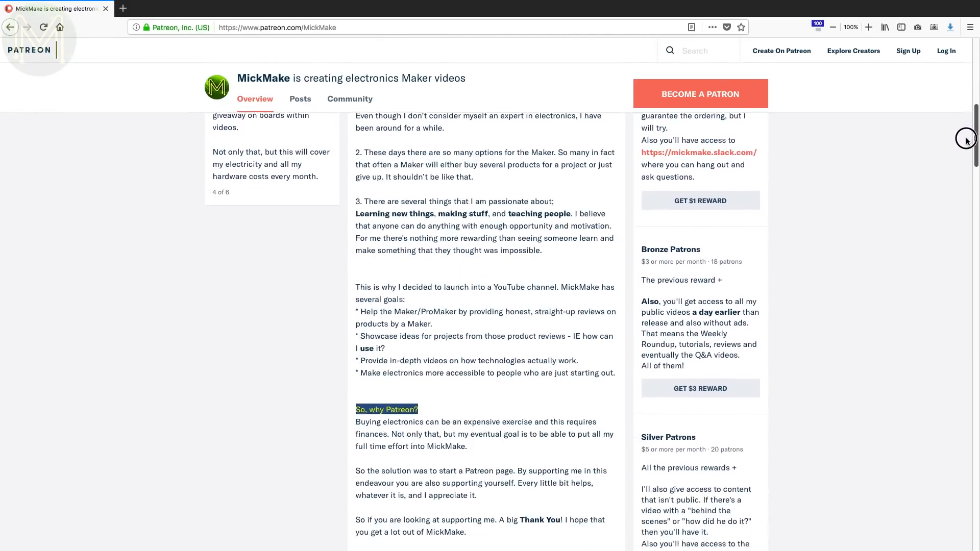
scroll("down", 3)
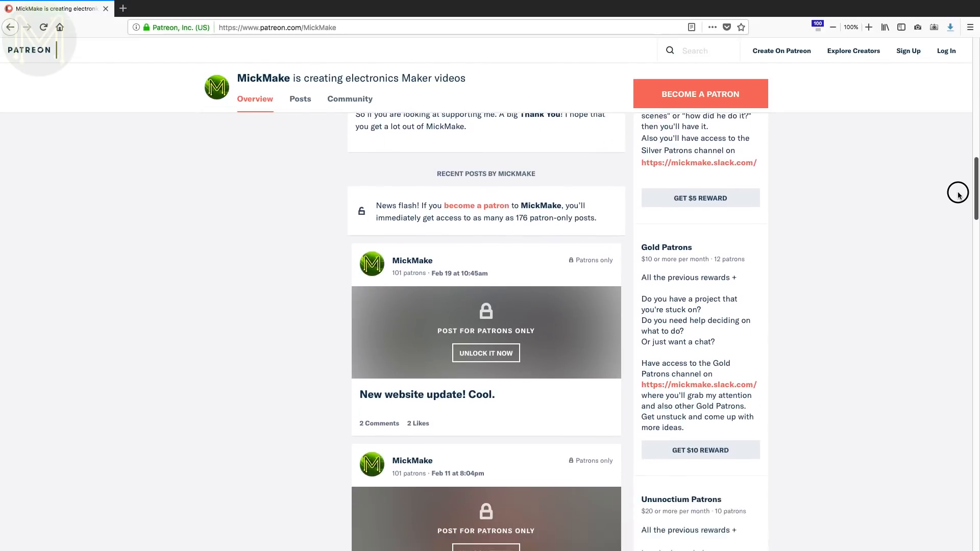
scroll("down", 3)
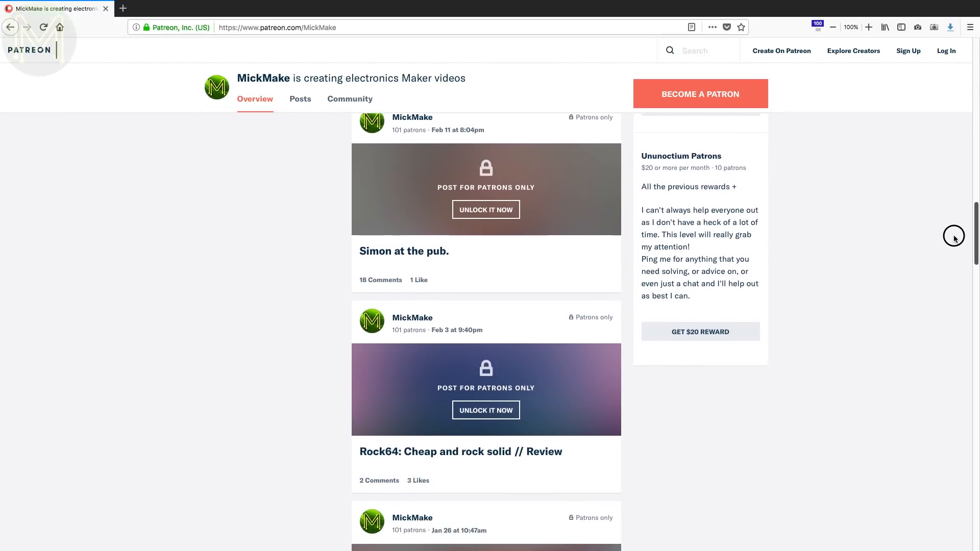
scroll("down", 3)
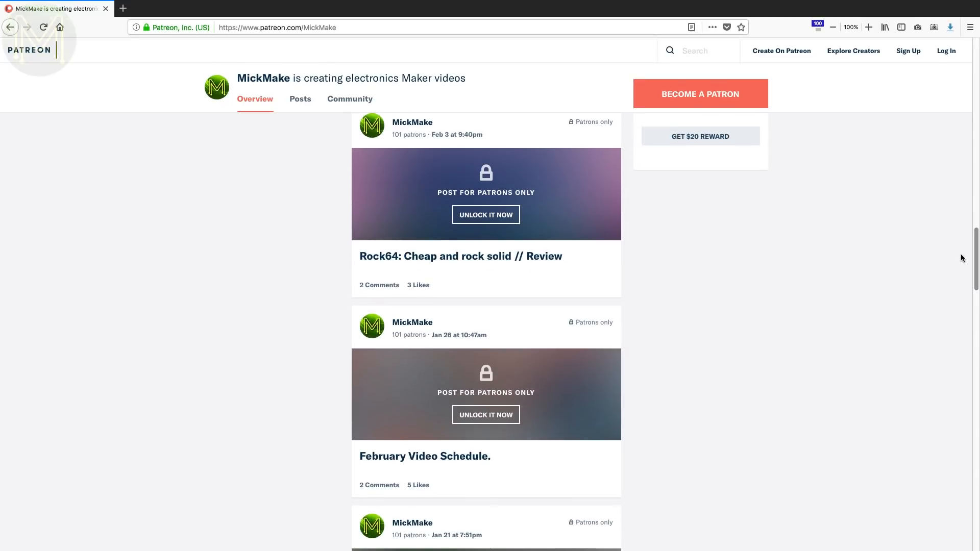